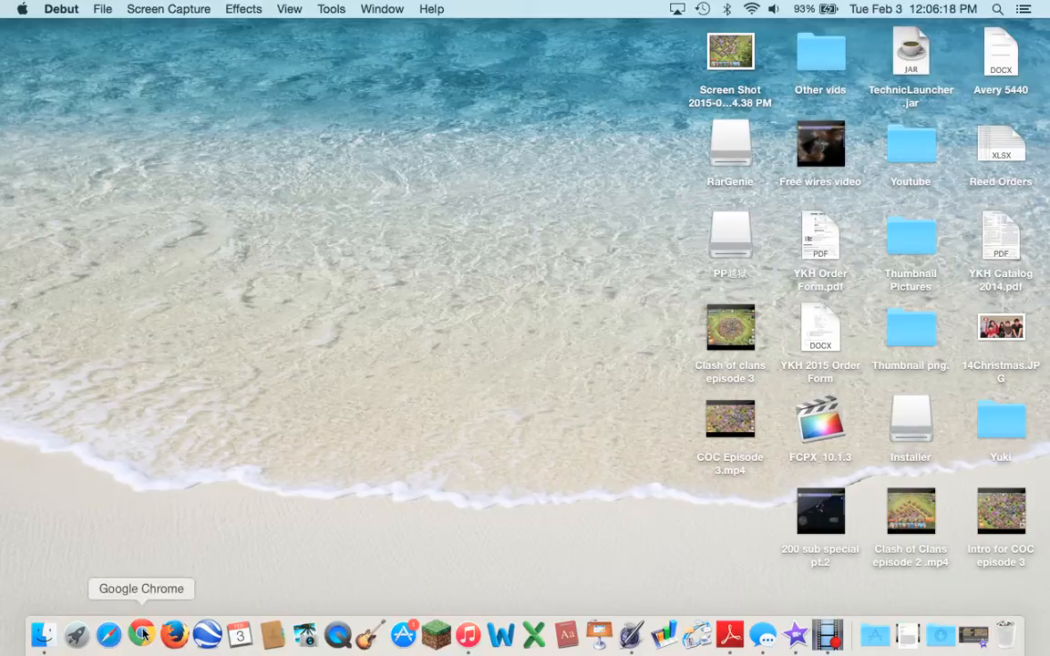
Launch Chrome and load picmonkey.com in a new tab.
{"action": "left_click", "coordinate": [141, 634]}
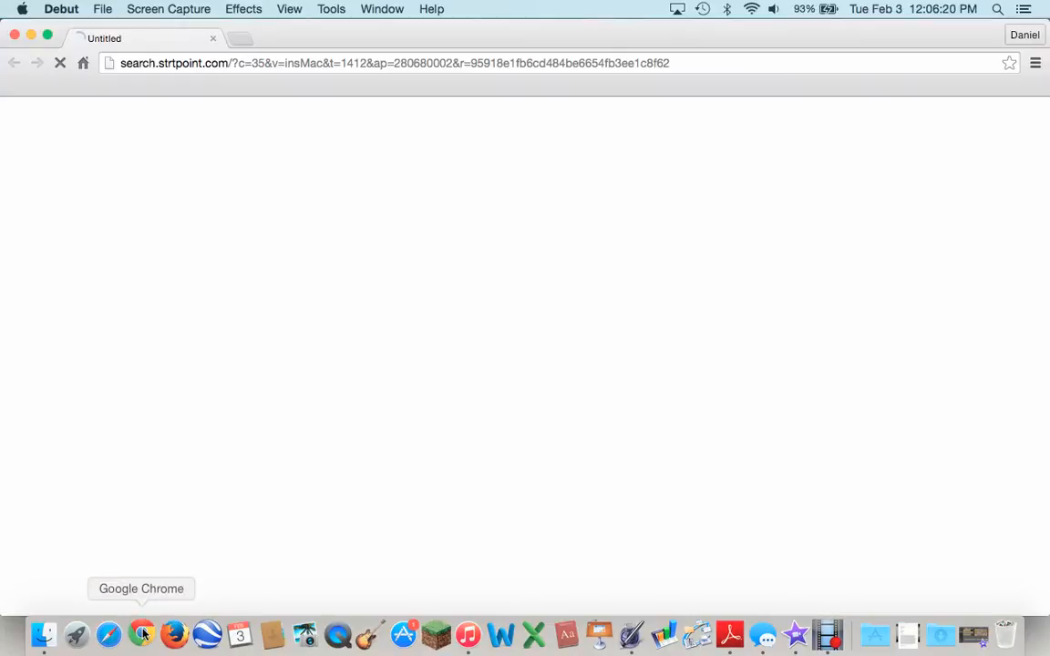
{"action": "left_click", "coordinate": [142, 633]}
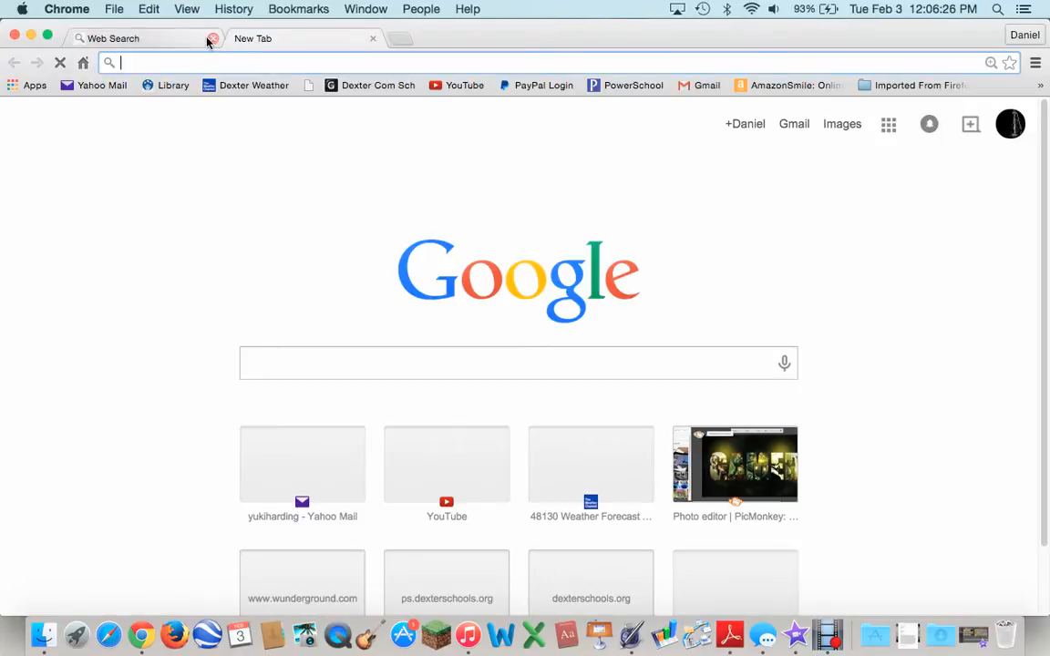
{"action": "left_click", "coordinate": [212, 39]}
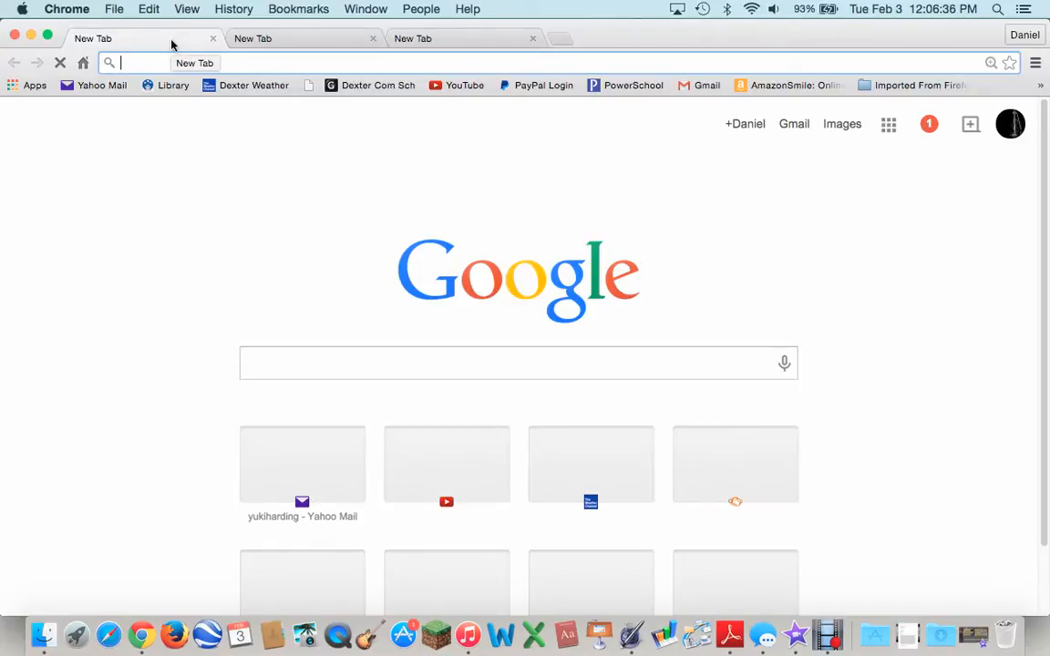
{"action": "type", "text": "picmonkey.com"}
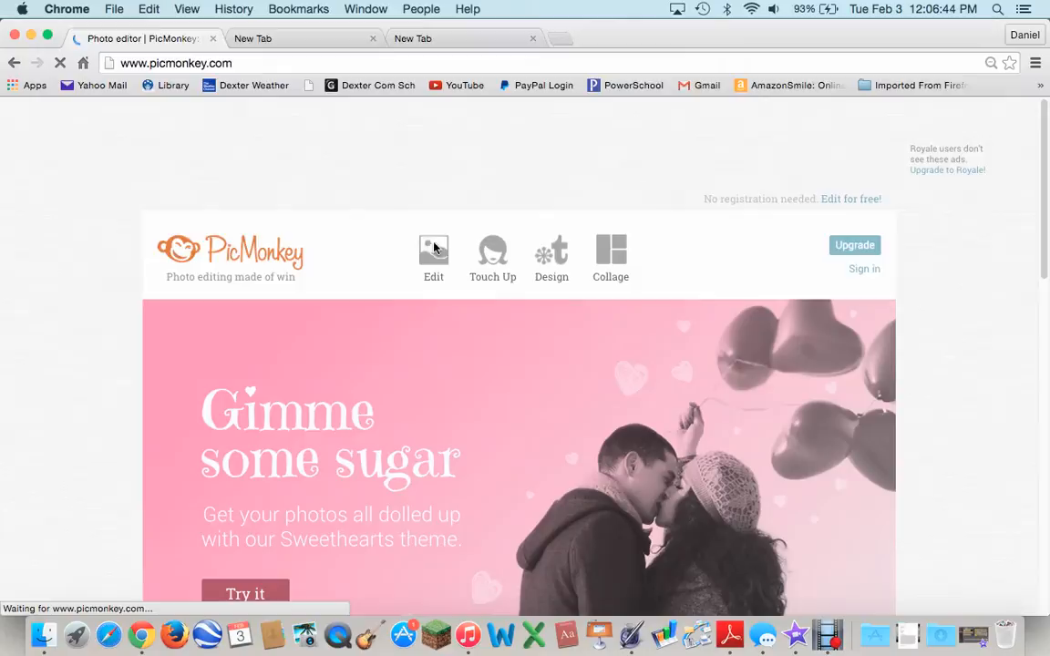
Start a PicMonkey edit and browse to the Desktop's Thumbnail Pictures folder.
{"action": "left_click", "coordinate": [433, 258]}
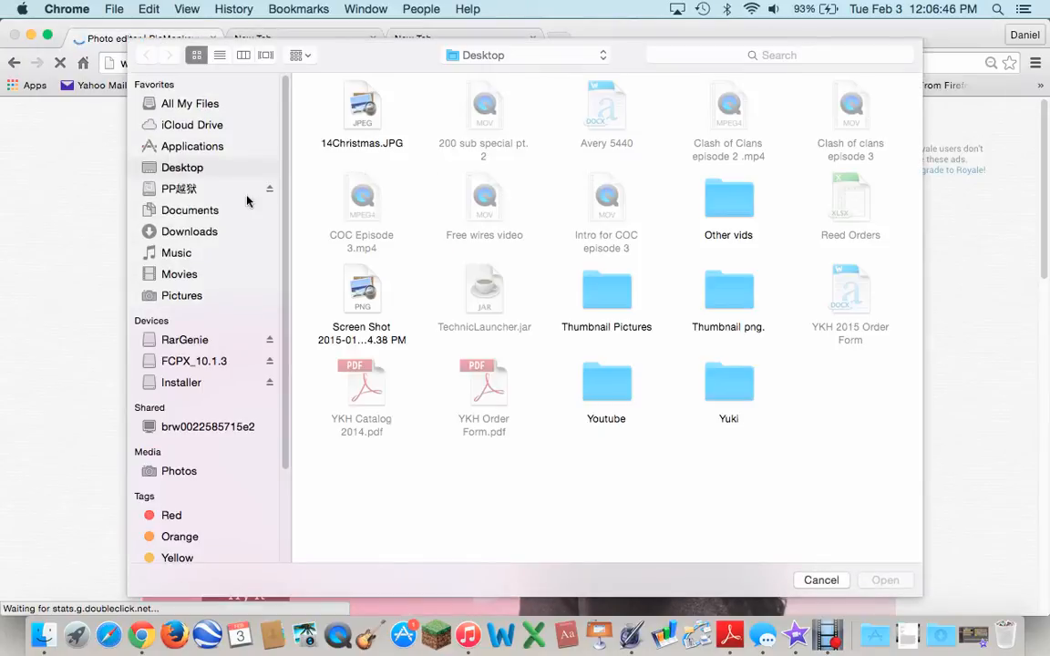
{"action": "left_click", "coordinate": [192, 146]}
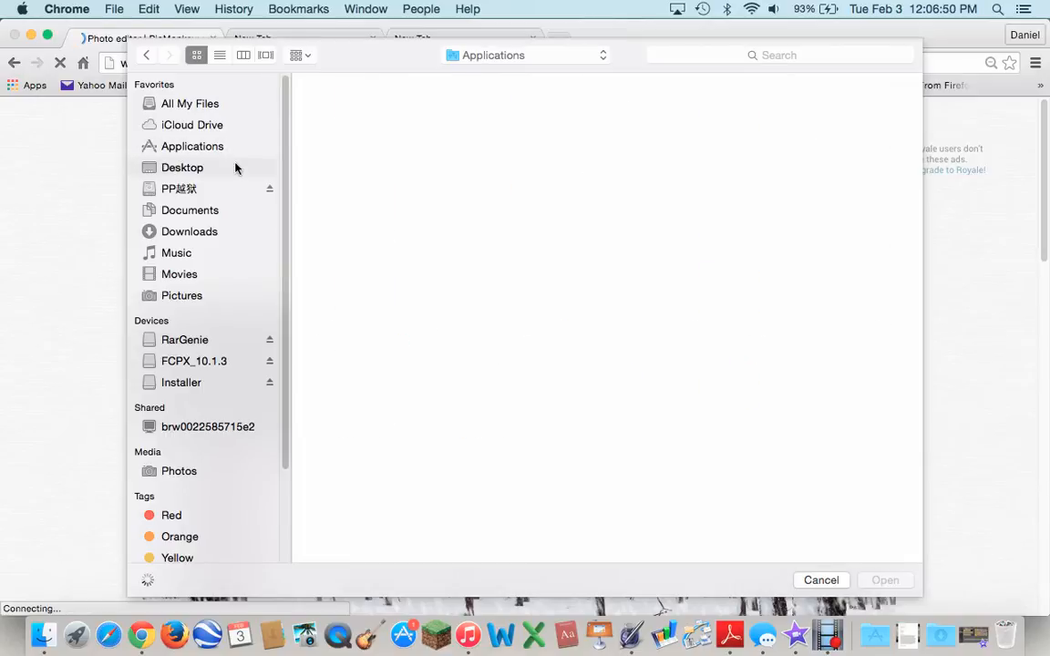
{"action": "left_click", "coordinate": [183, 168]}
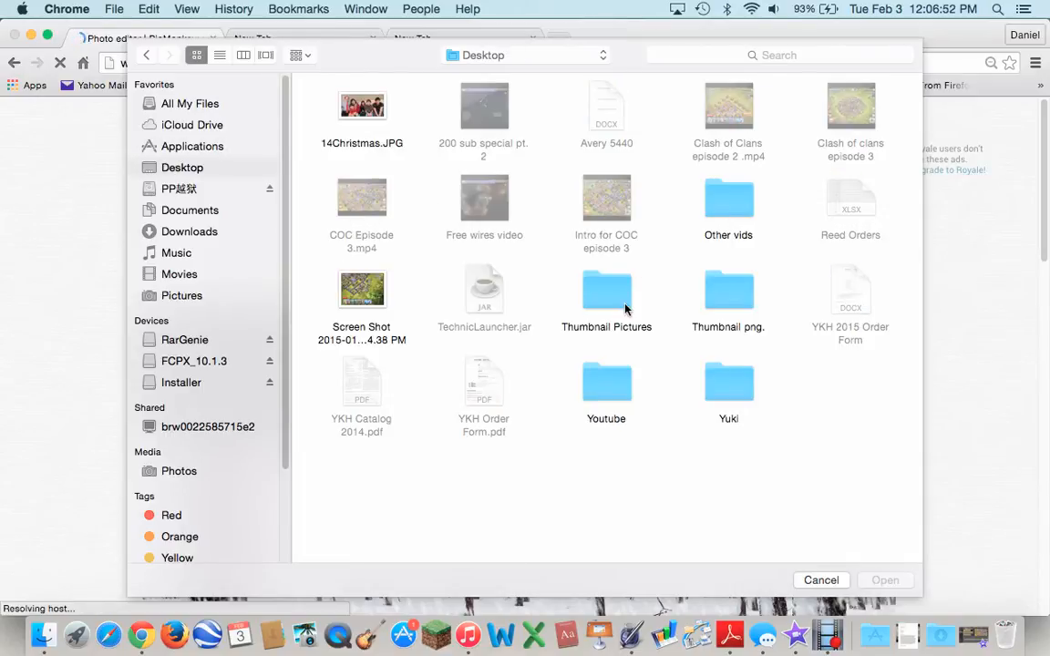
{"action": "double_click", "coordinate": [606, 290]}
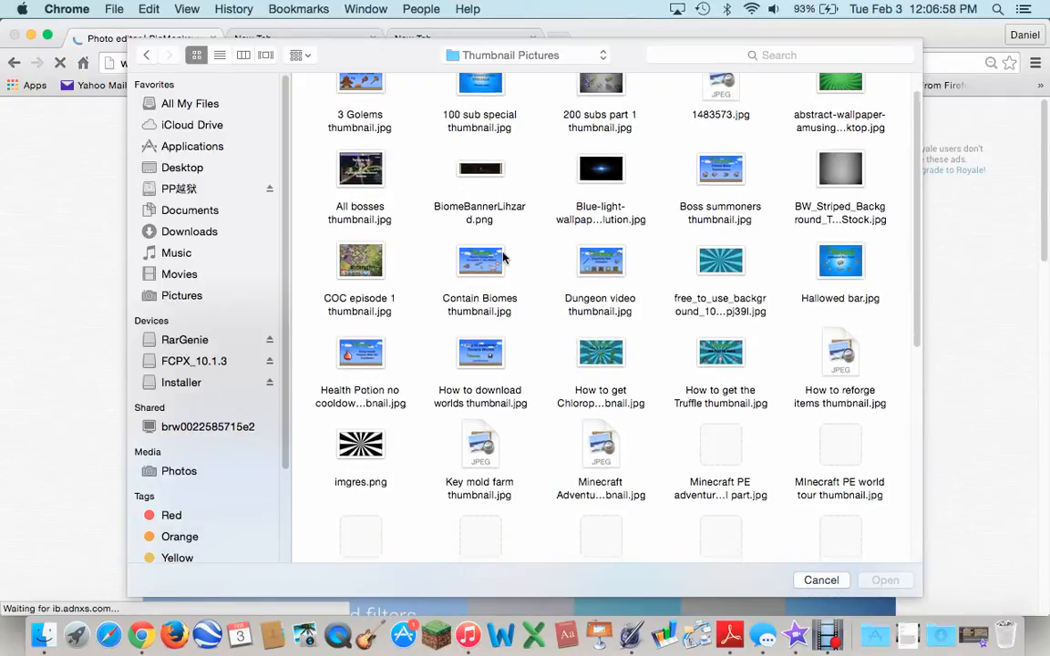
Select terrariawallpaper.png and open it in the editor.
{"action": "scroll", "scroll_direction": "down", "scroll_amount": 3}
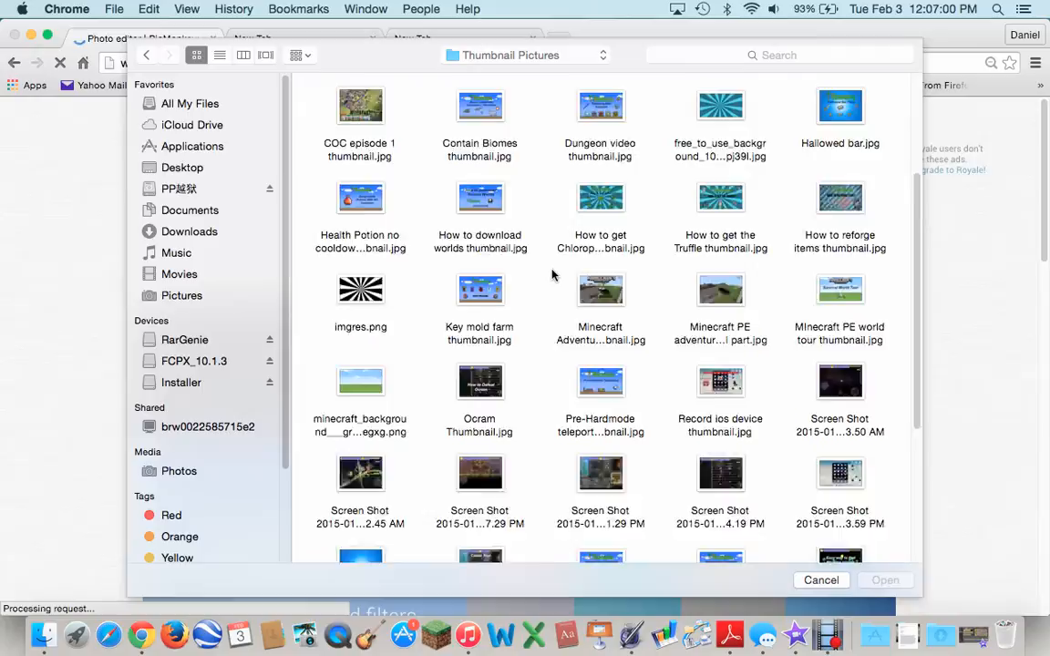
{"action": "scroll", "scroll_direction": "down", "scroll_amount": 3}
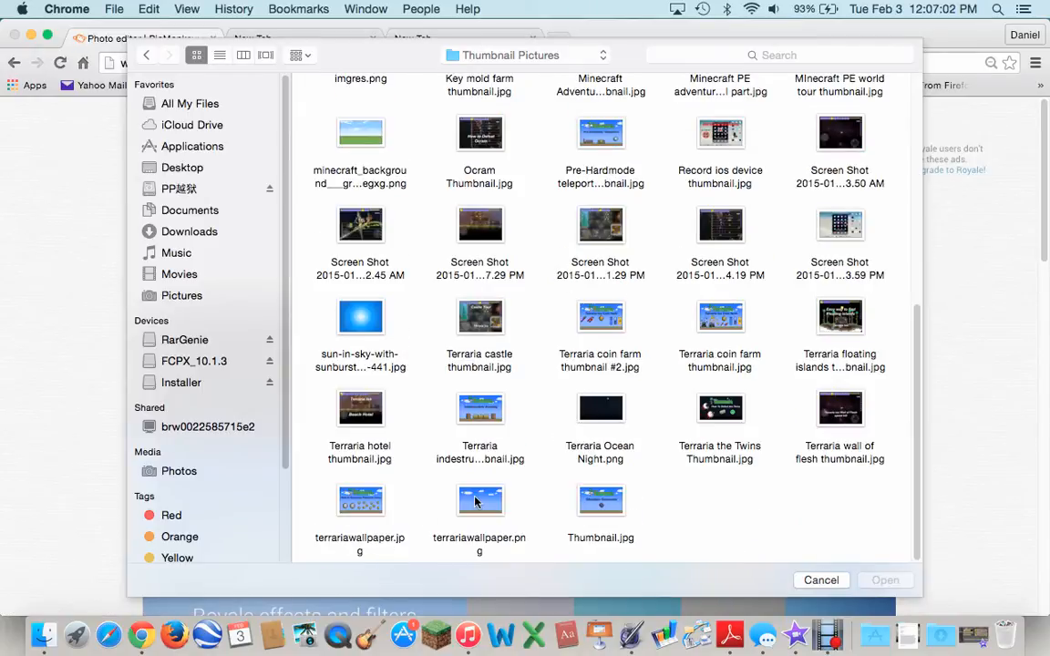
{"action": "left_click", "coordinate": [601, 500]}
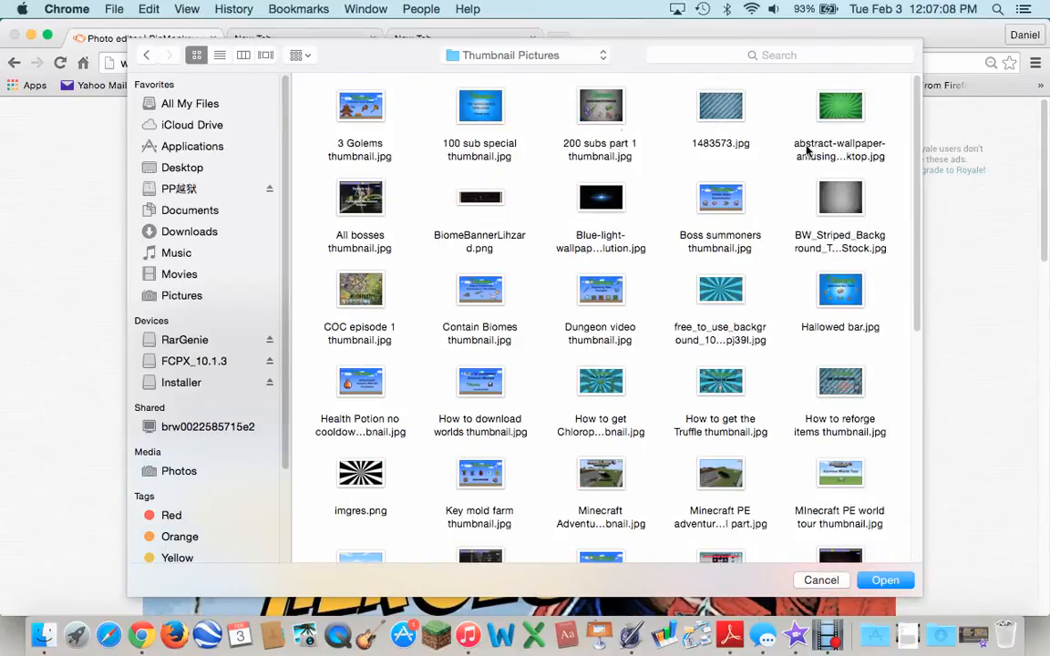
{"action": "left_click", "coordinate": [839, 106]}
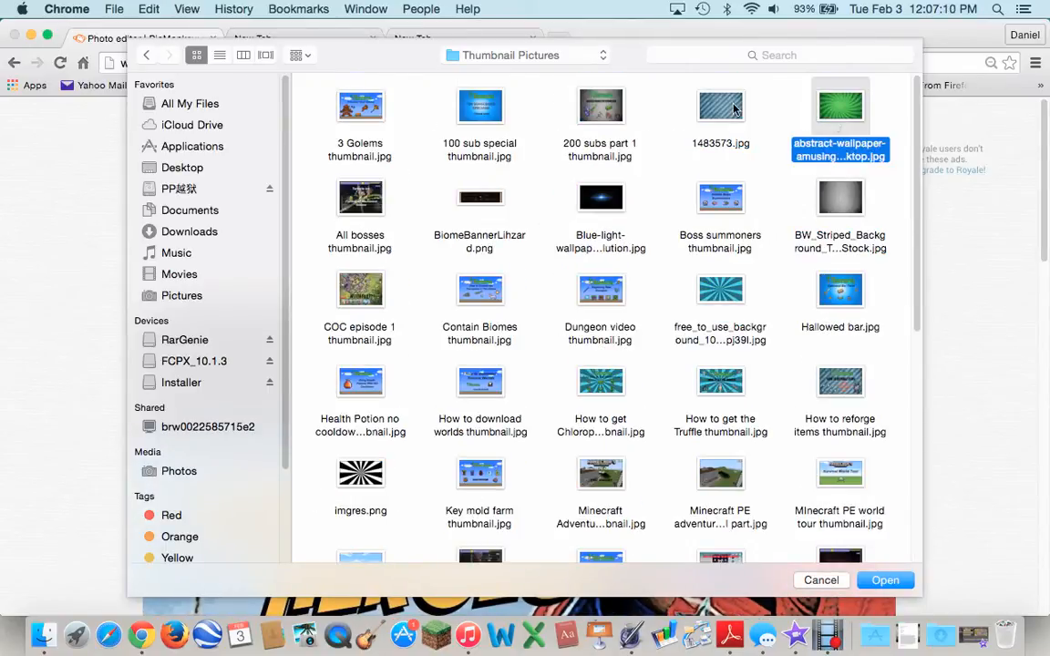
{"action": "scroll", "scroll_direction": "down", "scroll_amount": 3}
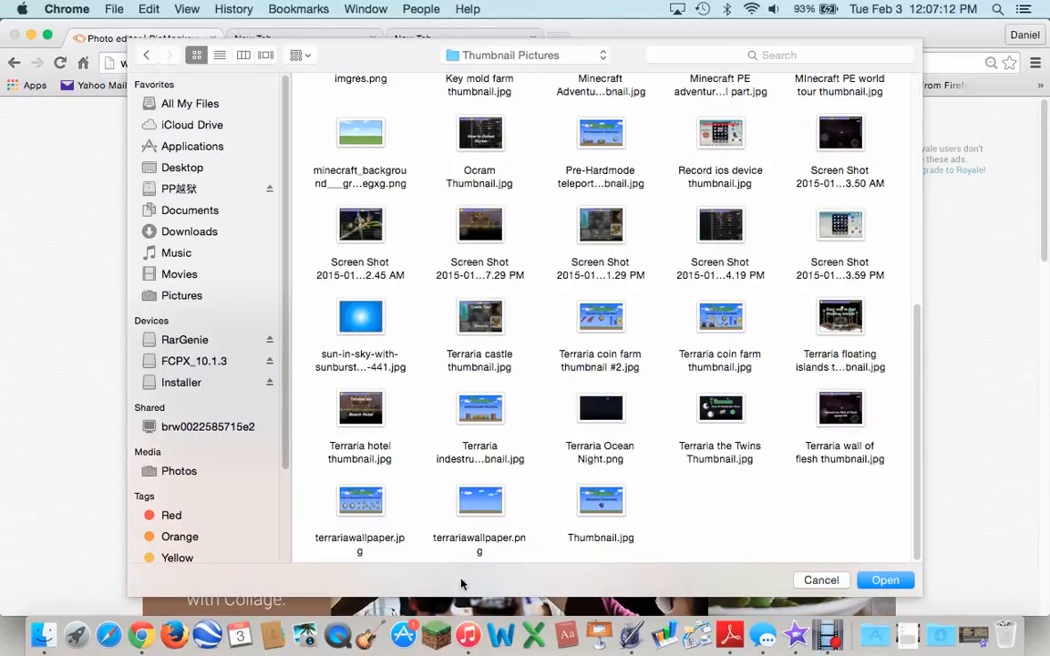
{"action": "mouse_move", "coordinate": [484, 518]}
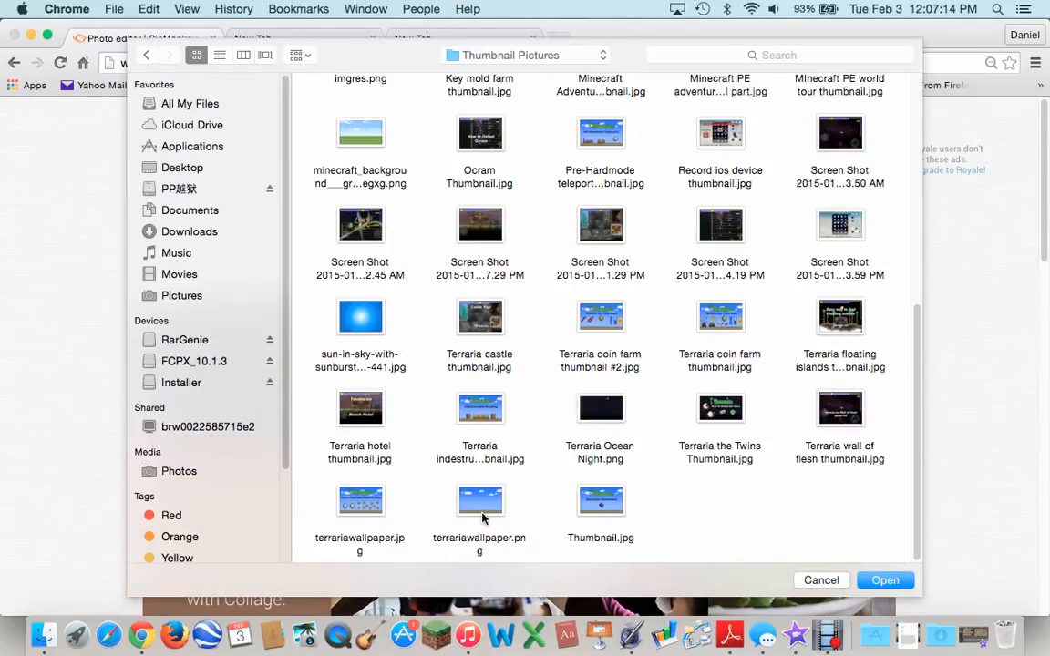
{"action": "left_click", "coordinate": [478, 499]}
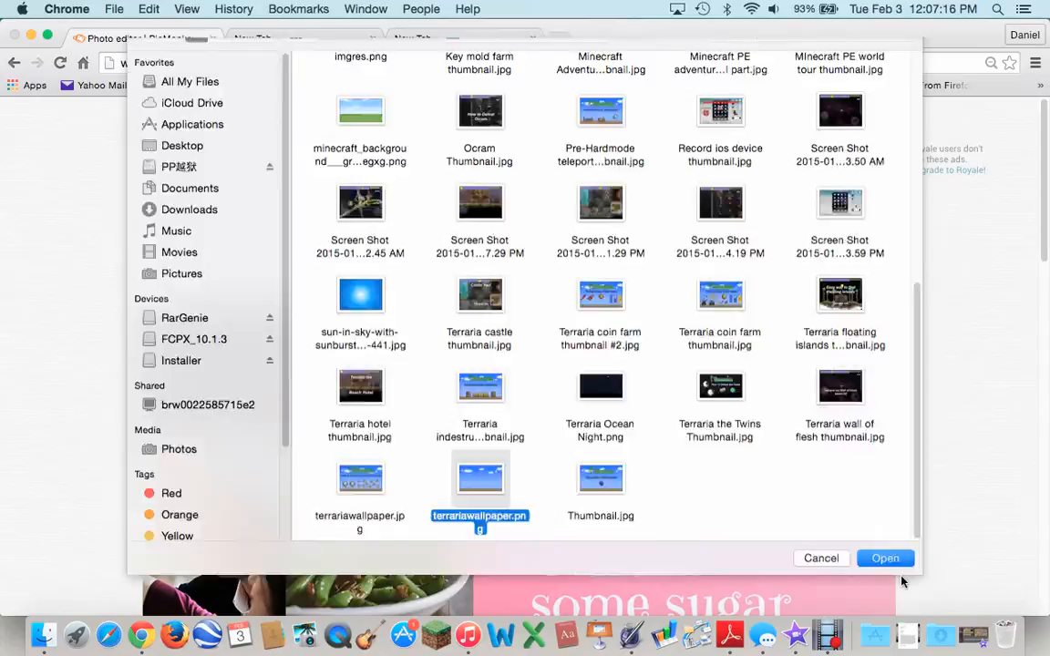
{"action": "left_click", "coordinate": [884, 558]}
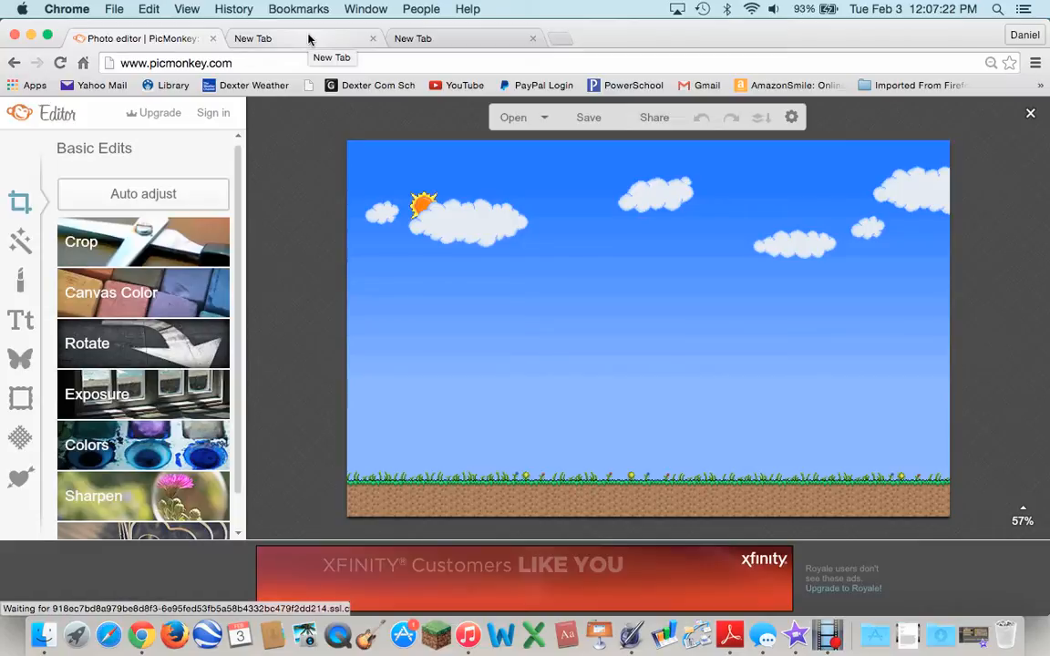
{"action": "left_click", "coordinate": [264, 39]}
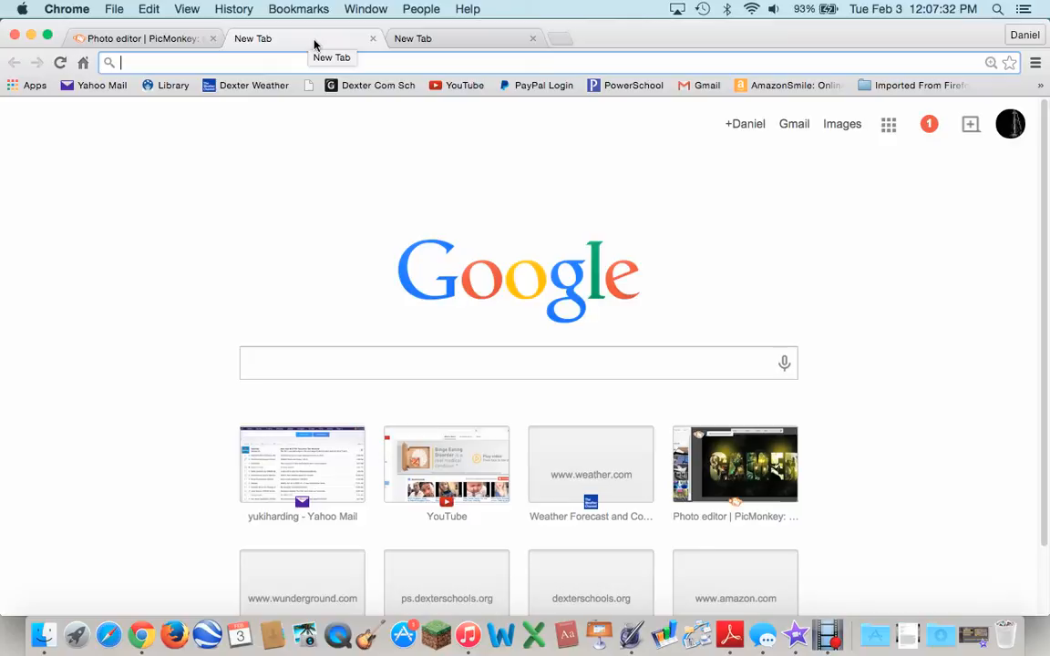
Search for the Terraria wiki and open the official Terraria Wiki.
{"action": "type", "text": "terria"}
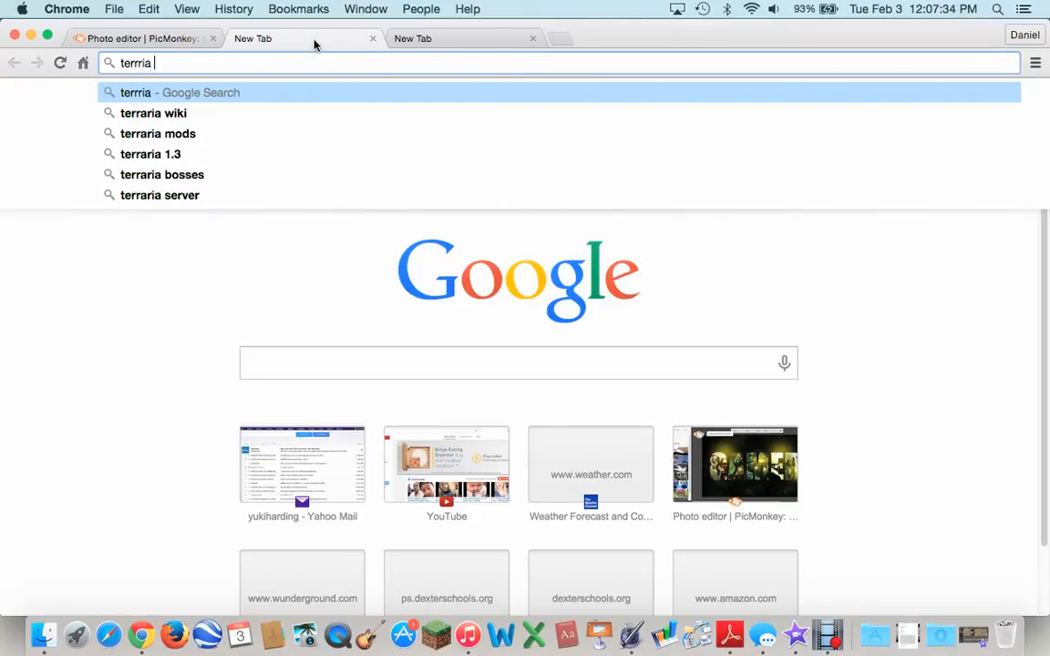
{"action": "left_click", "coordinate": [153, 113]}
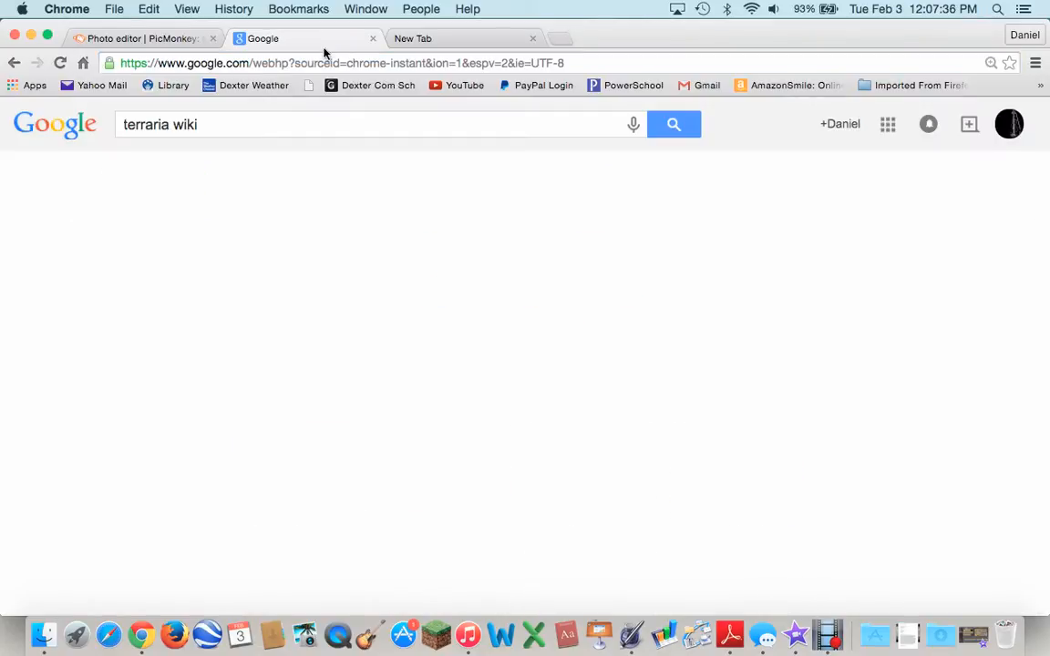
{"action": "left_click", "coordinate": [674, 124]}
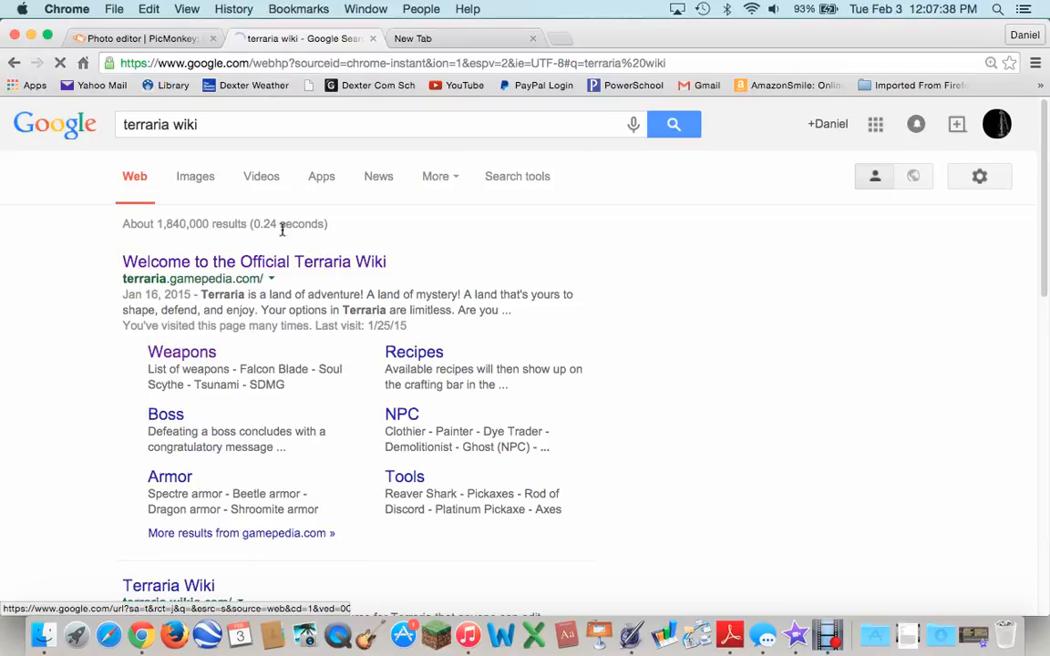
{"action": "left_click", "coordinate": [254, 261]}
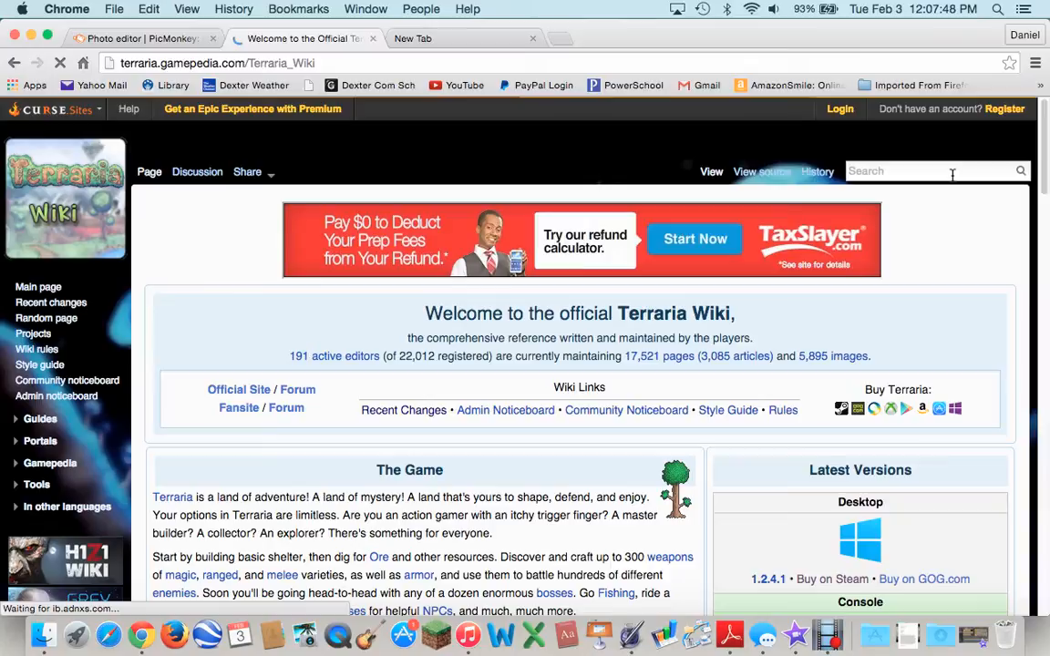
Search the wiki for 'mech' and open the Mechanic article to save its sprite.
{"action": "type", "text": "m"}
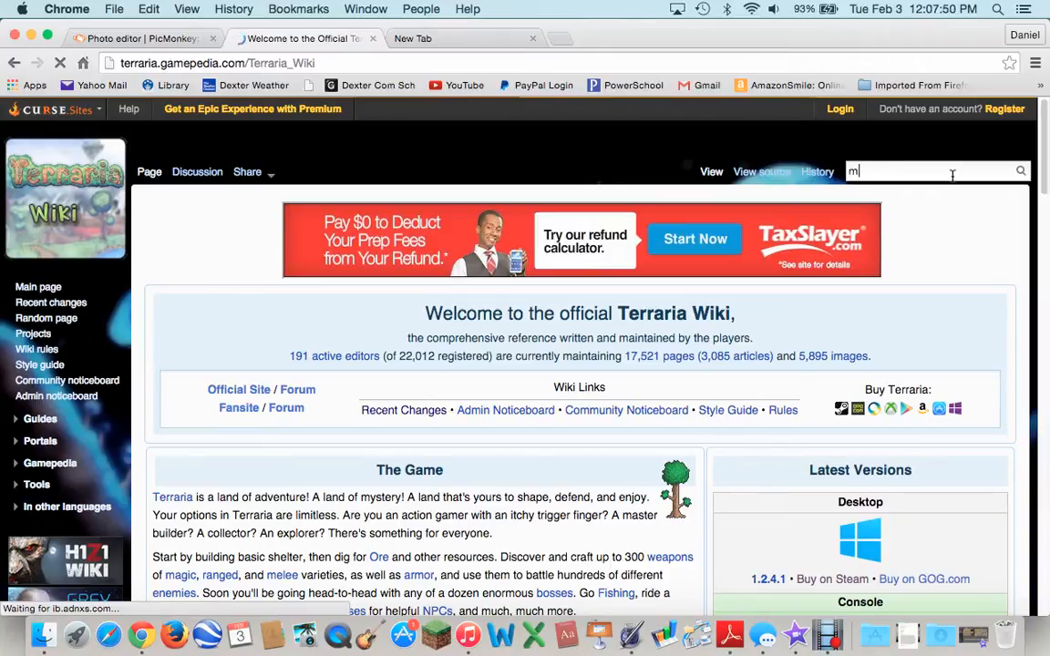
{"action": "type", "text": "ech"}
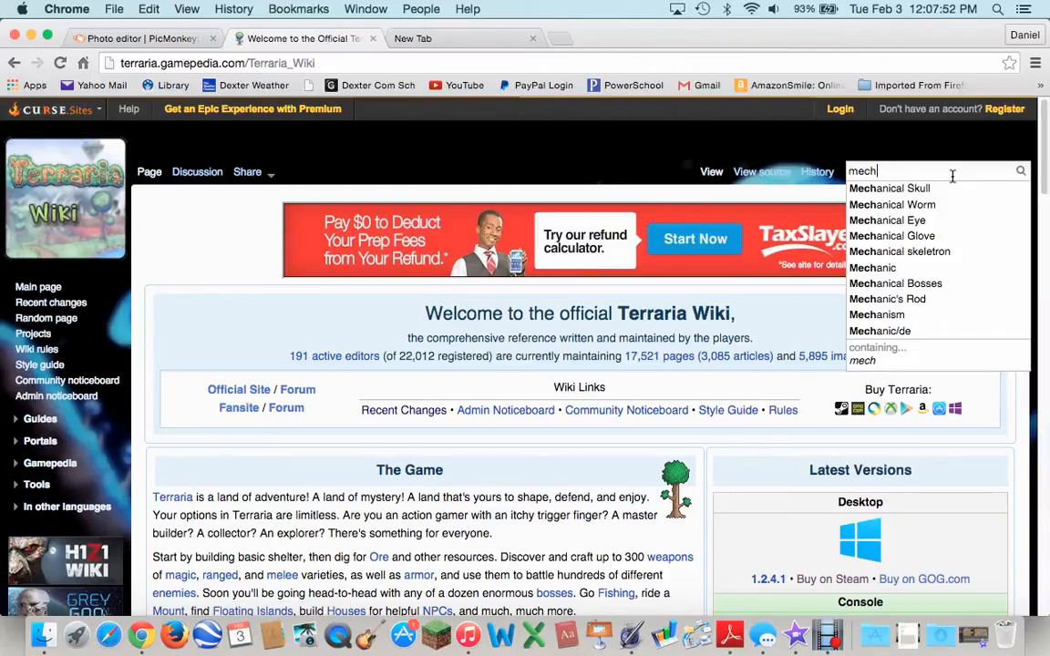
{"action": "left_click", "coordinate": [873, 267]}
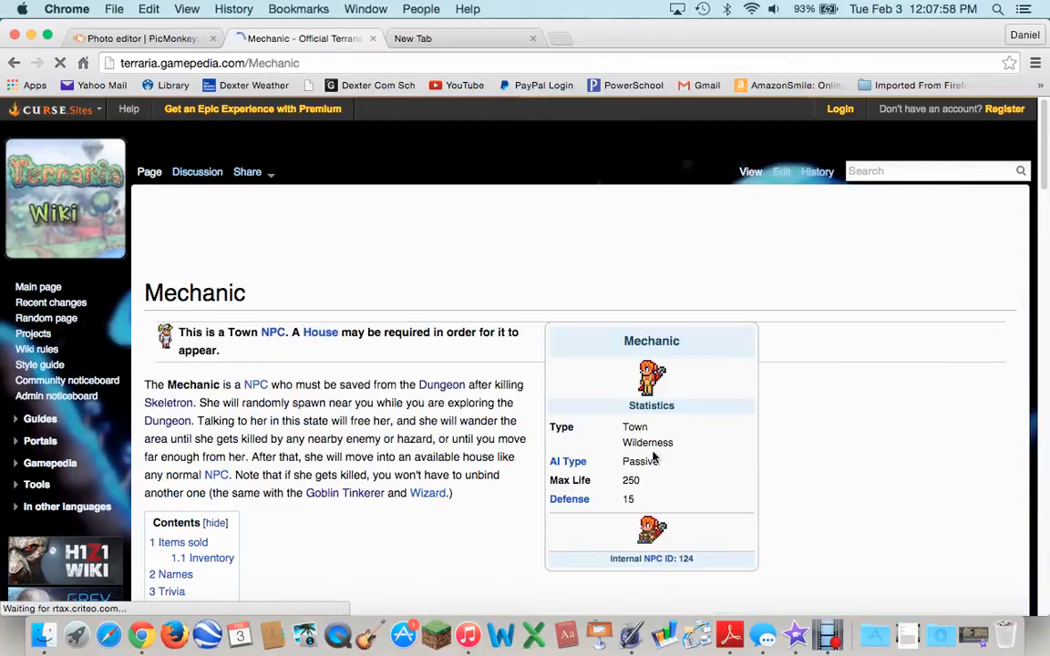
{"action": "mouse_move", "coordinate": [980, 573]}
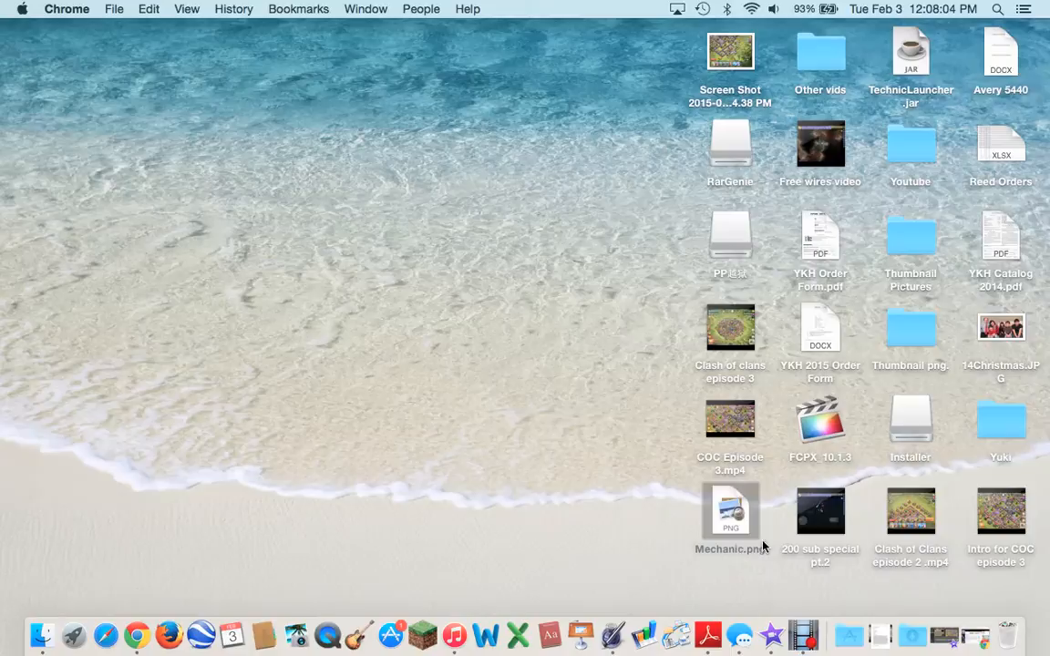
{"action": "mouse_move", "coordinate": [975, 635]}
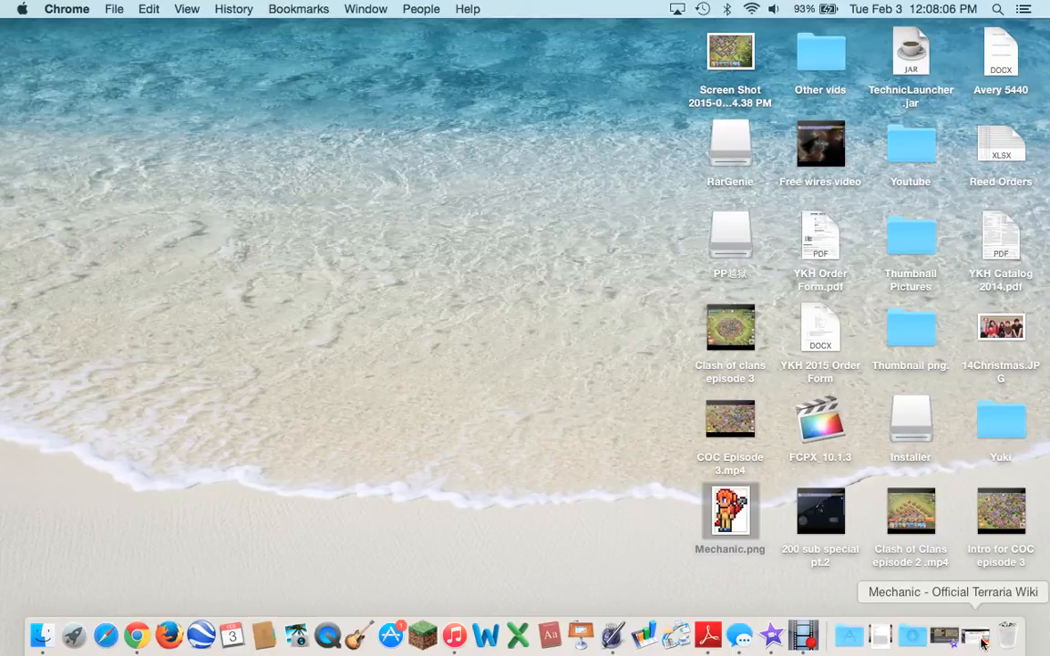
{"action": "left_click", "coordinate": [135, 635]}
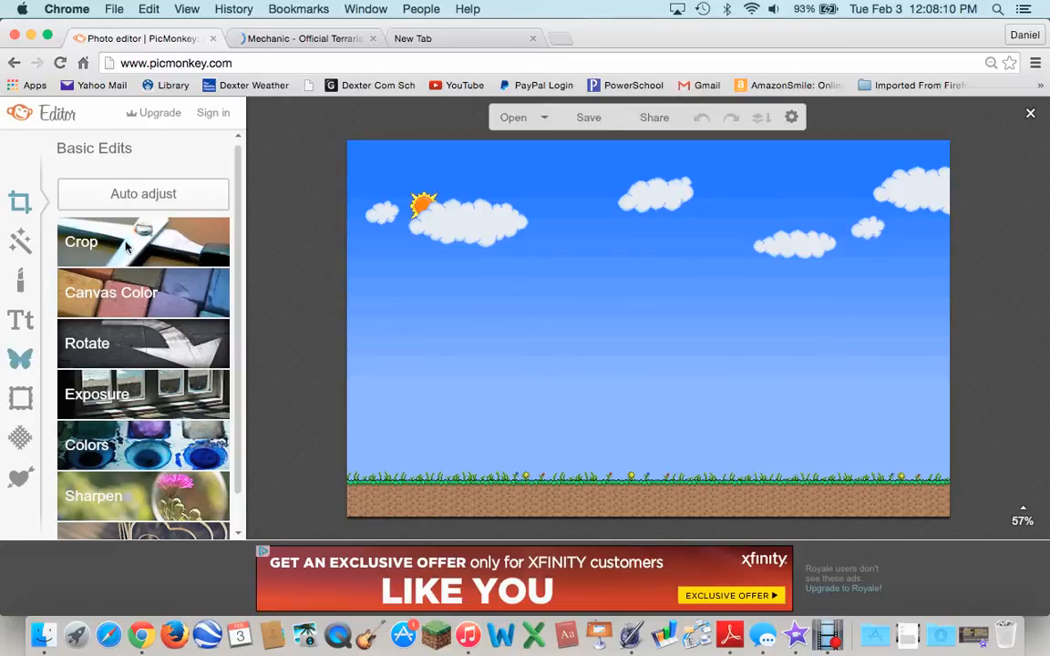
{"action": "left_click", "coordinate": [20, 358]}
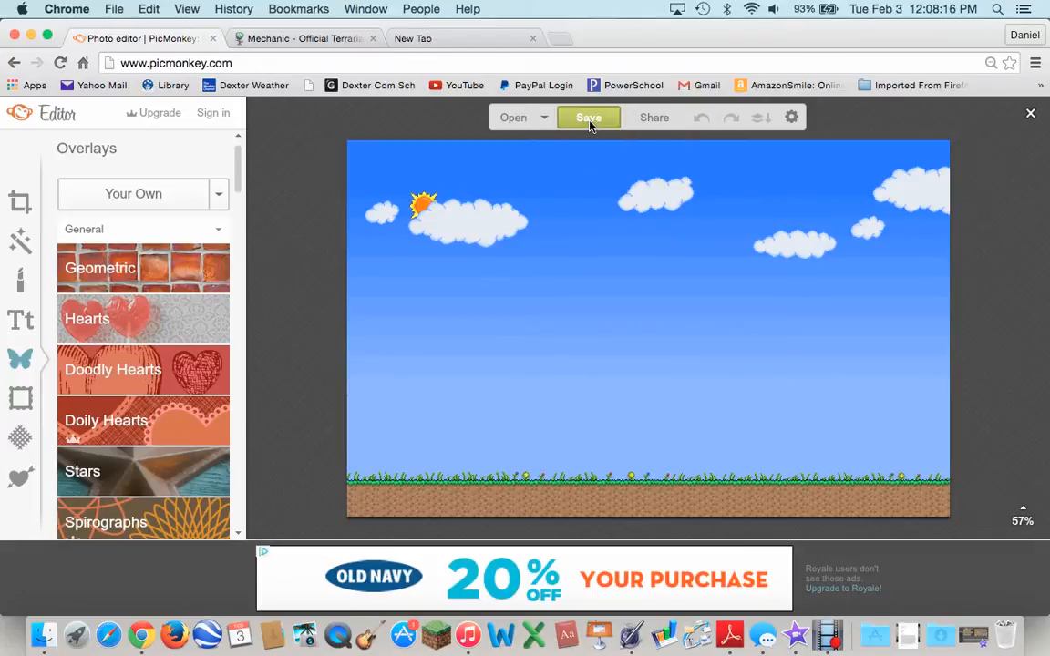
{"action": "left_click", "coordinate": [20, 202]}
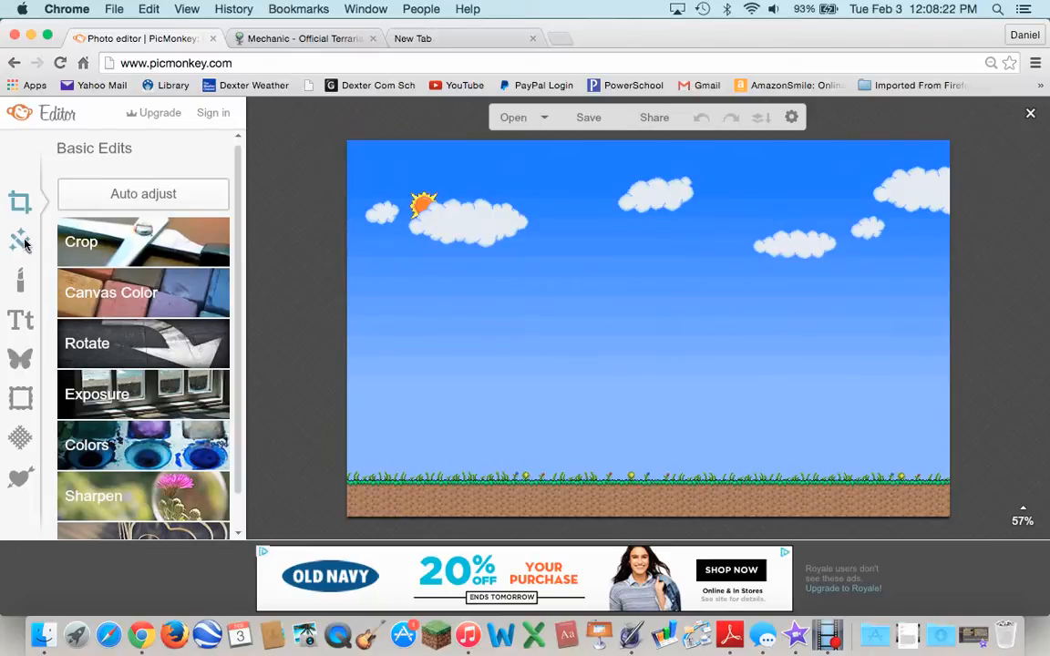
{"action": "left_click", "coordinate": [21, 280]}
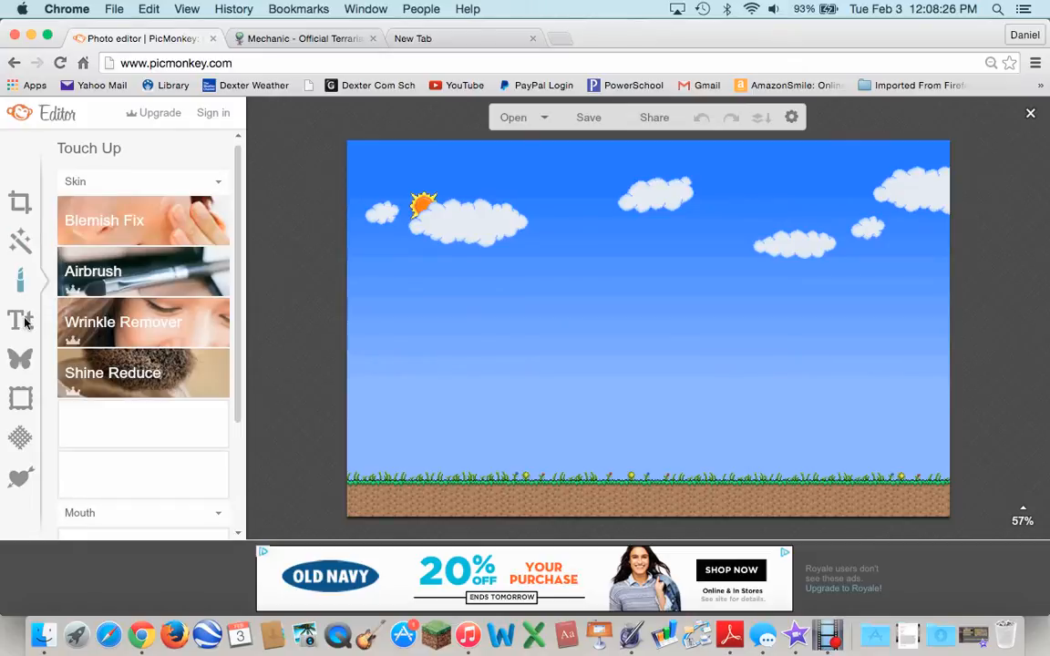
{"action": "scroll", "scroll_direction": "down", "scroll_amount": 3}
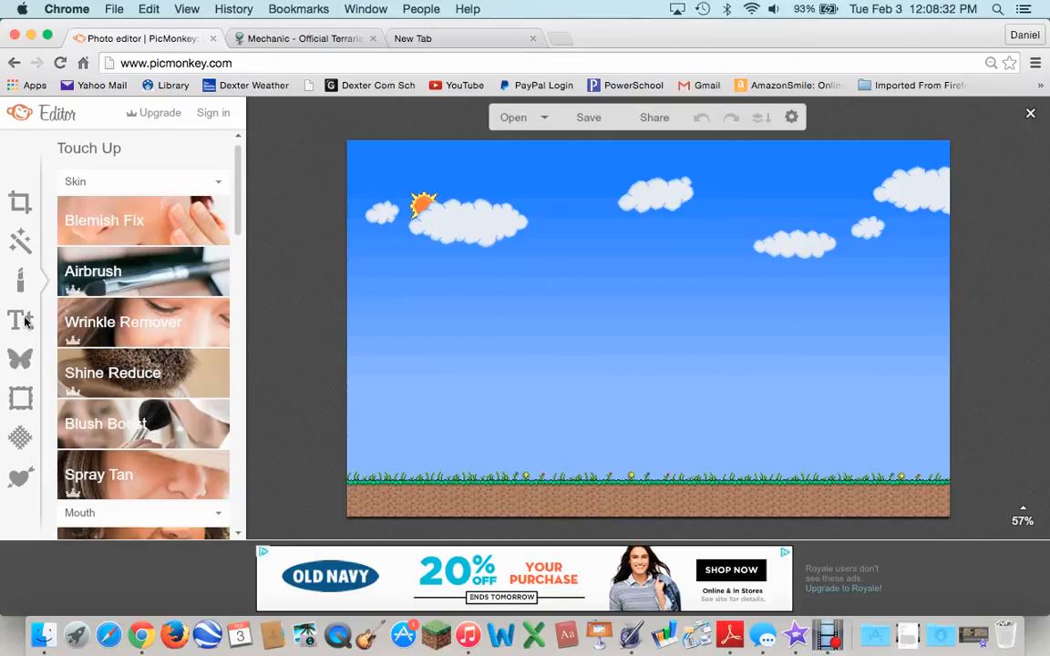
{"action": "mouse_move", "coordinate": [651, 177]}
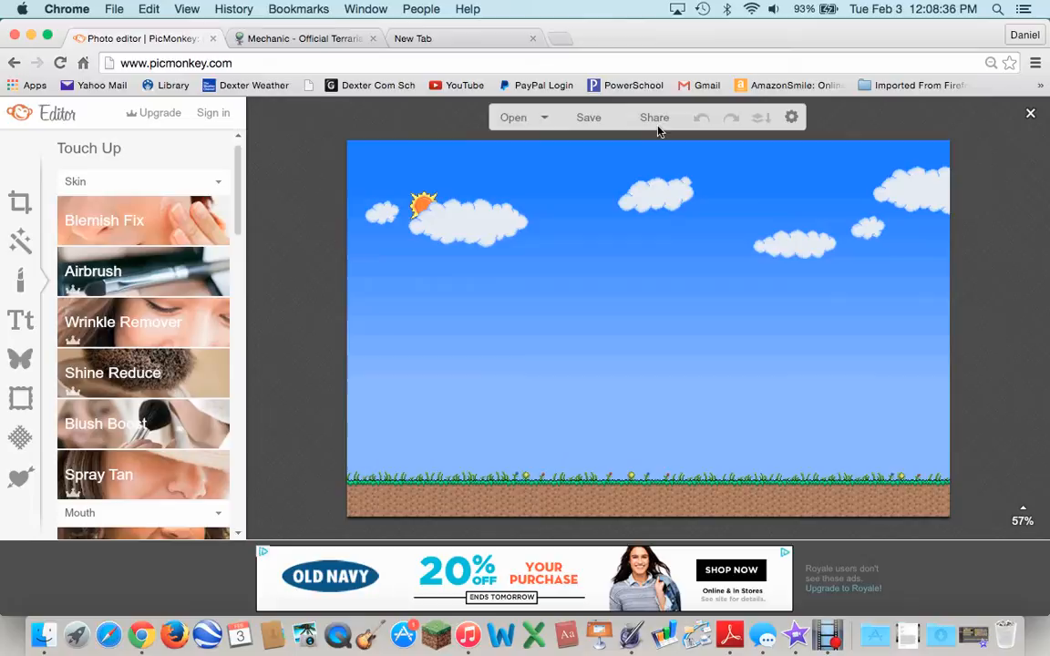
{"action": "mouse_move", "coordinate": [587, 125]}
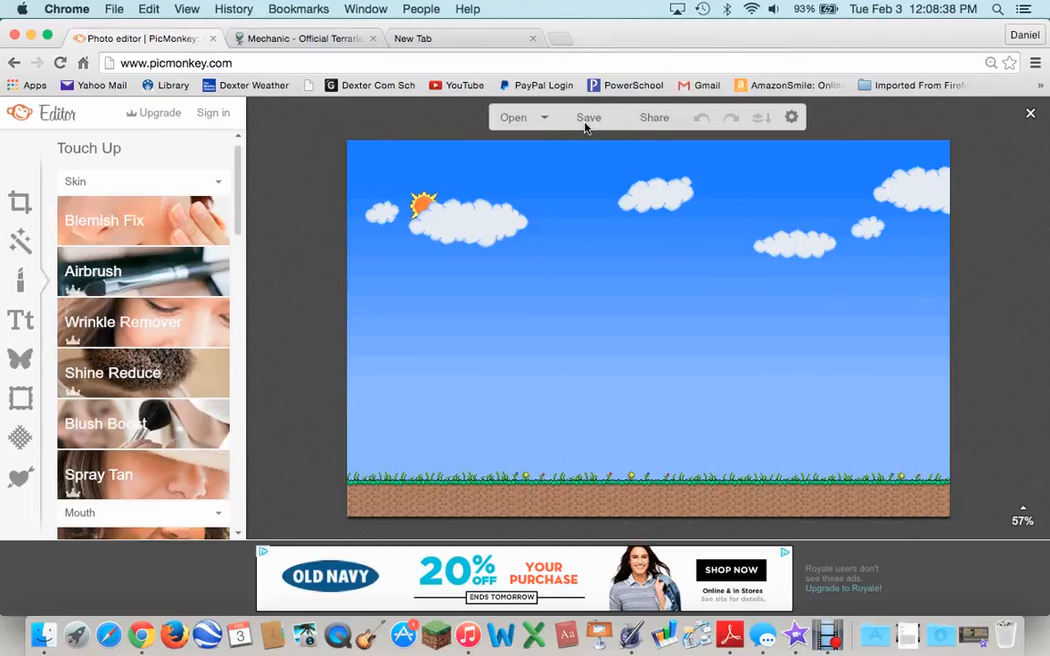
{"action": "mouse_move", "coordinate": [22, 328]}
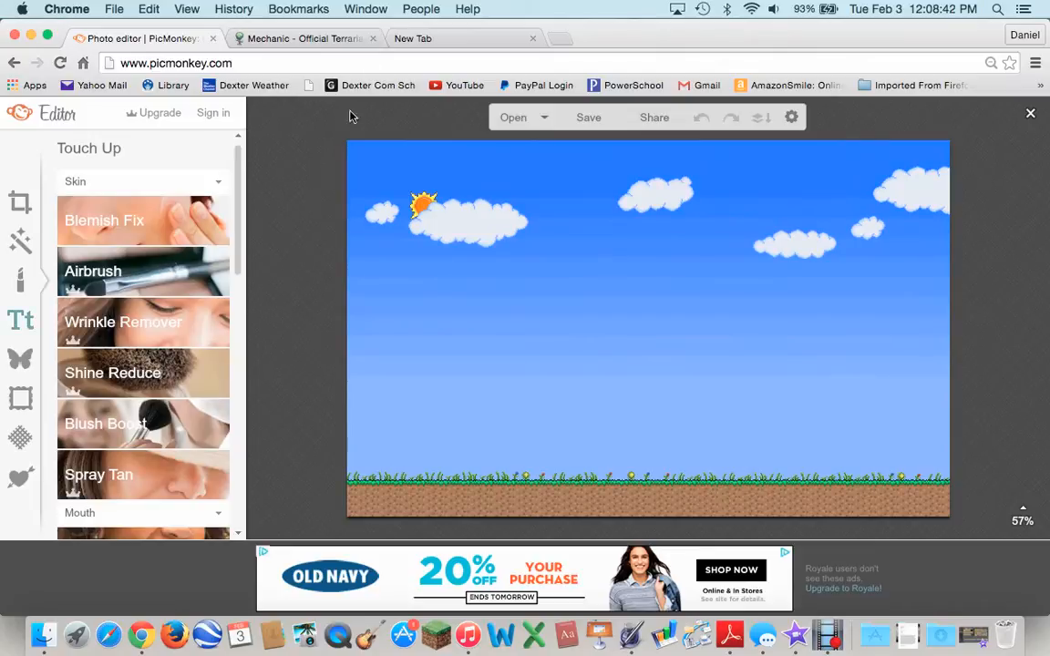
{"action": "left_click", "coordinate": [20, 320]}
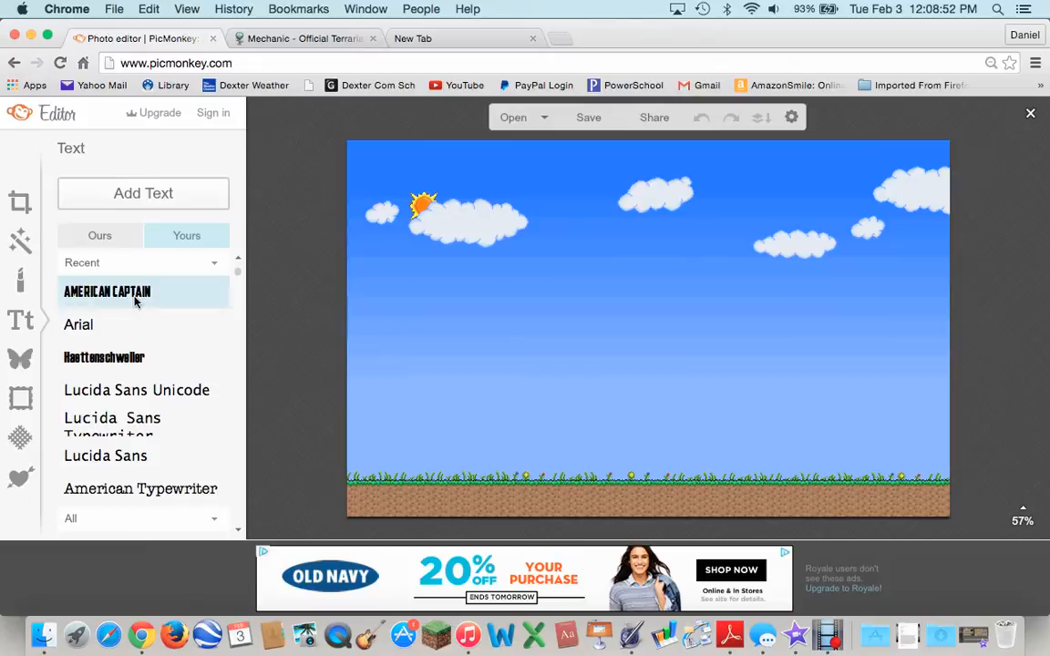
{"action": "mouse_move", "coordinate": [99, 235]}
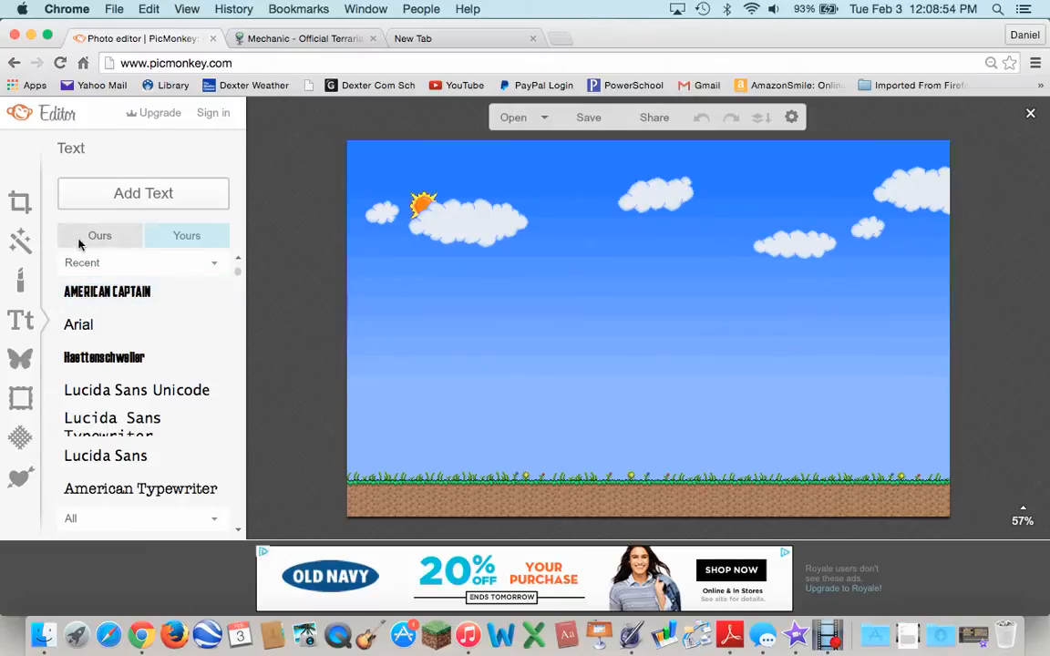
{"action": "scroll", "scroll_direction": "down", "scroll_amount": 3}
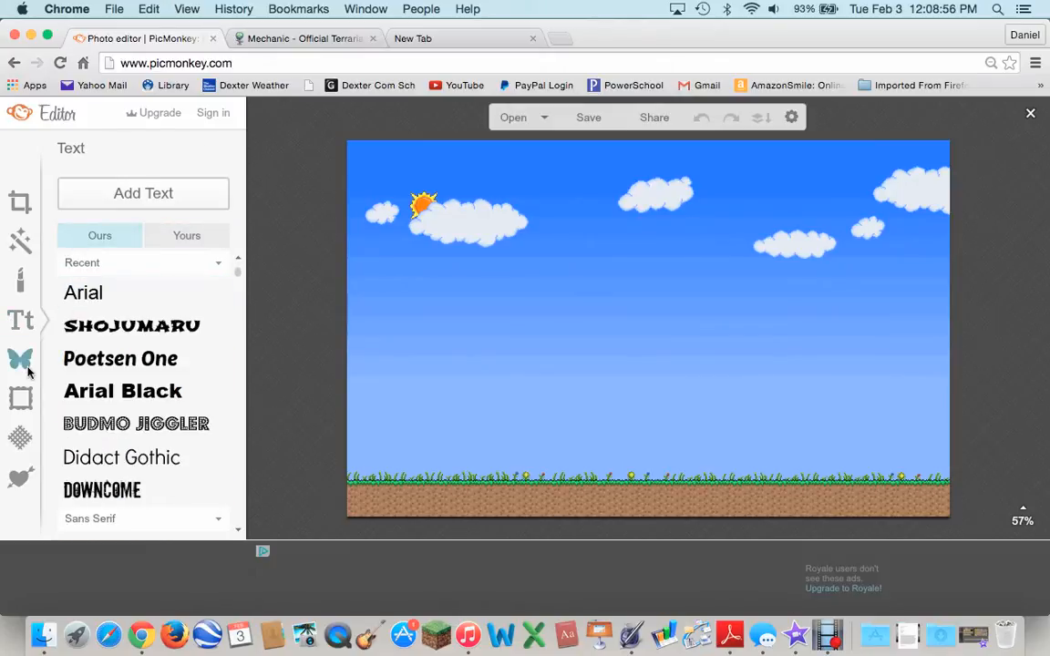
{"action": "left_click", "coordinate": [20, 359]}
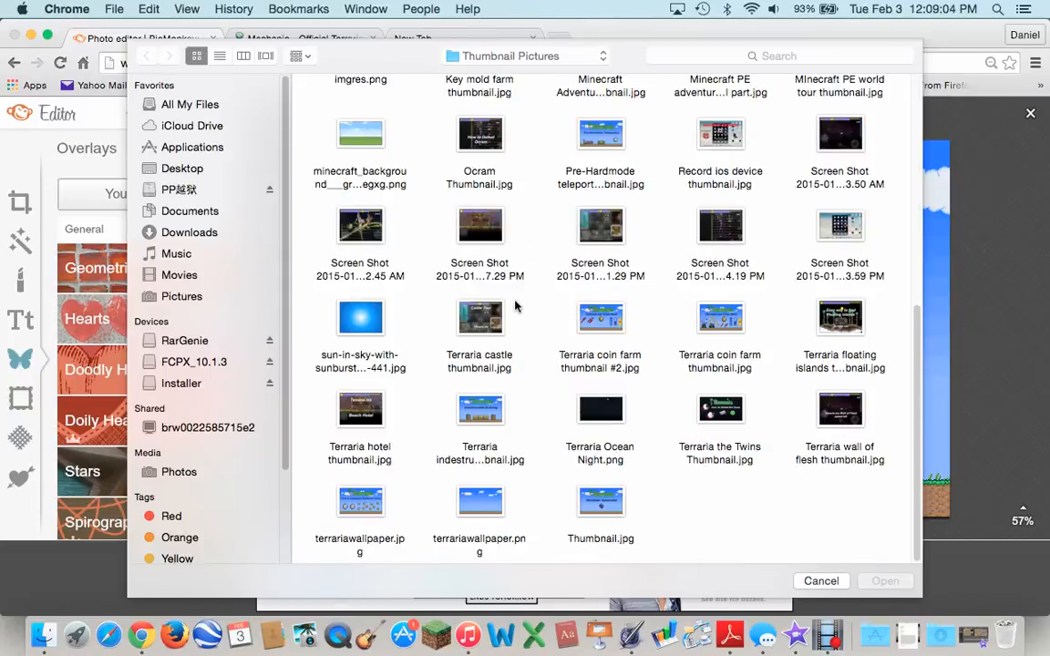
Open Mechanic.png from the Desktop as an overlay.
{"action": "scroll", "scroll_direction": "up", "scroll_amount": 3}
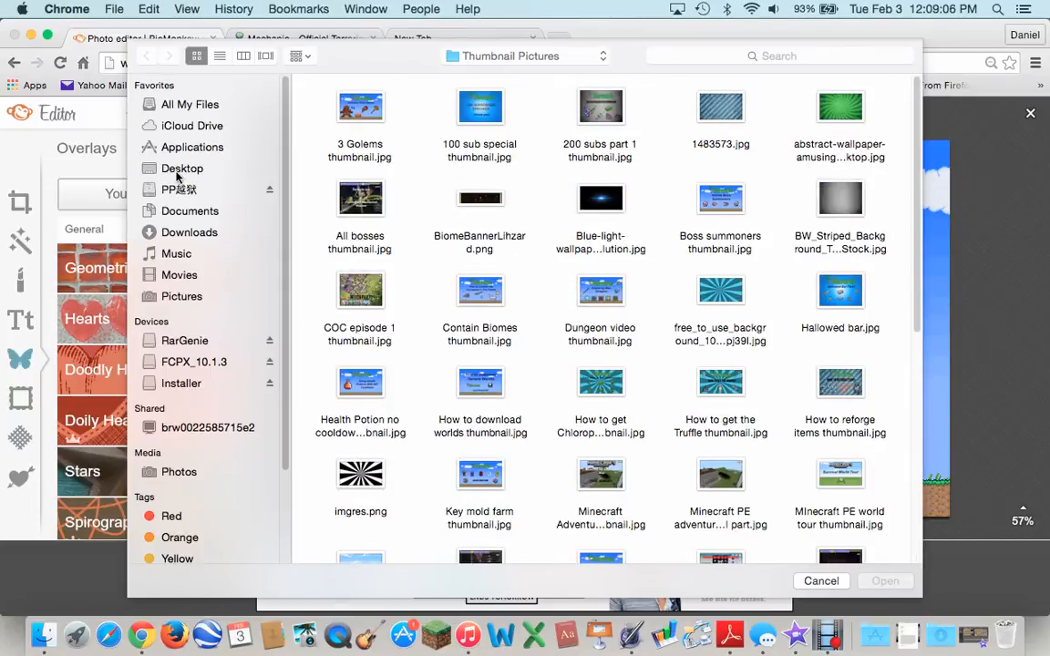
{"action": "left_click", "coordinate": [182, 167]}
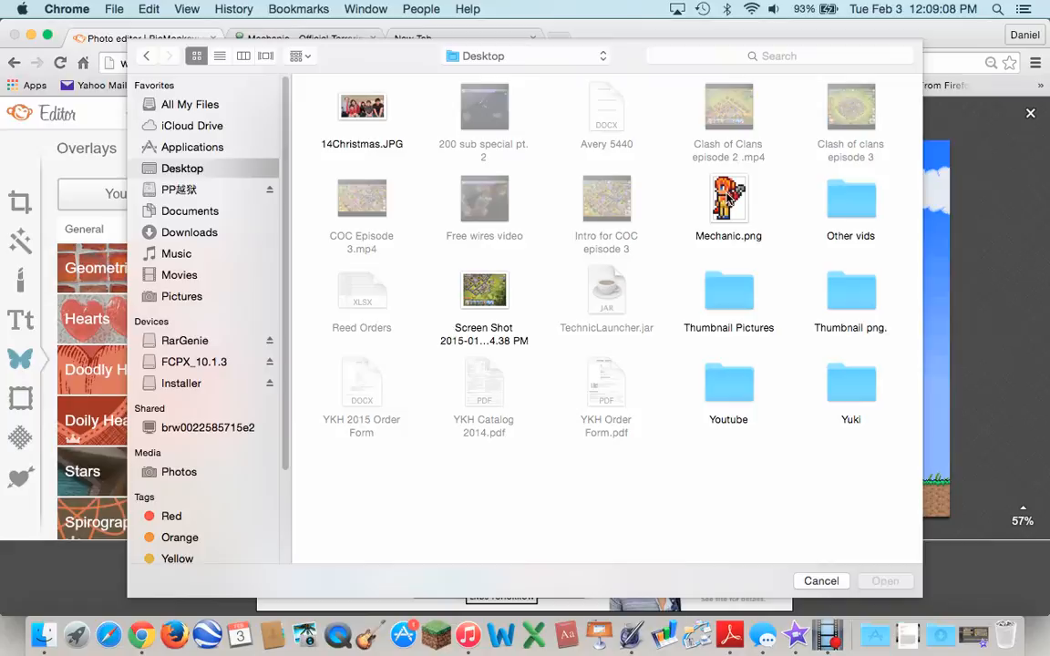
{"action": "left_click", "coordinate": [820, 581]}
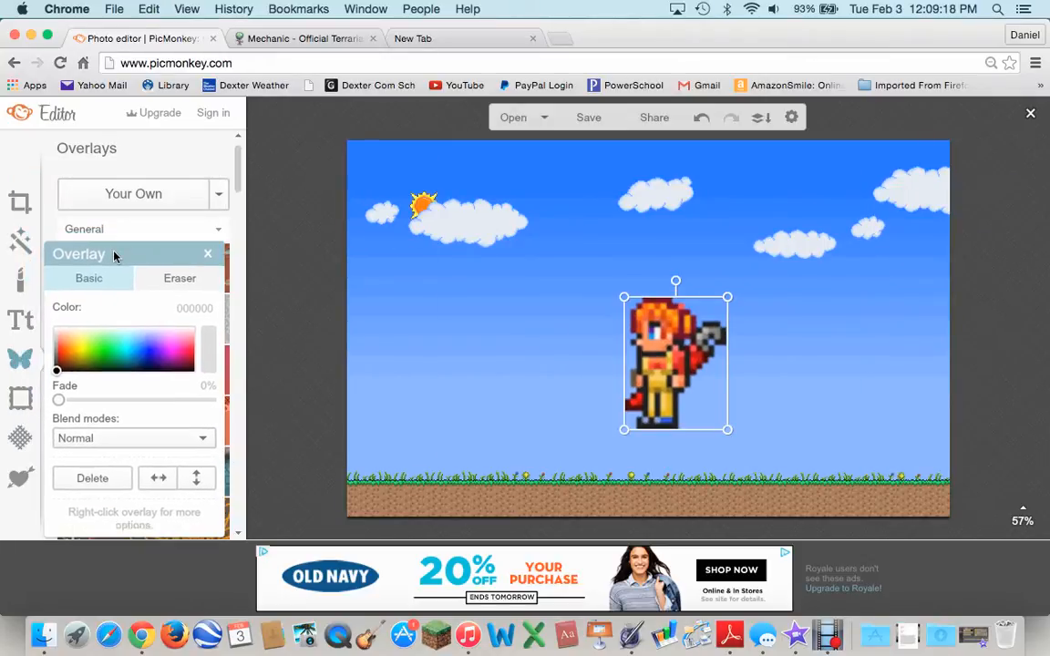
Try erasing on the Mechanic overlay with a bigger eraser, then drag it right.
{"action": "left_click", "coordinate": [180, 265]}
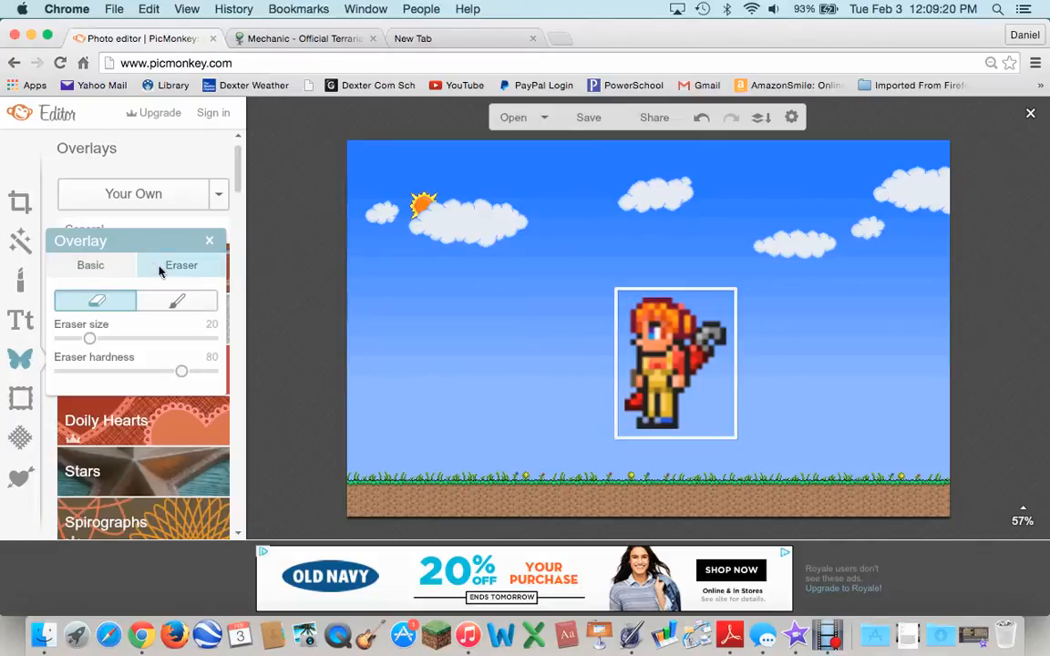
{"action": "mouse_move", "coordinate": [161, 312]}
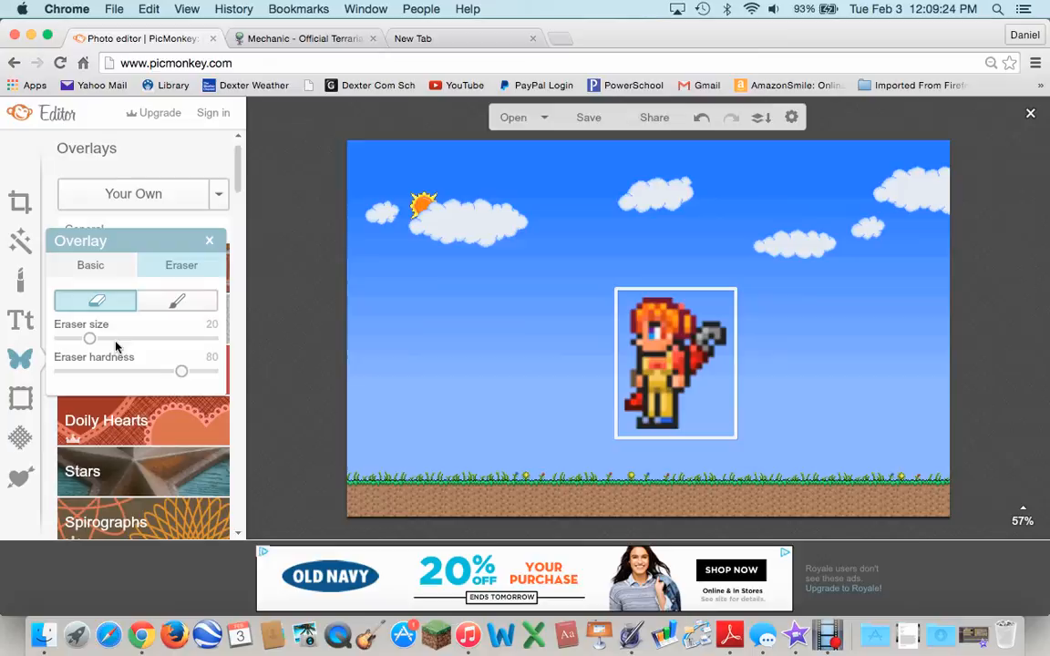
{"action": "left_click", "coordinate": [209, 240]}
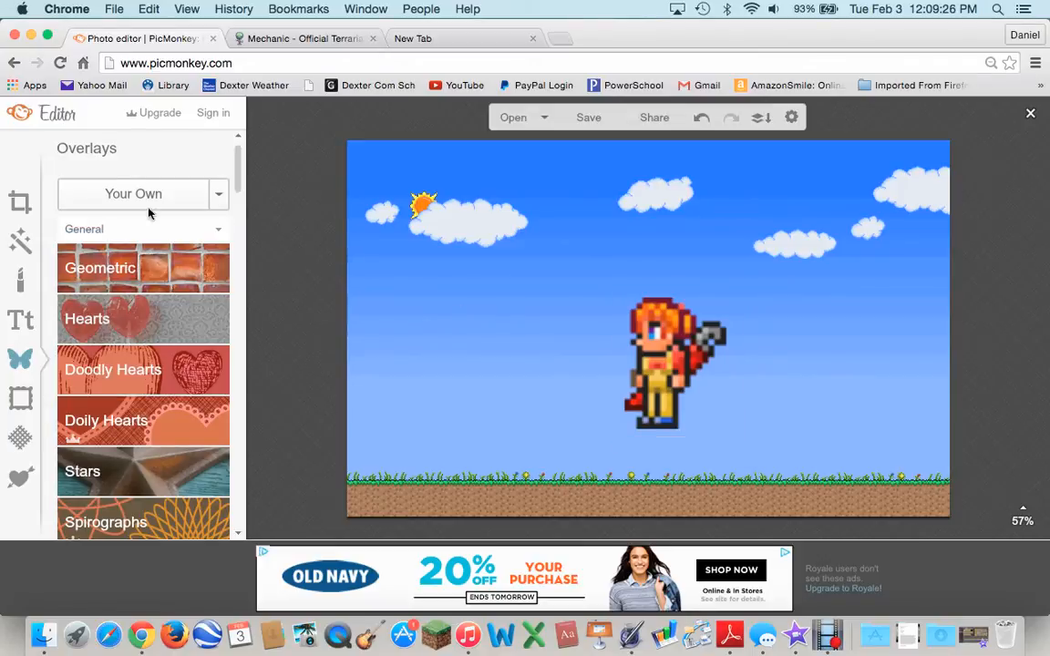
{"action": "left_click", "coordinate": [675, 364]}
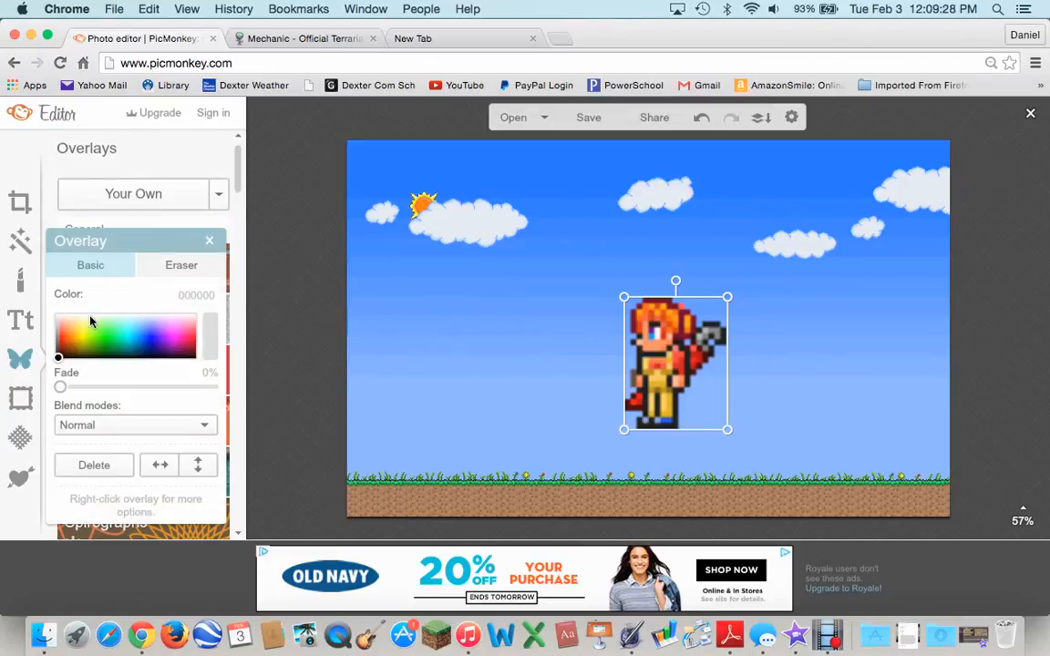
{"action": "left_click", "coordinate": [180, 265]}
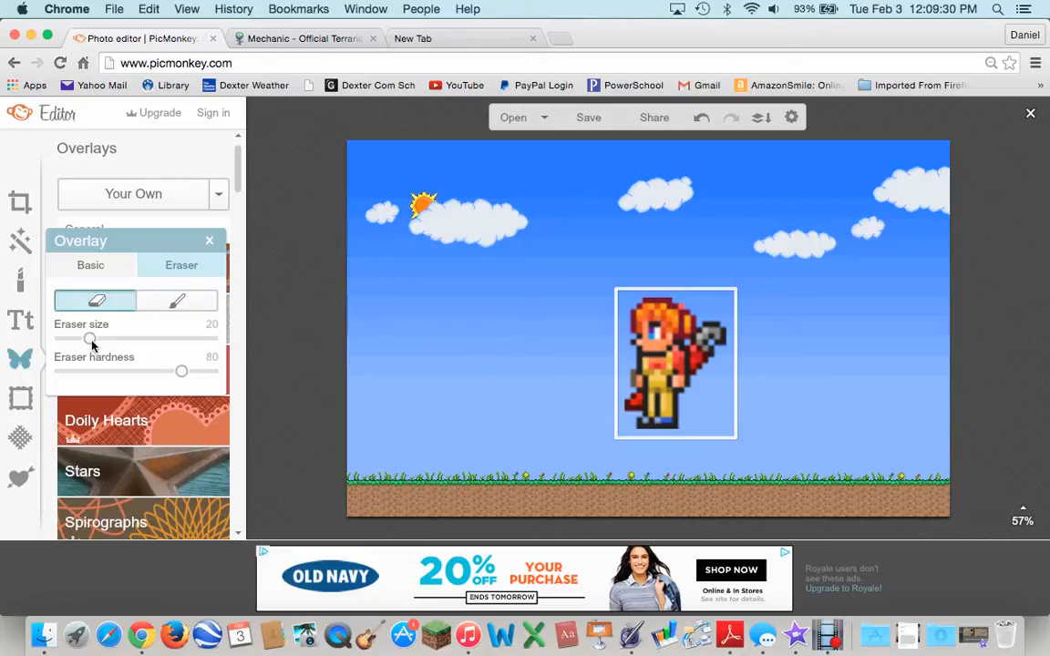
{"action": "left_click_drag", "start_coordinate": [90, 338], "coordinate": [139, 338]}
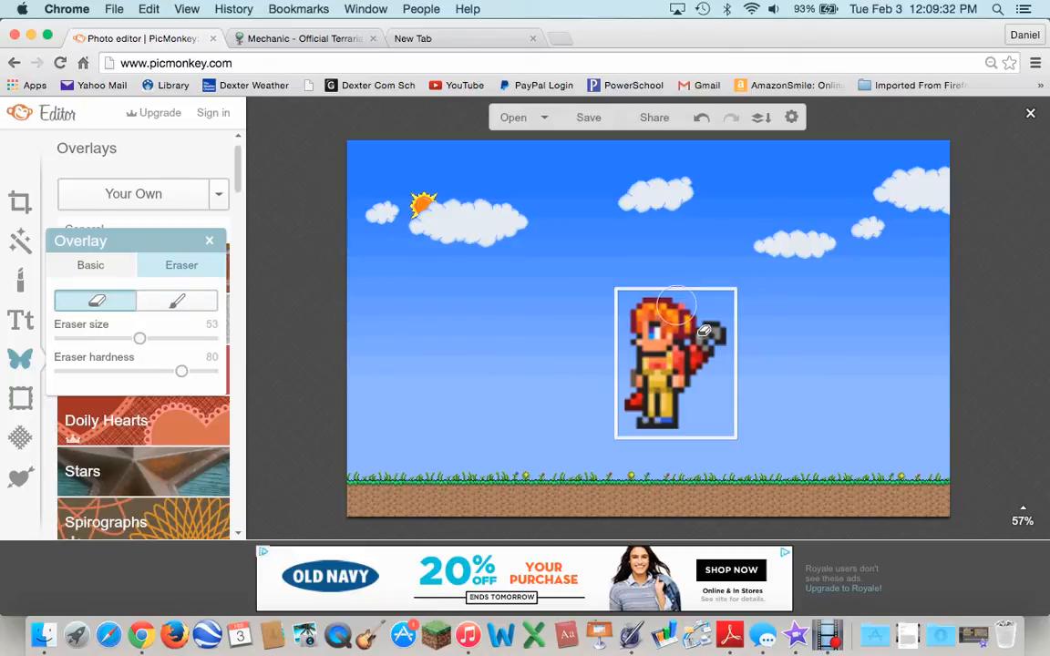
{"action": "left_click_drag", "start_coordinate": [702, 331], "coordinate": [674, 396]}
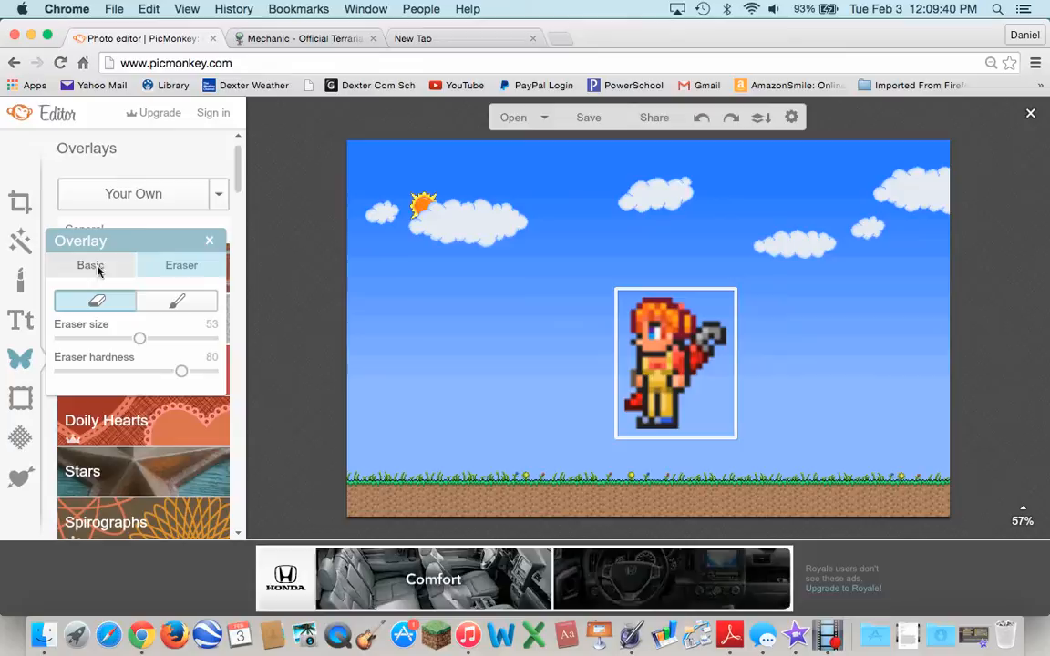
{"action": "left_click", "coordinate": [90, 265]}
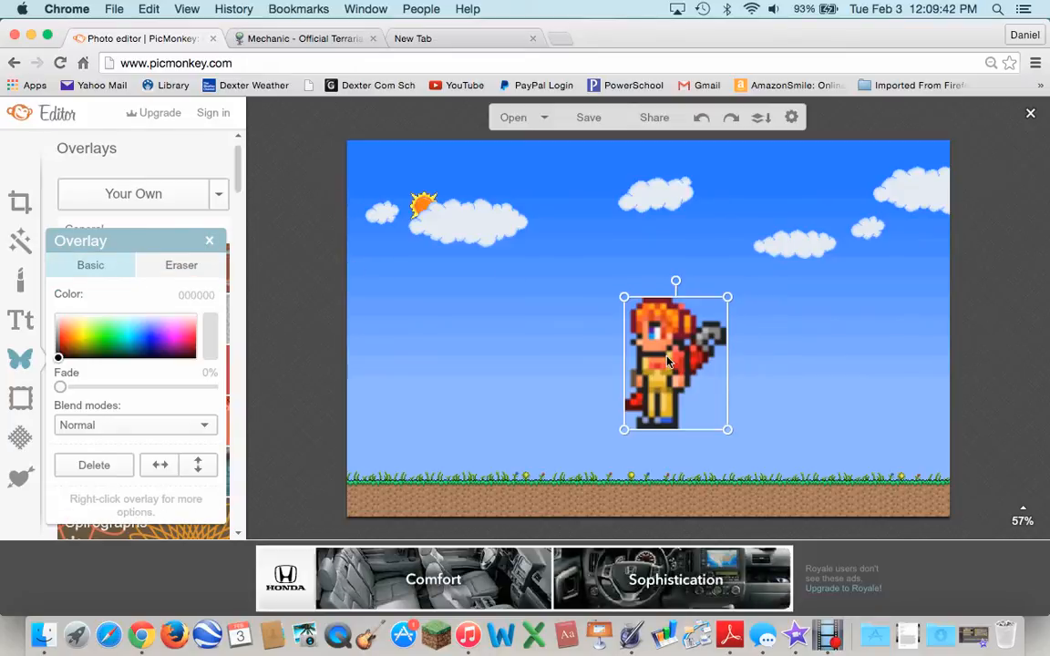
{"action": "left_click_drag", "start_coordinate": [674, 360], "coordinate": [816, 397]}
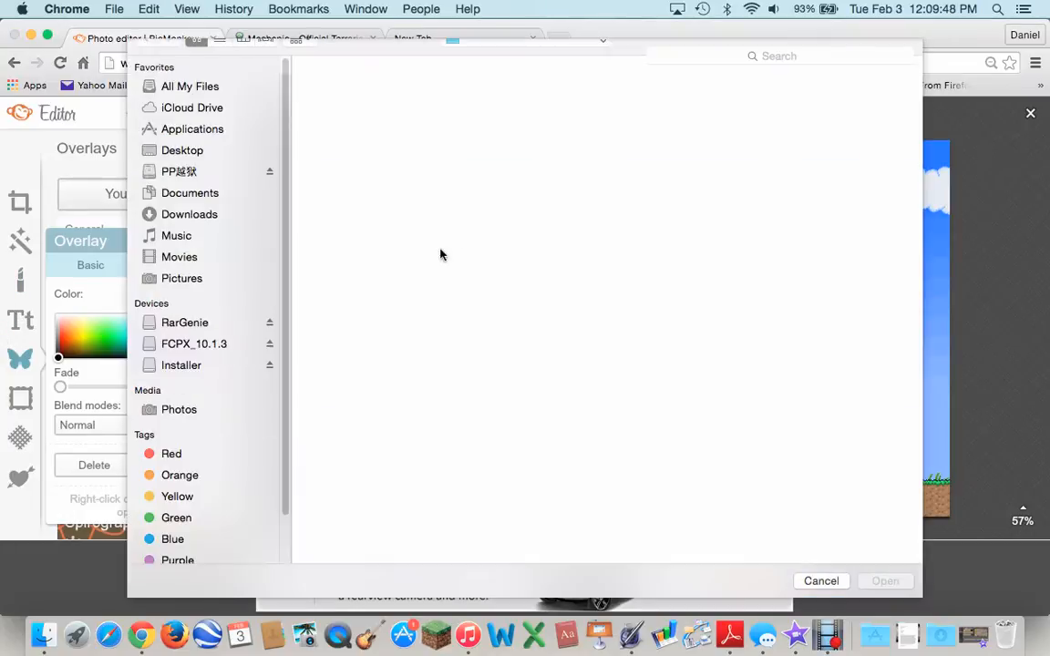
Add the Terraria logo from the sprites folder, enlarge it and place it top centre.
{"action": "left_click", "coordinate": [182, 168]}
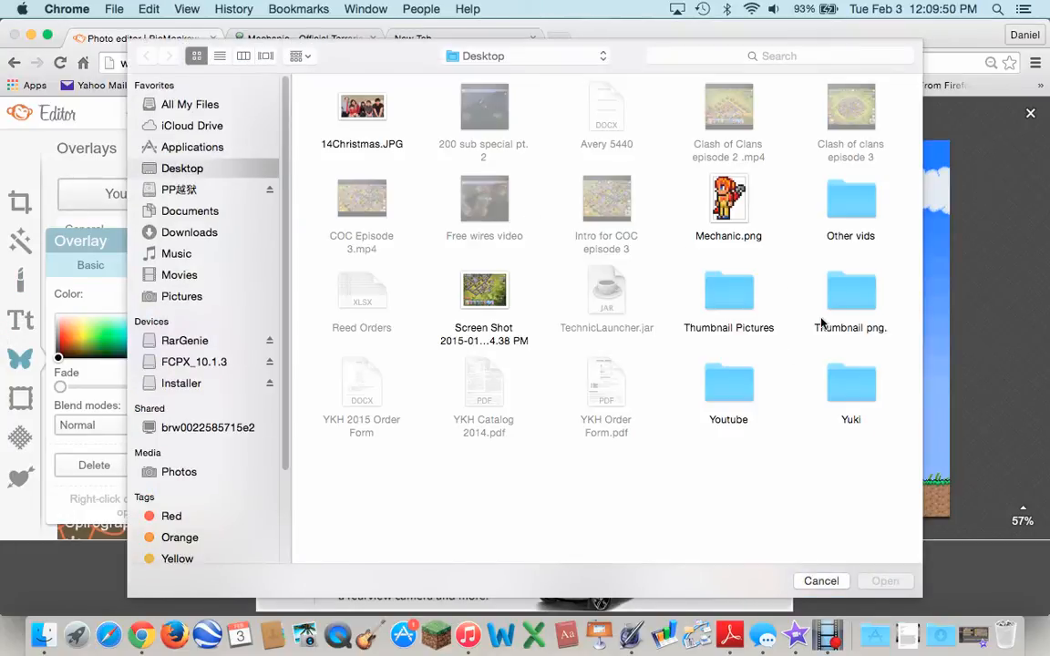
{"action": "double_click", "coordinate": [850, 292]}
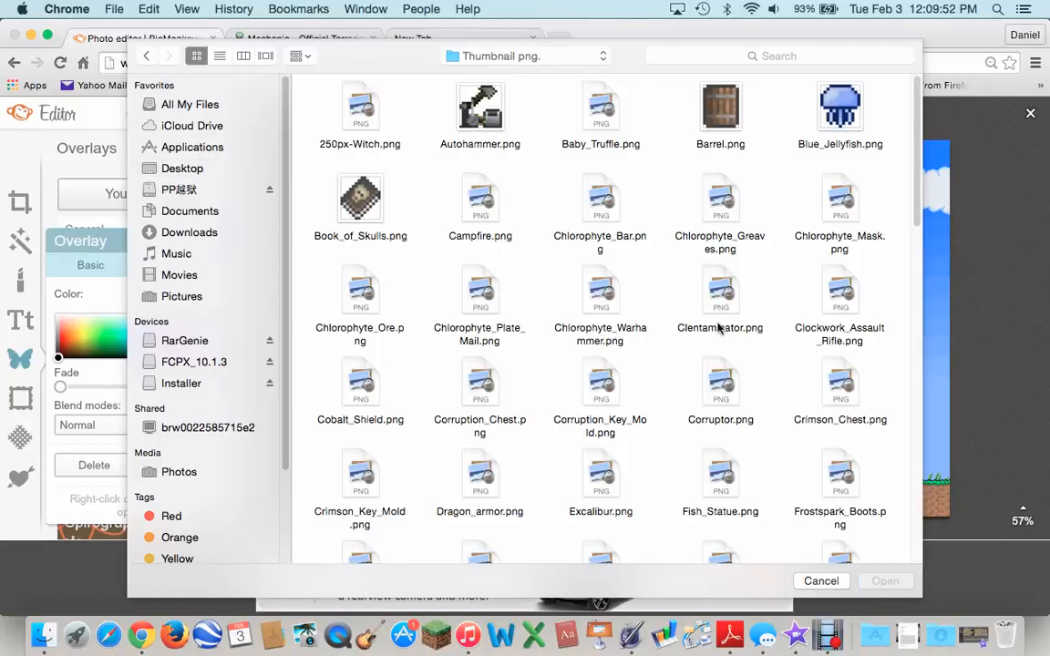
{"action": "scroll", "scroll_direction": "down", "scroll_amount": 3}
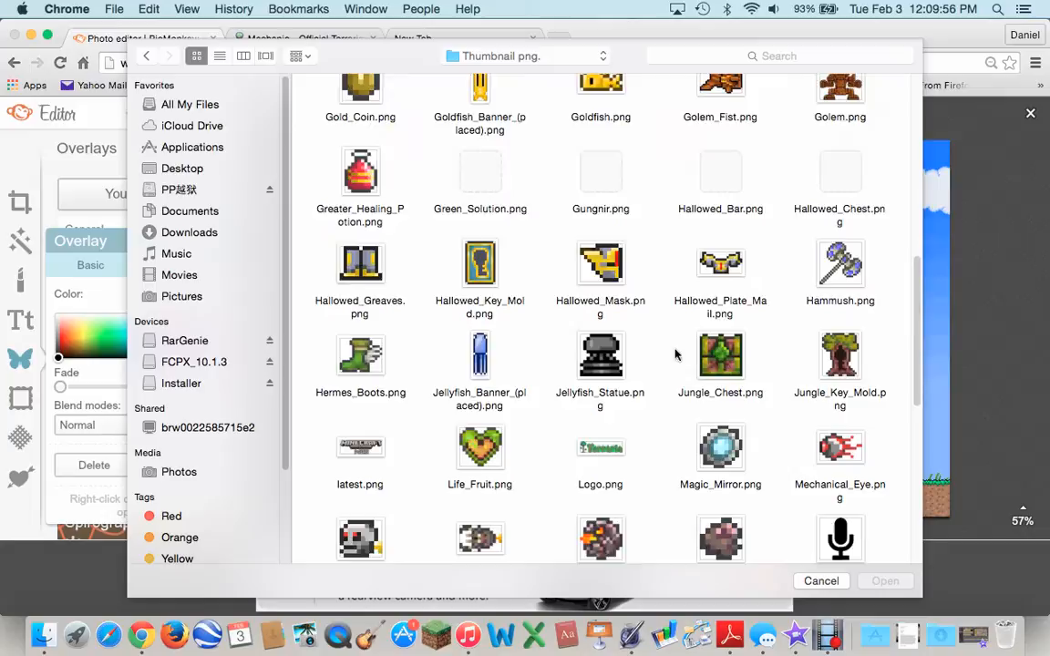
{"action": "left_click", "coordinate": [601, 246]}
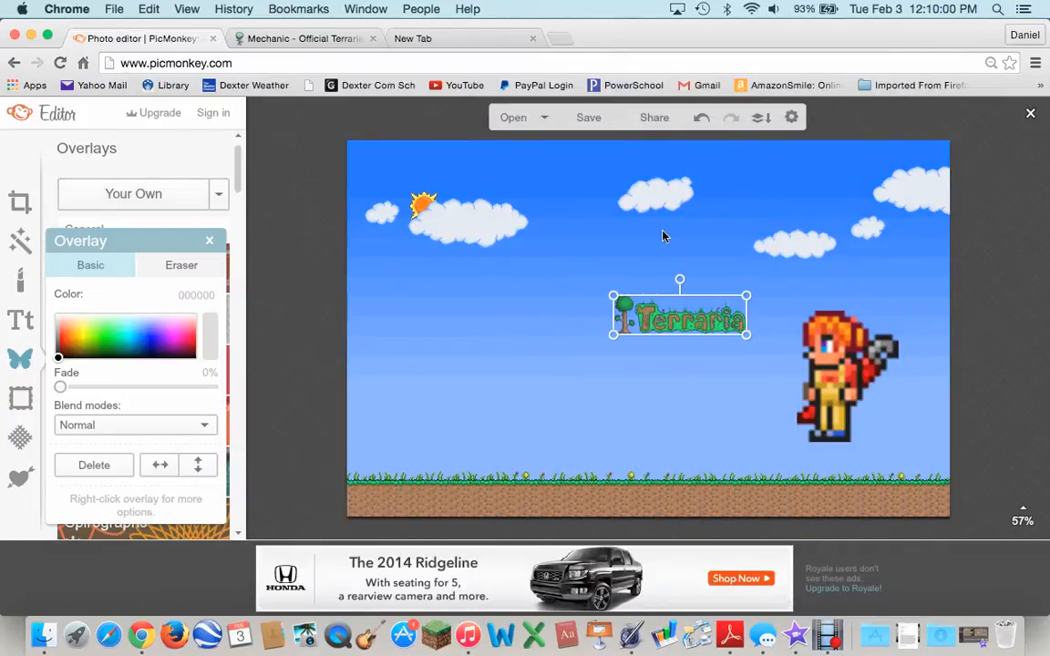
{"action": "left_click_drag", "start_coordinate": [679, 317], "coordinate": [579, 159]}
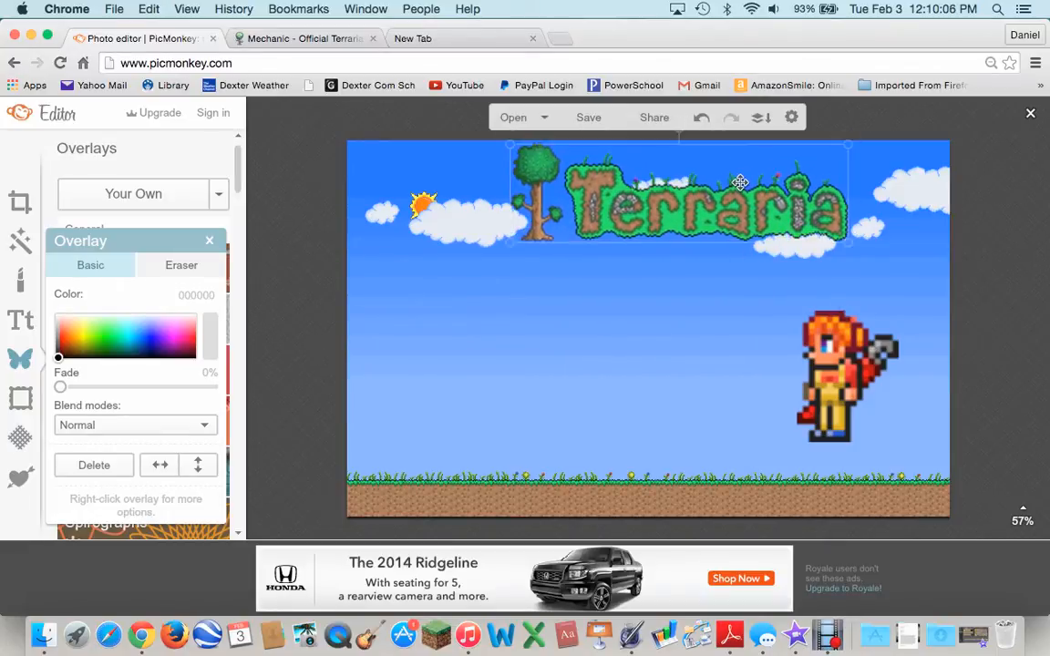
{"action": "left_click_drag", "start_coordinate": [741, 183], "coordinate": [706, 193]}
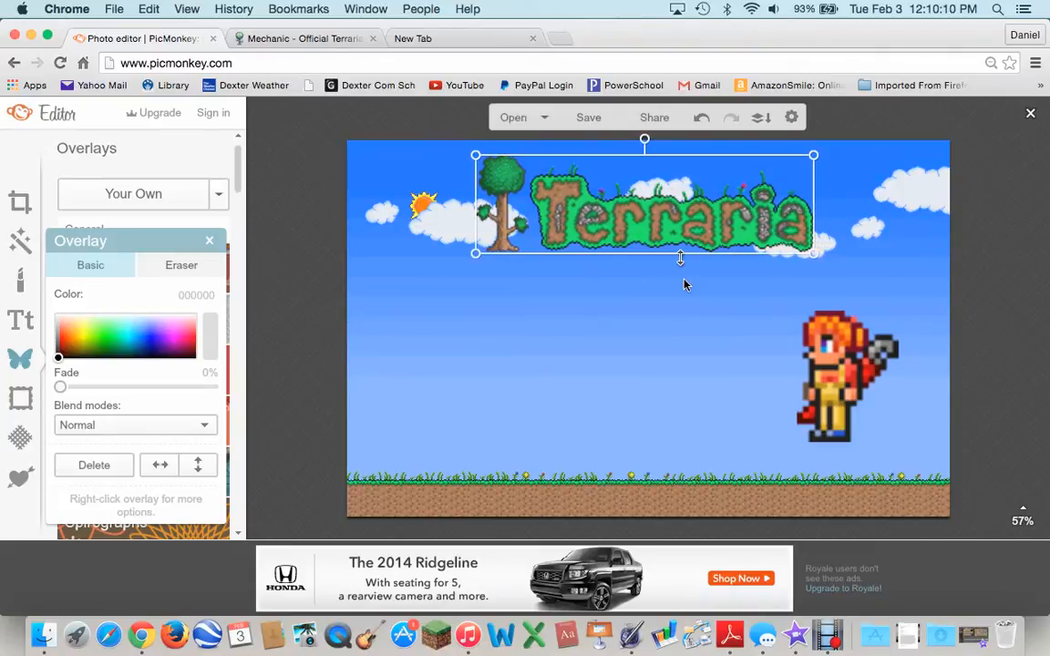
Search the Terraria Wiki for 'wire' from the Mechanic page.
{"action": "left_click", "coordinate": [303, 38]}
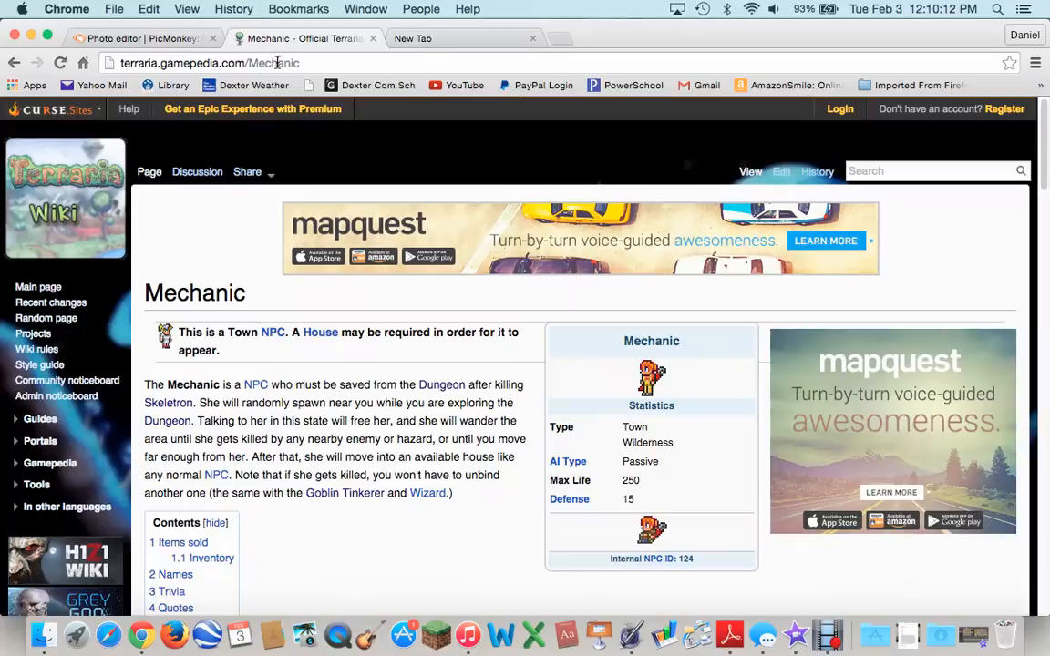
{"action": "mouse_move", "coordinate": [956, 186]}
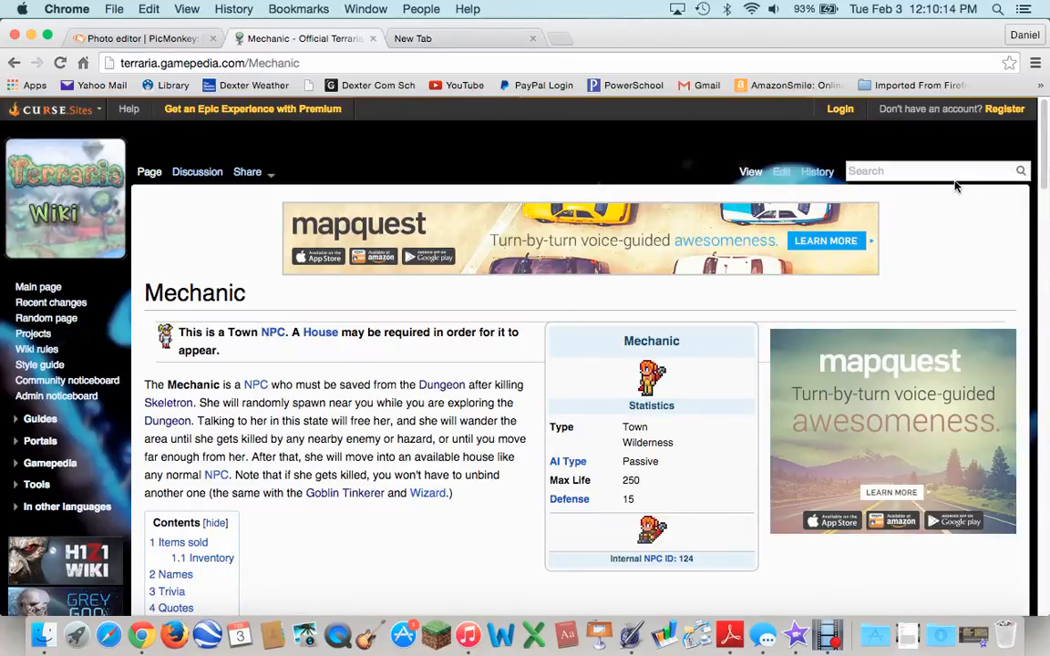
{"action": "type", "text": "wire"}
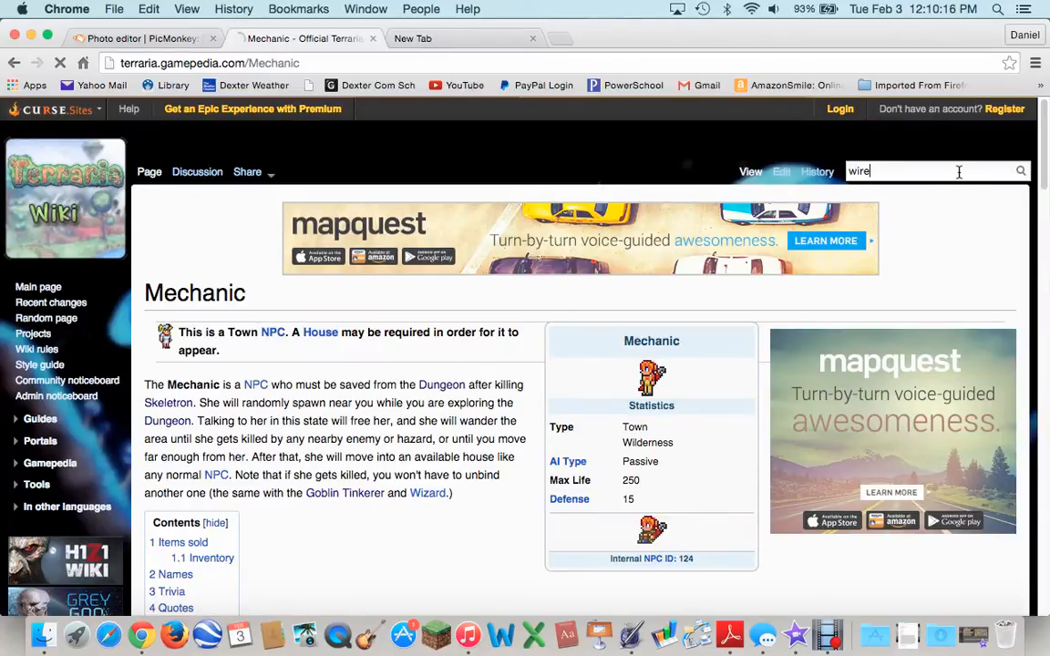
{"action": "key", "text": "Return"}
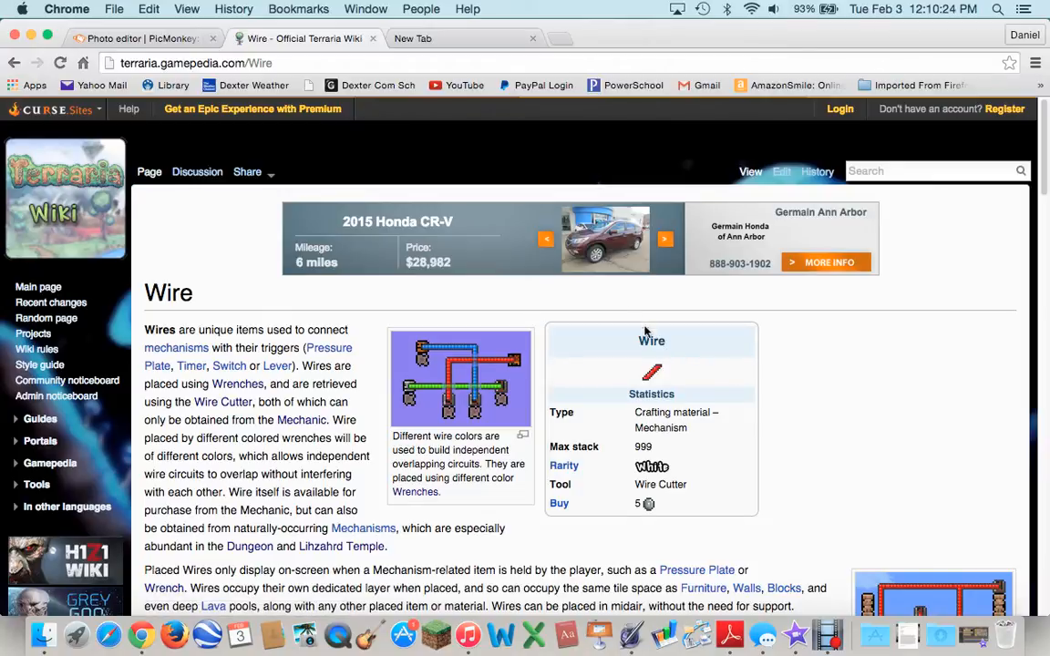
{"action": "mouse_move", "coordinate": [651, 378]}
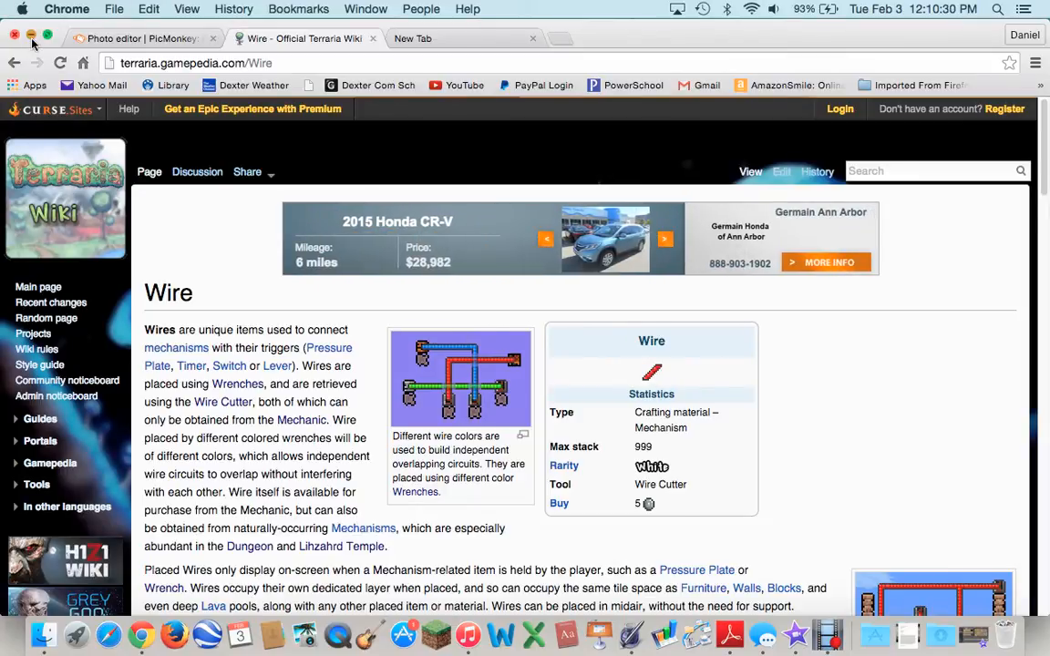
Save the wire sprite to the Desktop as Wire.png and return to PicMonkey.
{"action": "left_click", "coordinate": [32, 38]}
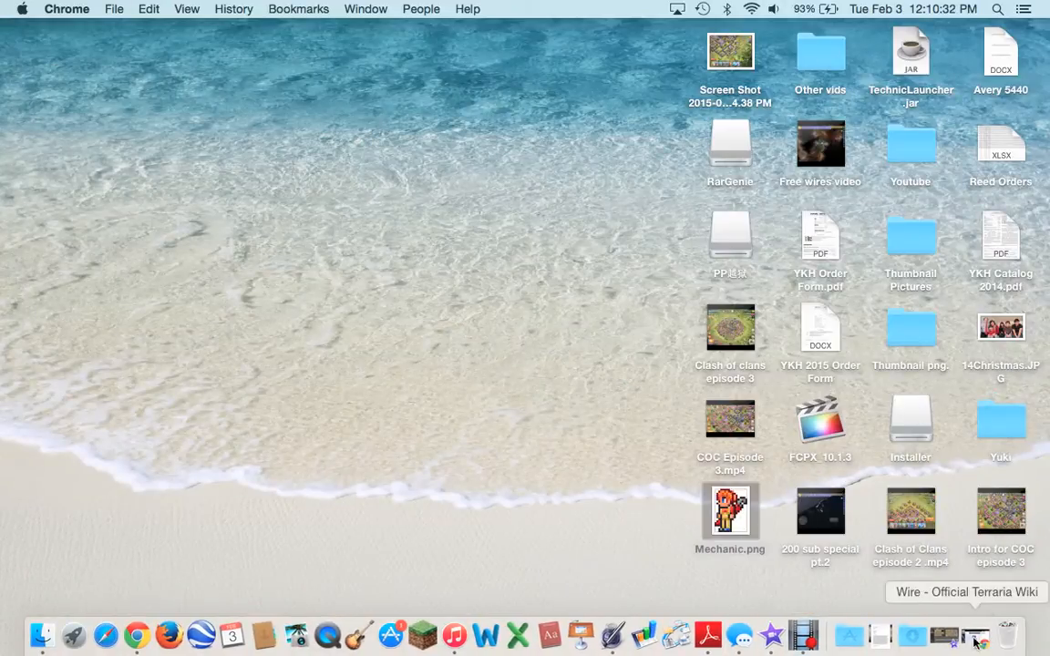
{"action": "left_click", "coordinate": [977, 636]}
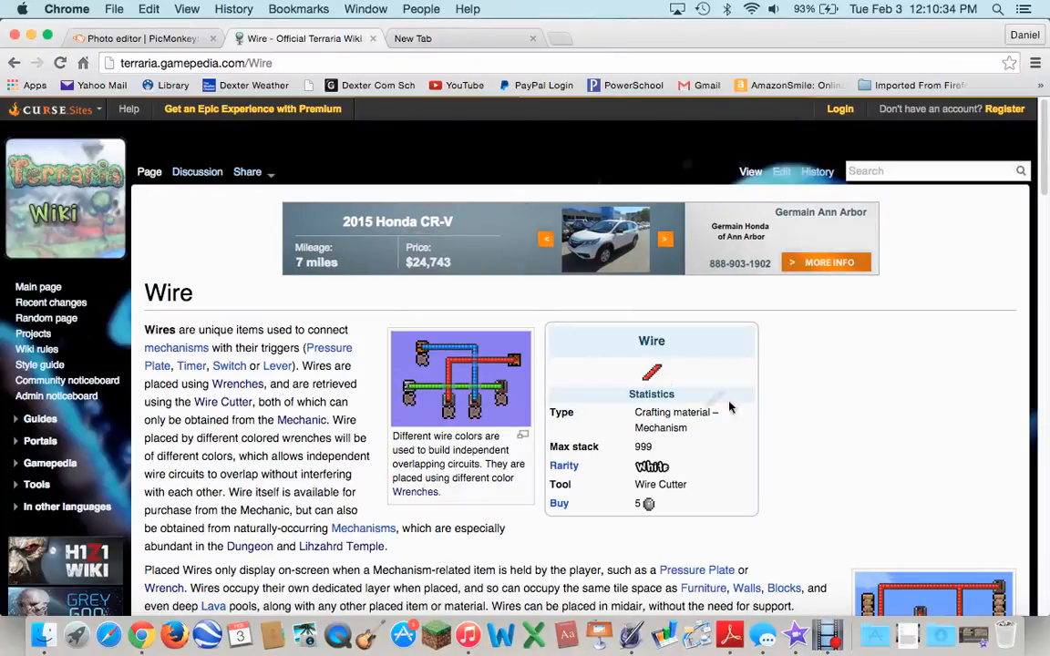
{"action": "mouse_move", "coordinate": [482, 20]}
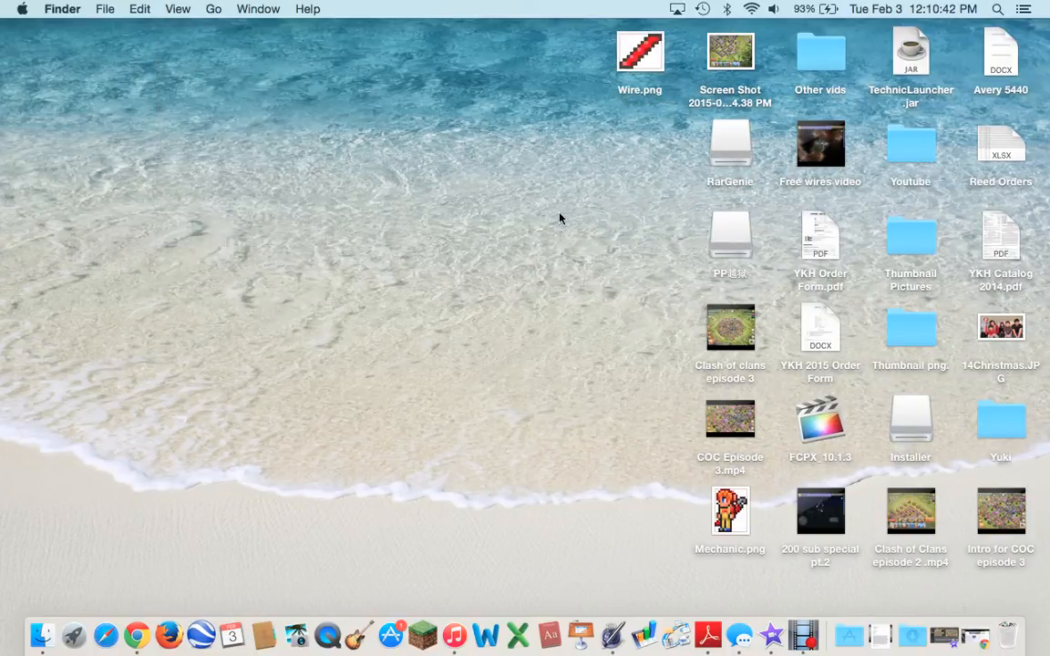
{"action": "left_click", "coordinate": [135, 635]}
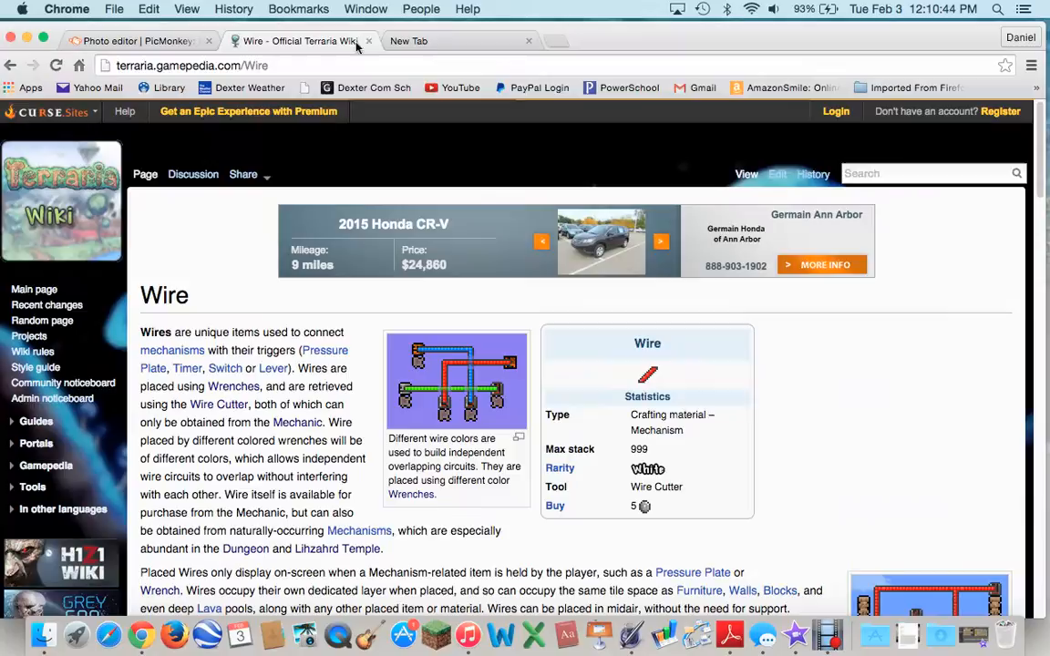
{"action": "left_click", "coordinate": [409, 41]}
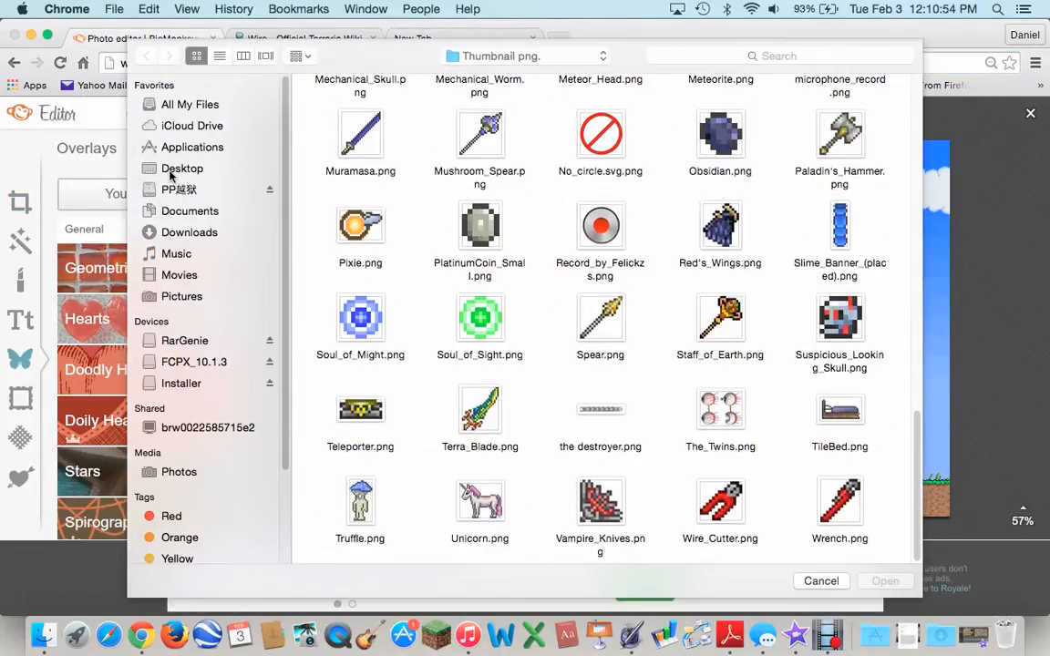
Open Wire.png from the Desktop, drag it beside the Mechanic and deselect.
{"action": "left_click", "coordinate": [183, 168]}
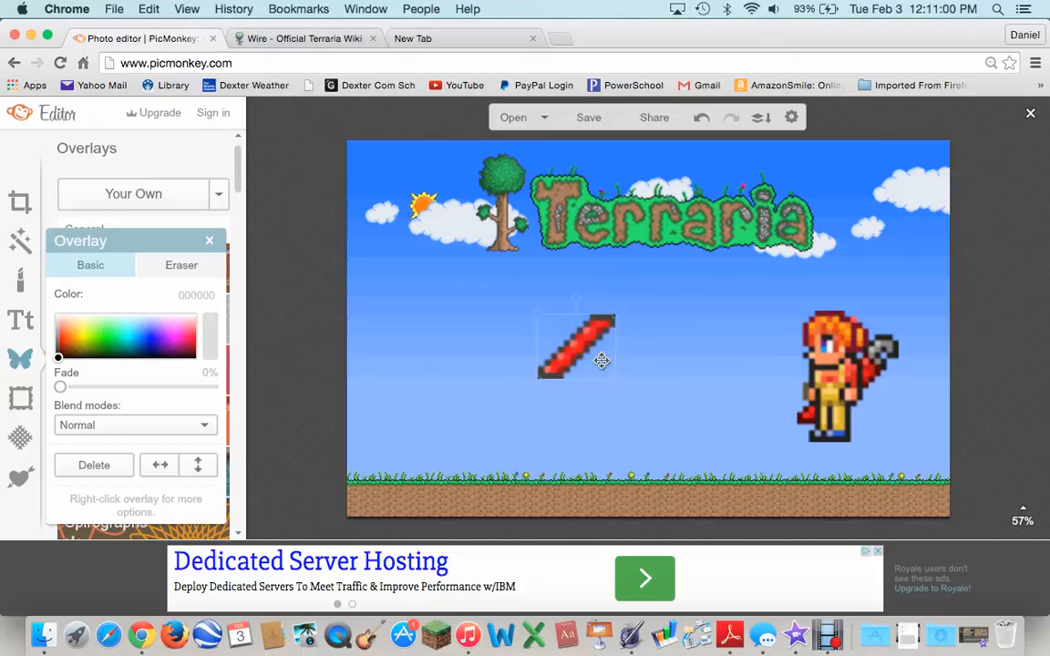
{"action": "left_click_drag", "start_coordinate": [576, 356], "coordinate": [412, 364]}
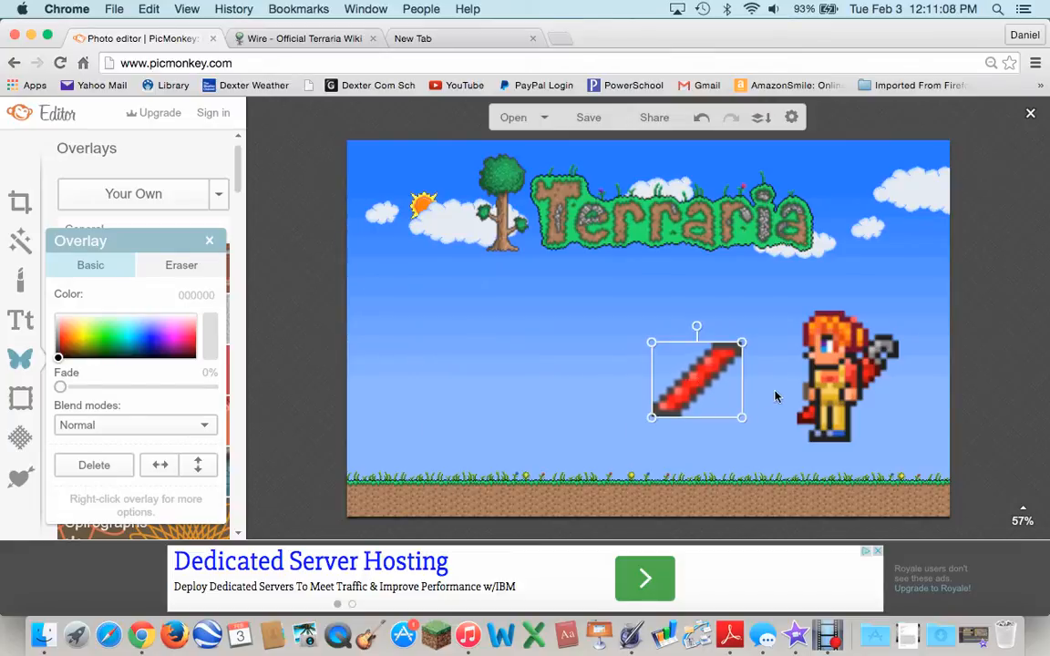
{"action": "left_click", "coordinate": [210, 240]}
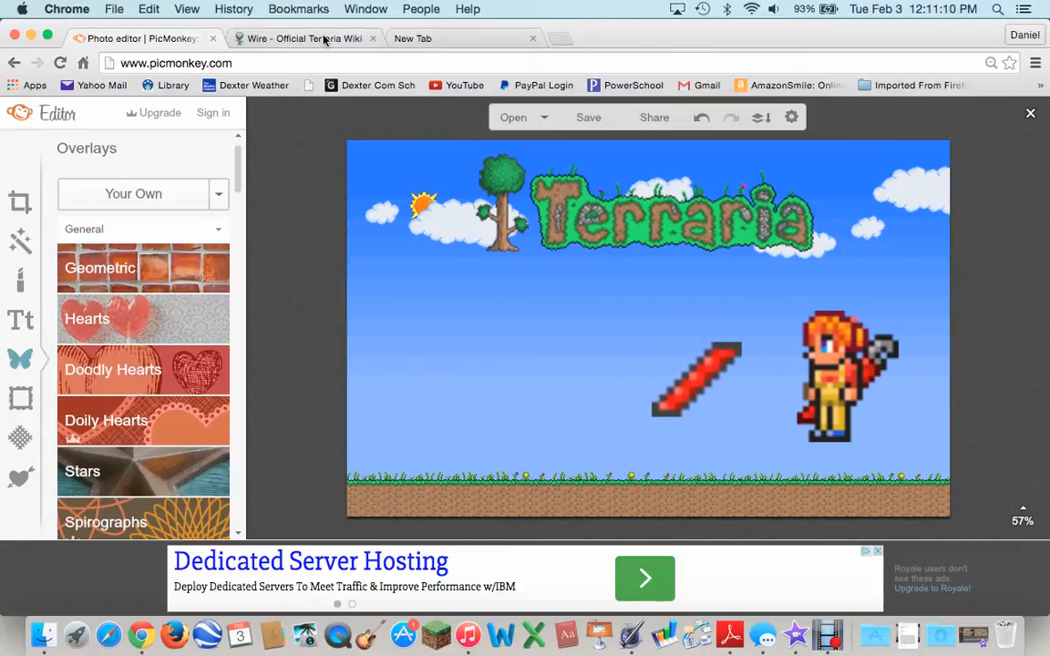
Open Google Images in a new browser tab.
{"action": "left_click", "coordinate": [305, 38]}
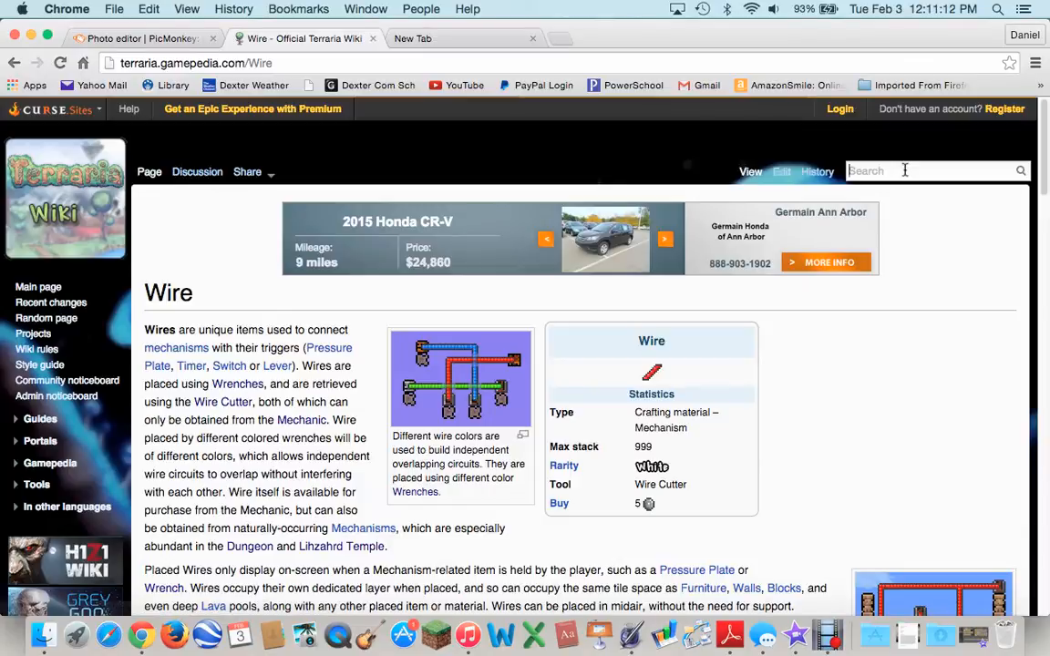
{"action": "left_click", "coordinate": [413, 38]}
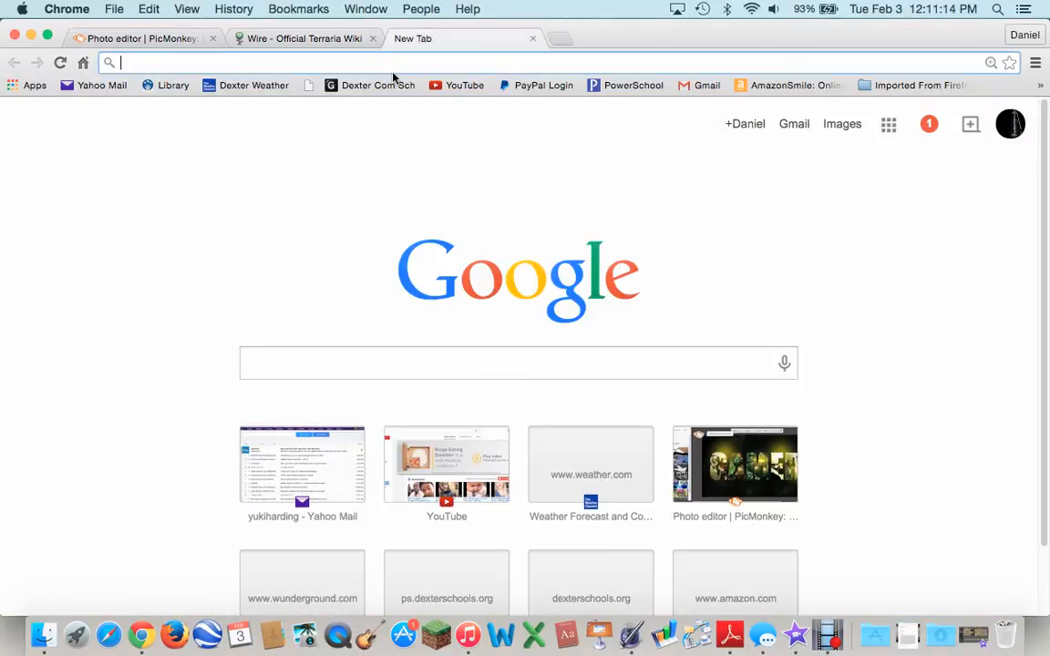
{"action": "type", "text": "google imgas"}
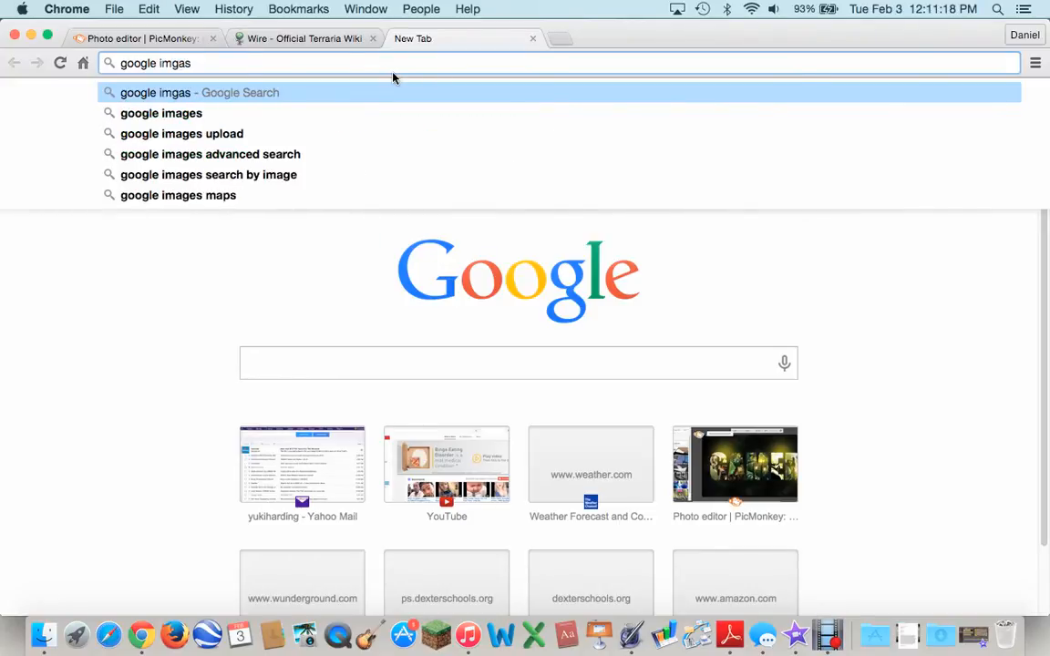
{"action": "key", "text": "backspace"}
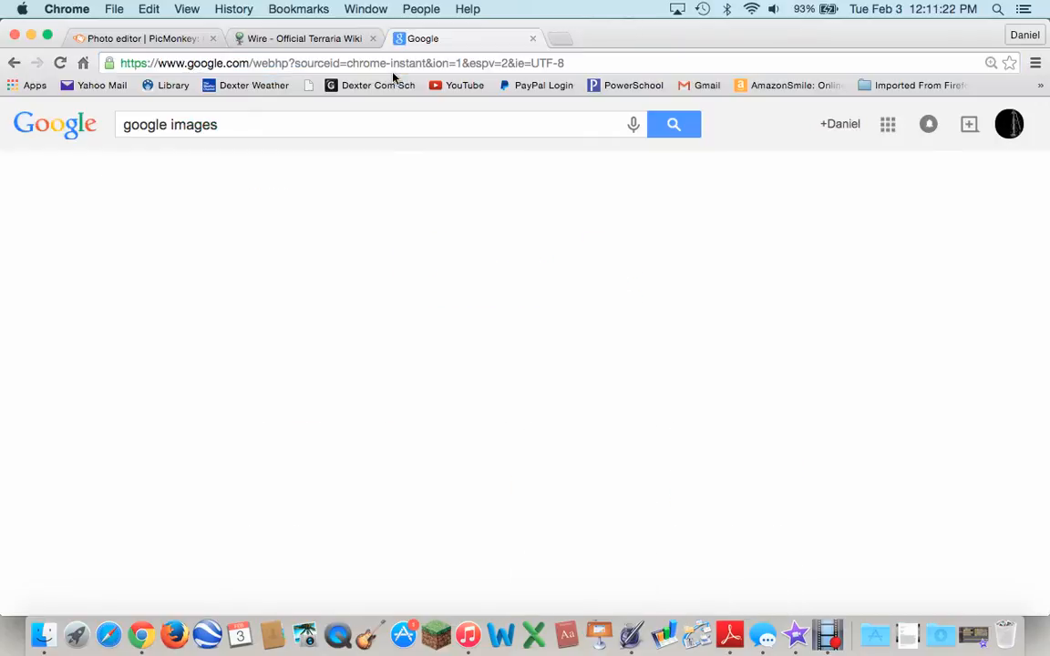
{"action": "left_click", "coordinate": [674, 124]}
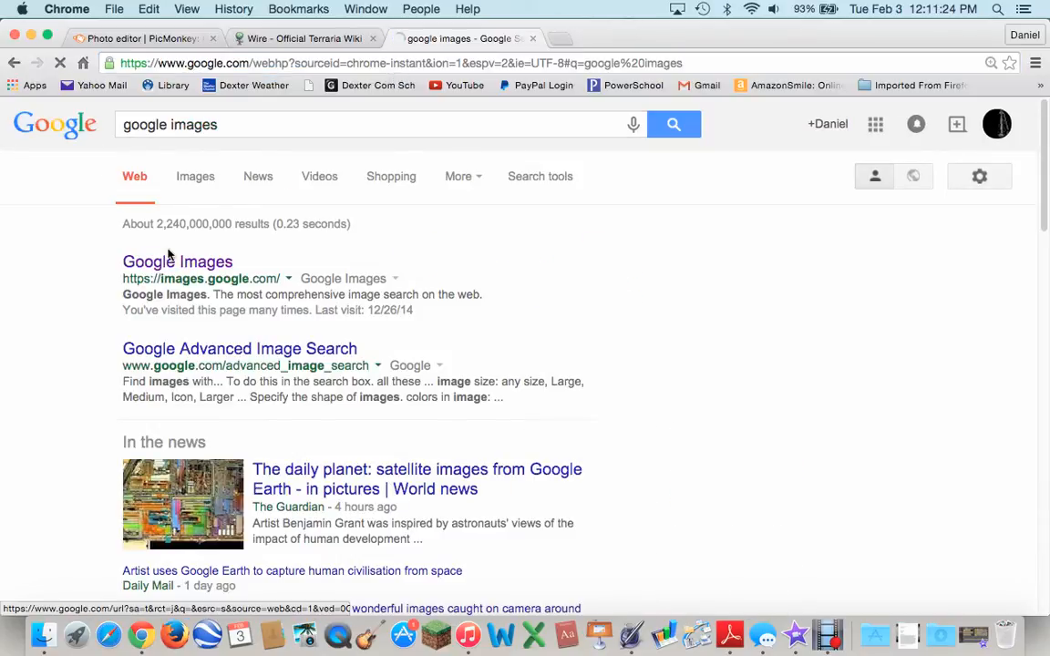
{"action": "left_click", "coordinate": [176, 261]}
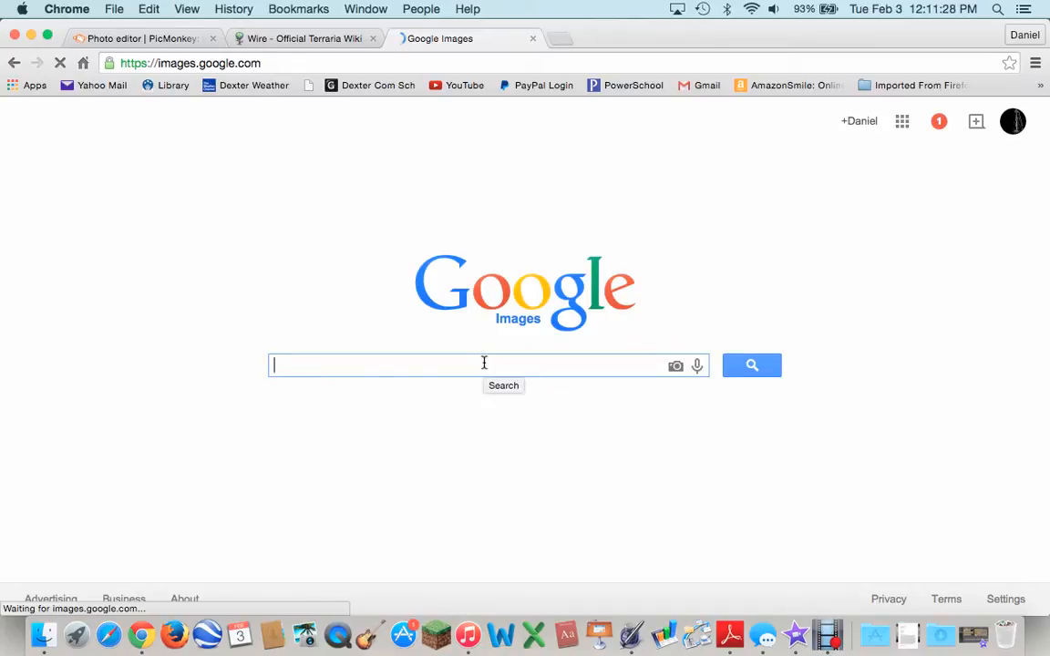
Search 'Terraria wire cutter' and save the image to the Desktop.
{"action": "type", "text": "Terraria"}
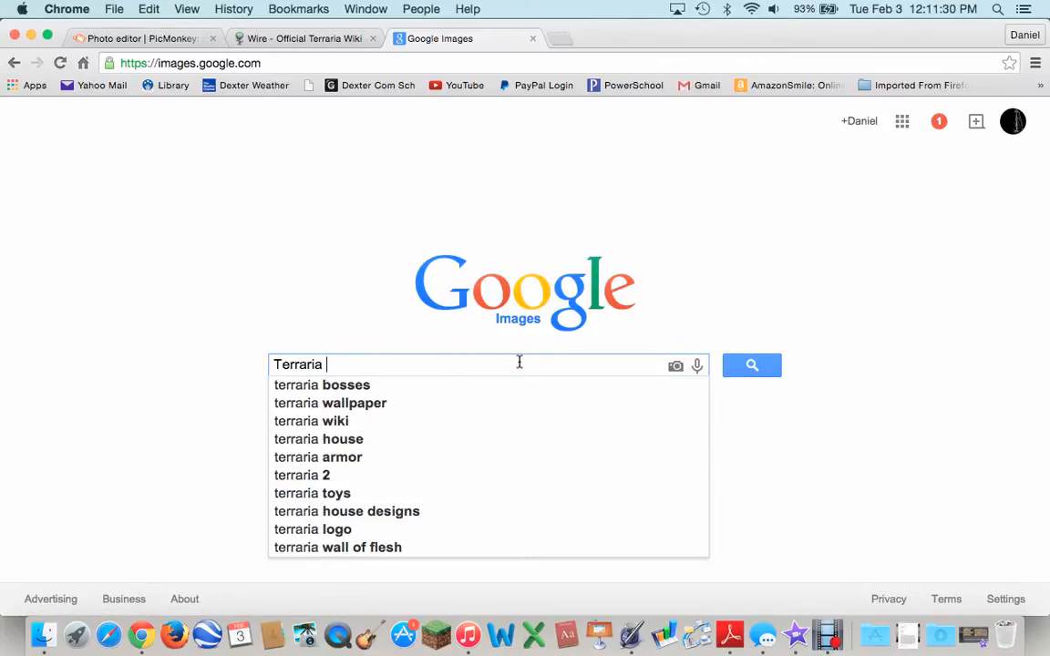
{"action": "type", "text": "w"}
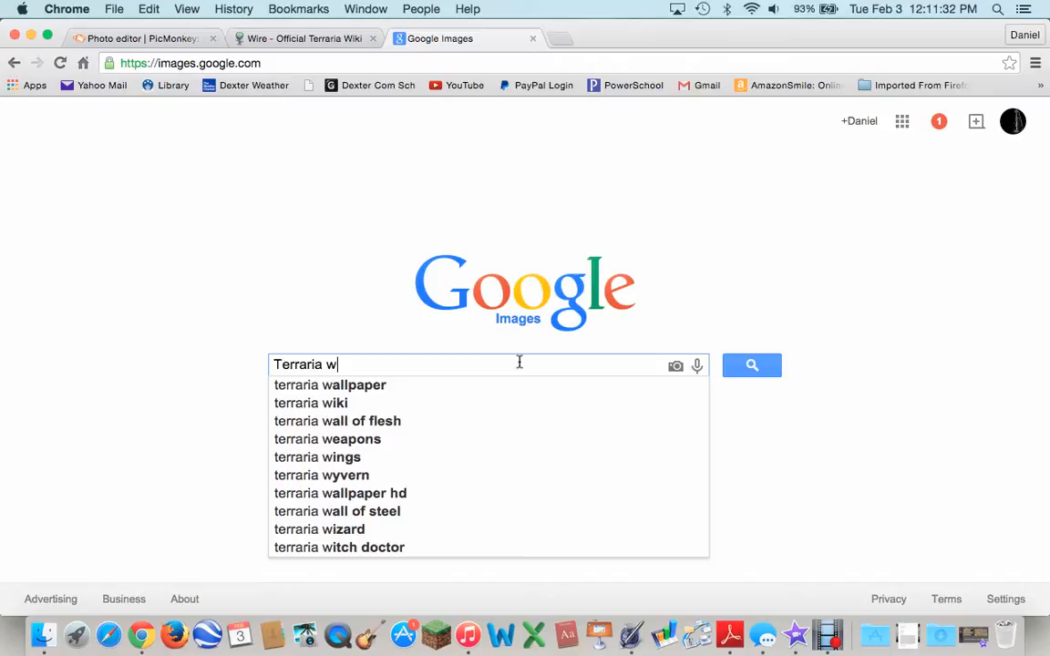
{"action": "type", "text": "ire cutter"}
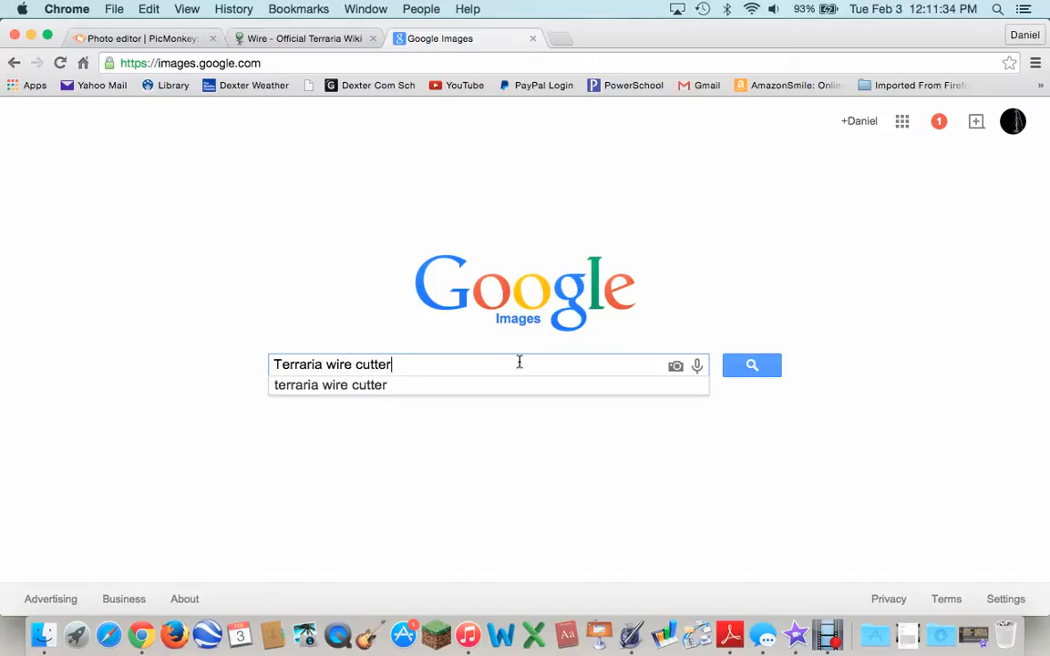
{"action": "type", "text": "."}
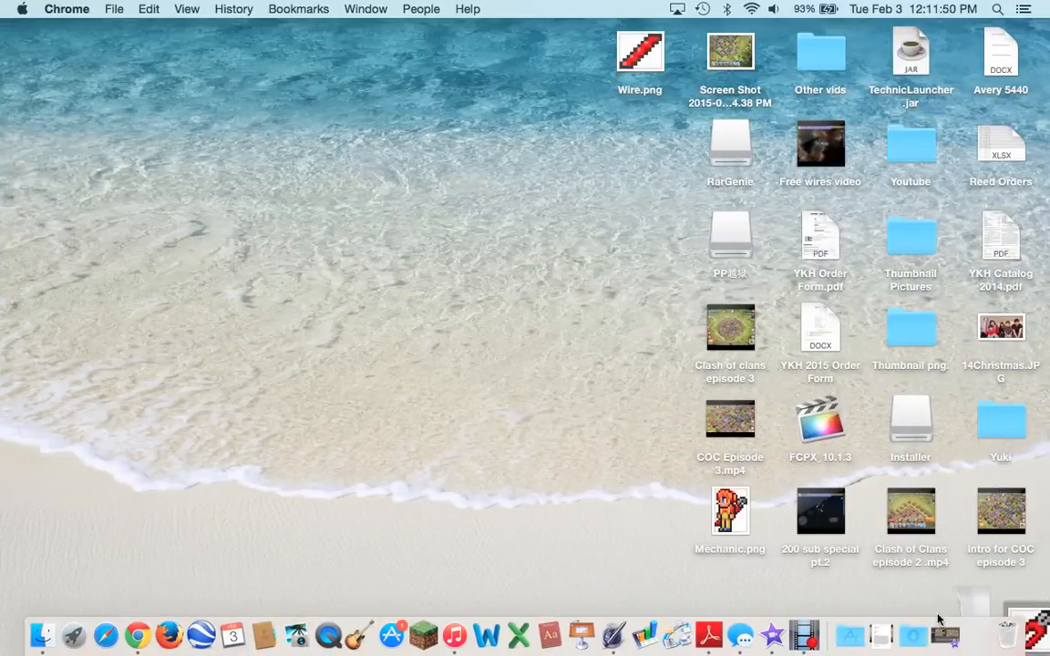
{"action": "left_click", "coordinate": [136, 635]}
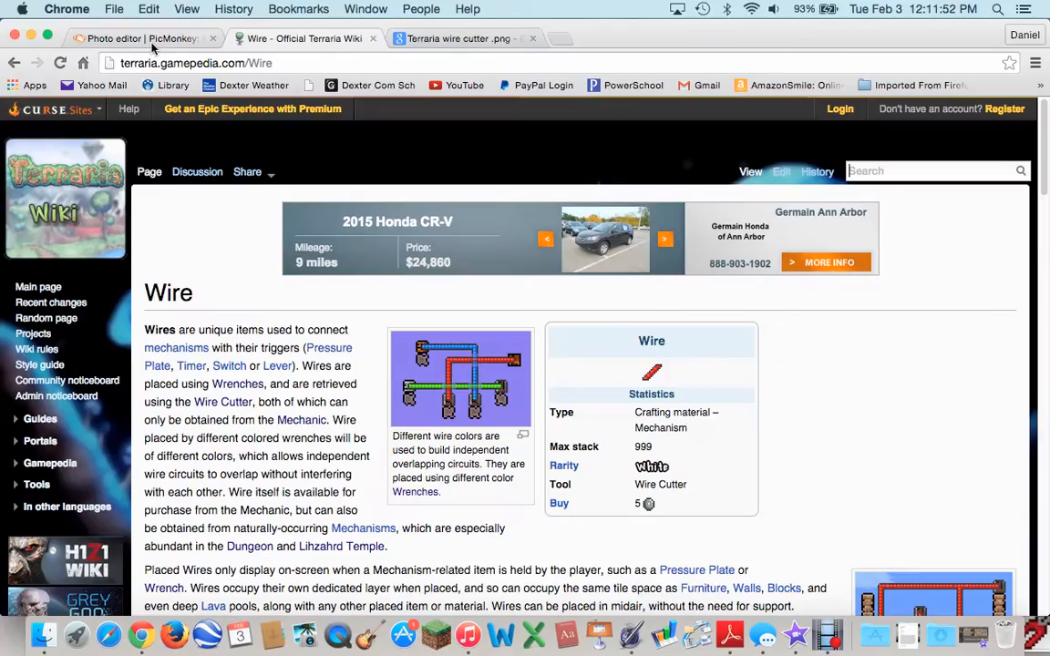
Open Wire_Cutter.png from the Desktop as a PicMonkey overlay.
{"action": "left_click", "coordinate": [118, 38]}
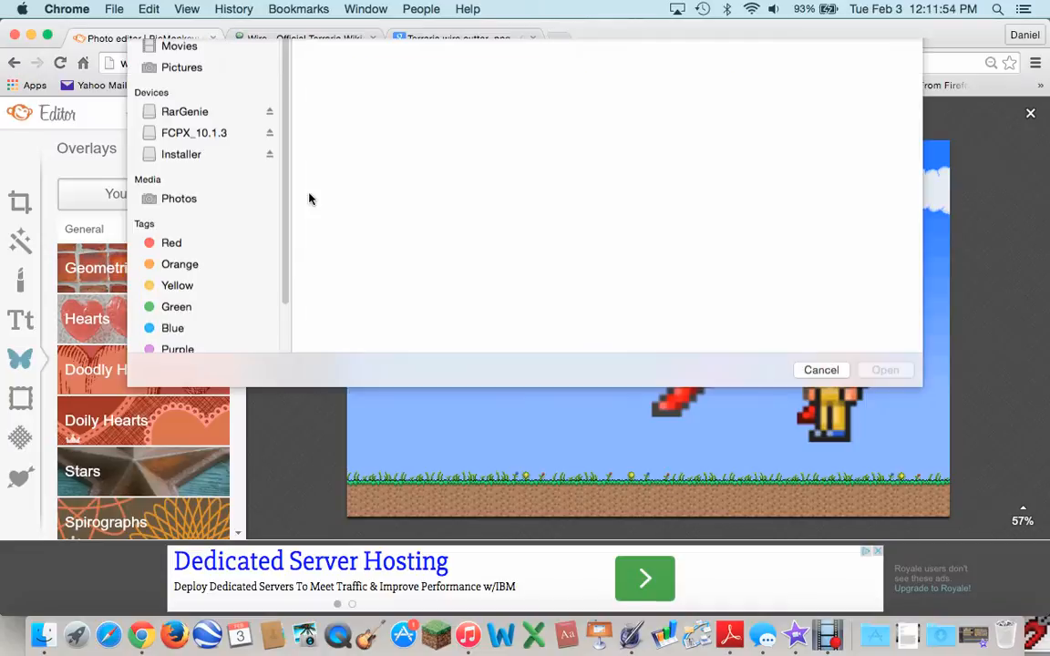
{"action": "left_click", "coordinate": [181, 167]}
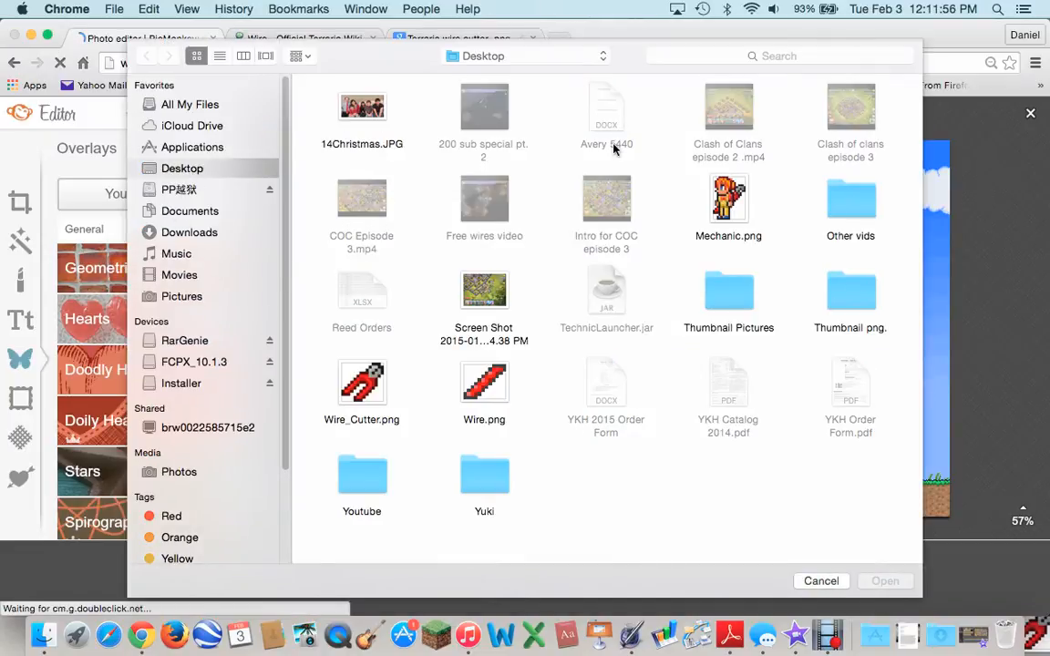
{"action": "left_click", "coordinate": [361, 383]}
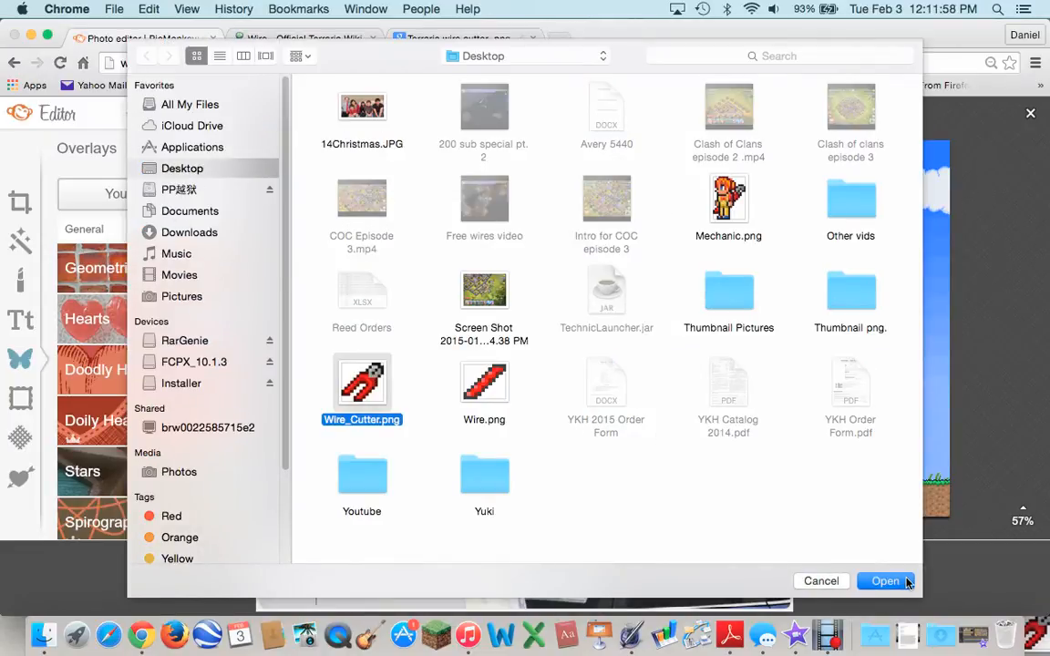
{"action": "left_click", "coordinate": [884, 582]}
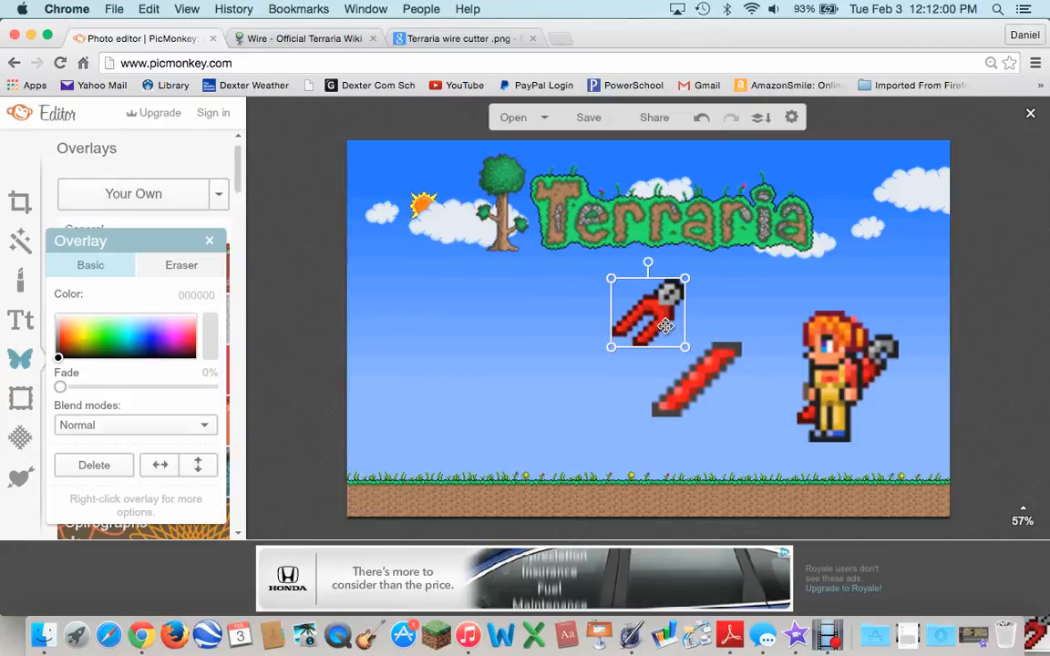
Drag the wire cutter overlay left of the wire and shrink it slightly.
{"action": "left_click_drag", "start_coordinate": [647, 310], "coordinate": [524, 380]}
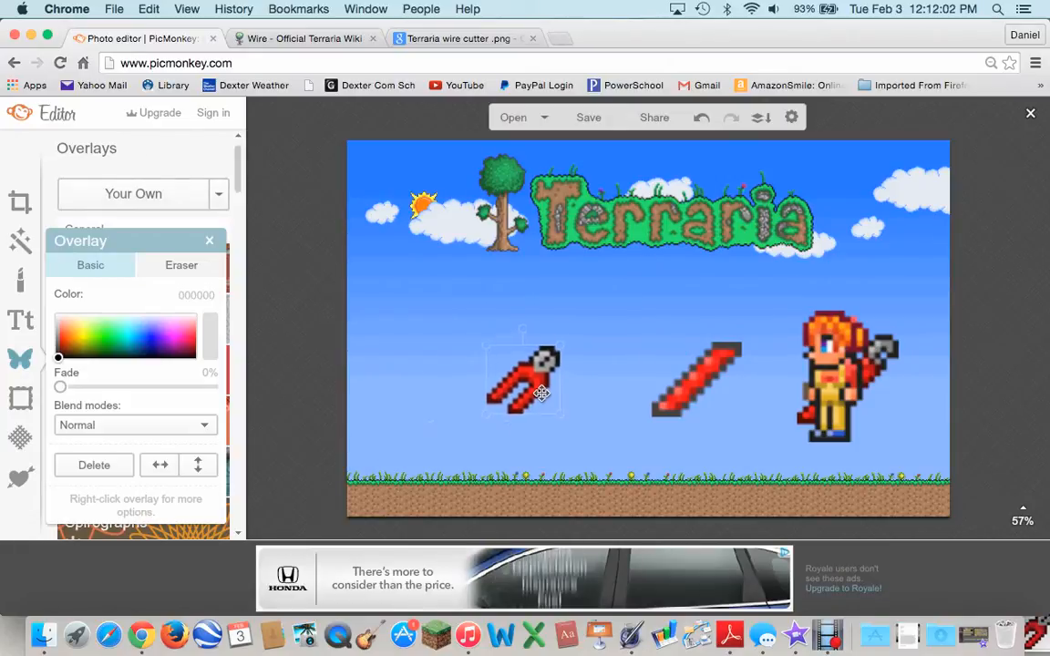
{"action": "left_click", "coordinate": [525, 378]}
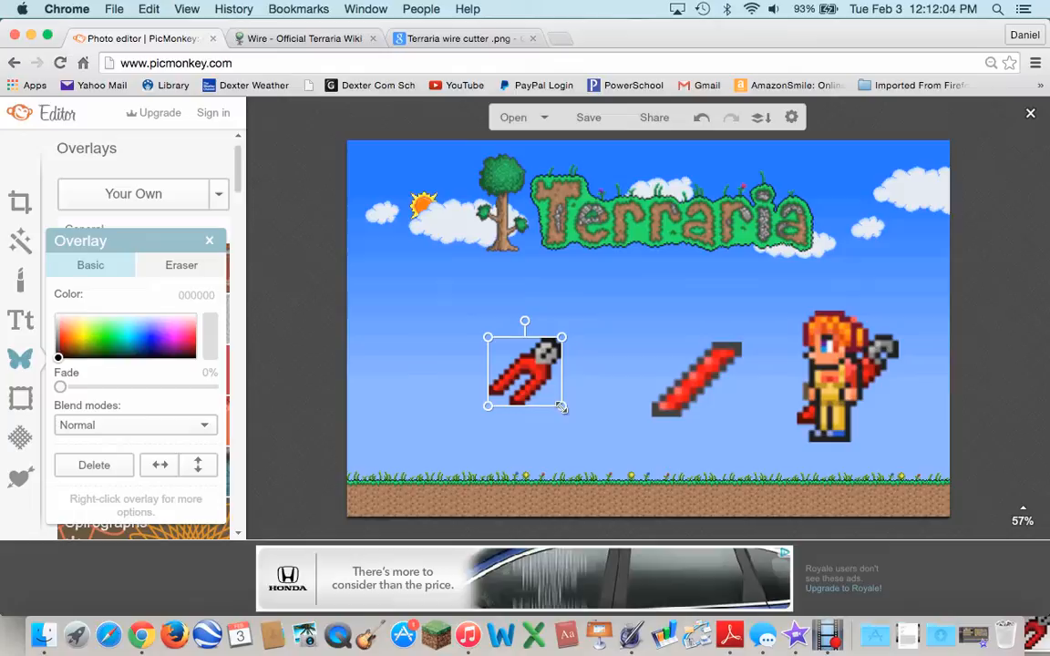
{"action": "left_click", "coordinate": [548, 416]}
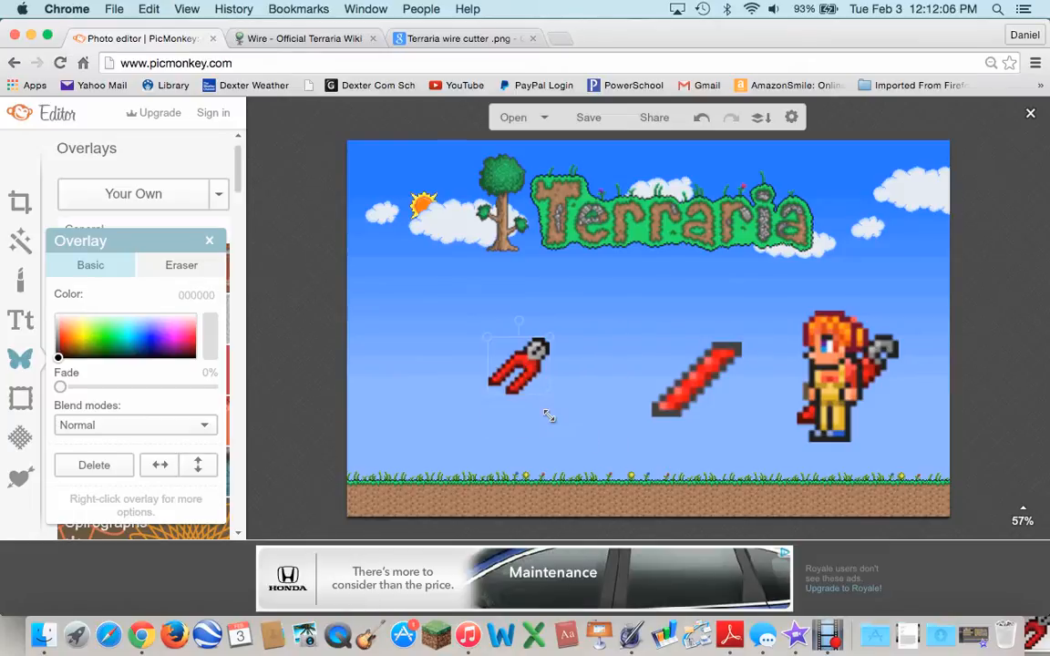
{"action": "left_click_drag", "start_coordinate": [518, 365], "coordinate": [556, 392]}
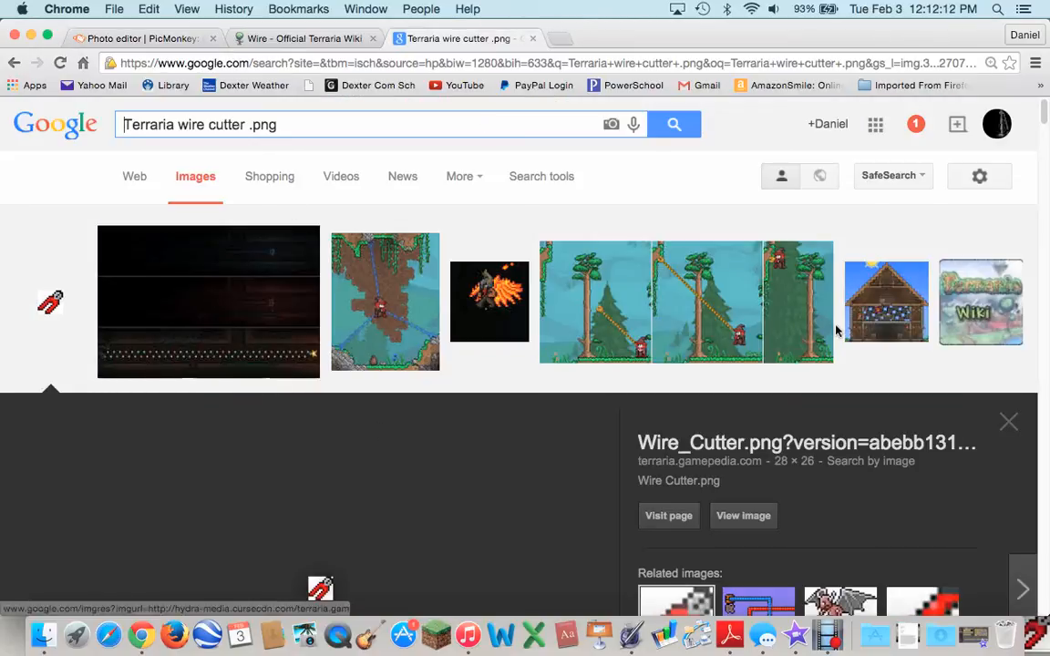
Scroll the wire cutter image results and open the large 400×400 pixel-art wire cutter.
{"action": "scroll", "scroll_direction": "down", "scroll_amount": 3}
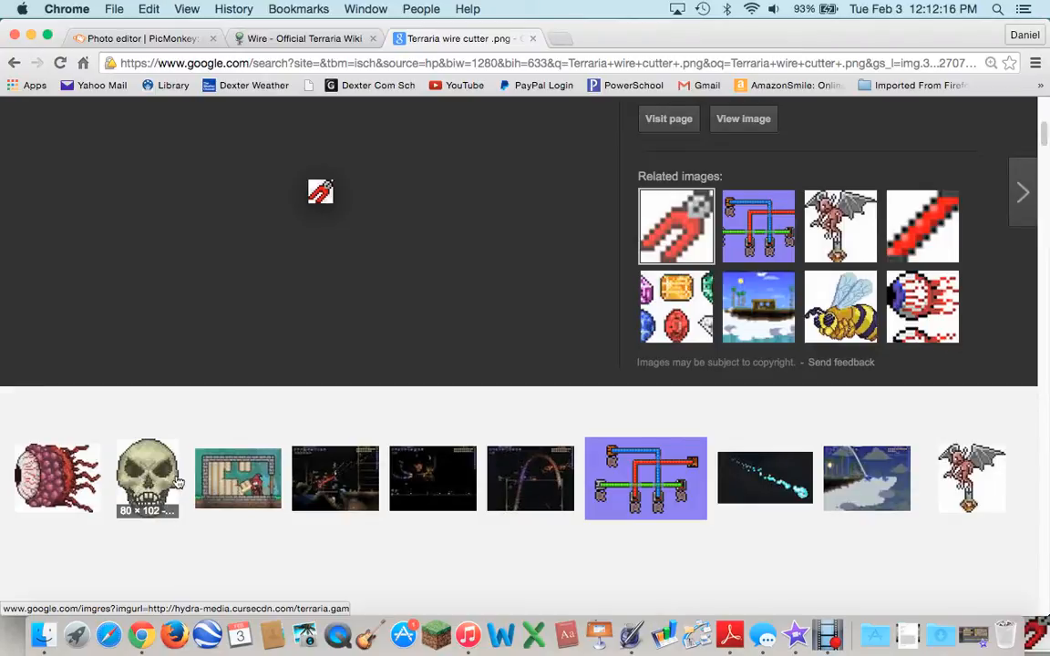
{"action": "scroll", "scroll_direction": "down", "scroll_amount": 3}
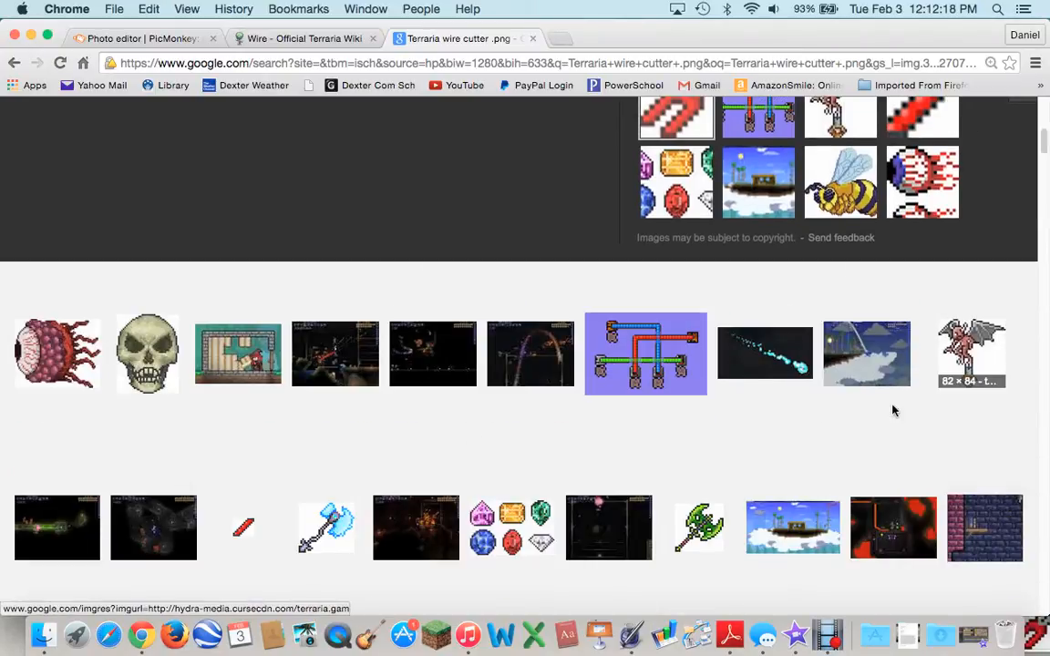
{"action": "scroll", "scroll_direction": "down", "scroll_amount": 3}
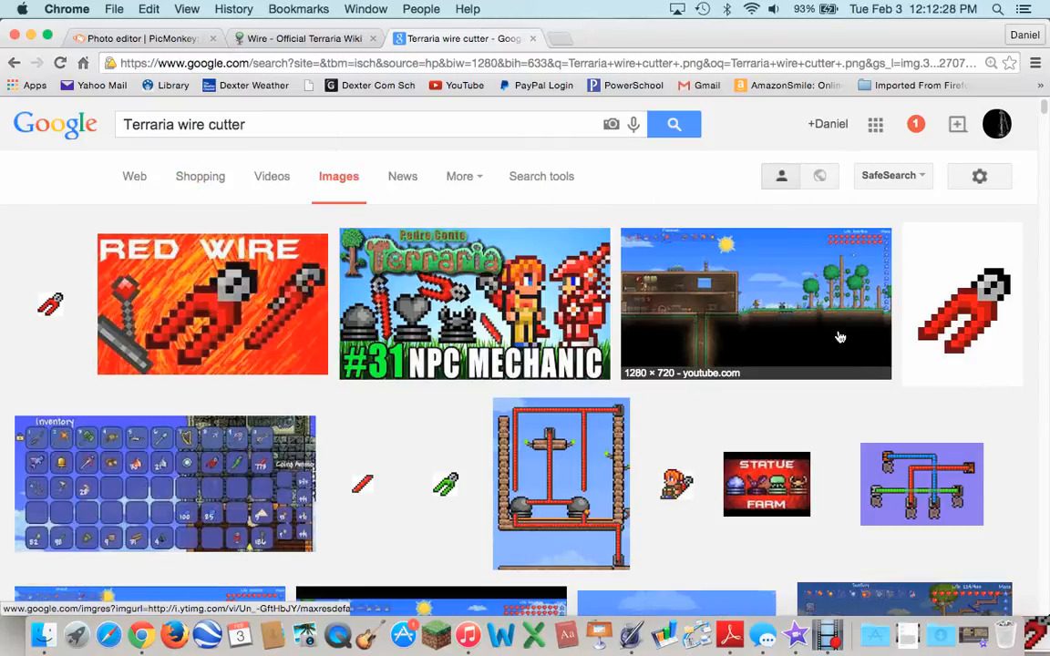
{"action": "left_click", "coordinate": [961, 304]}
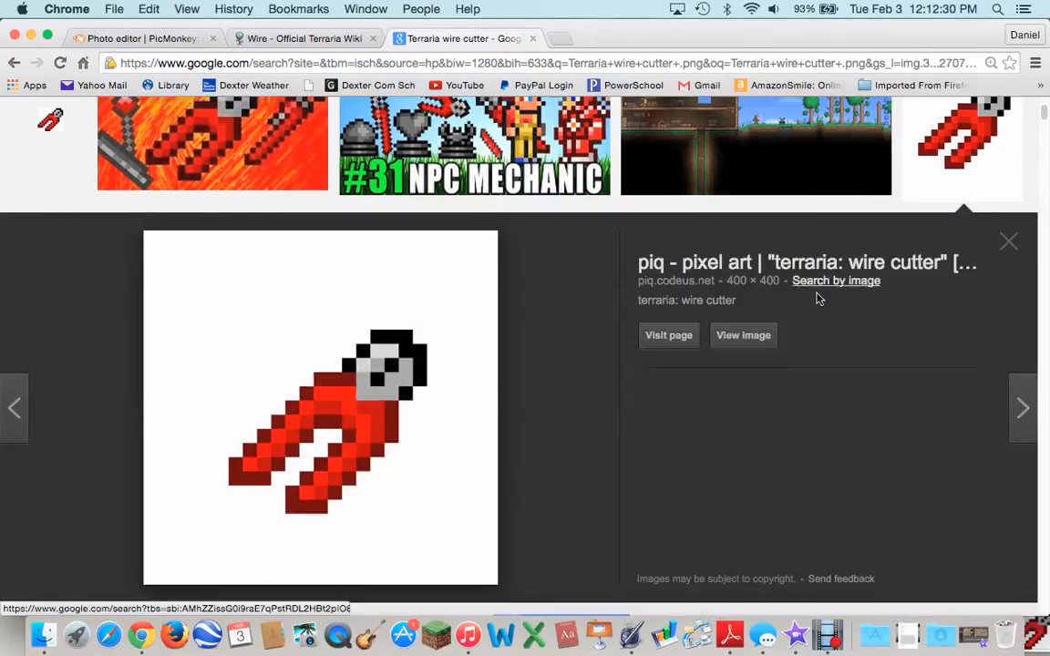
{"action": "mouse_move", "coordinate": [333, 358]}
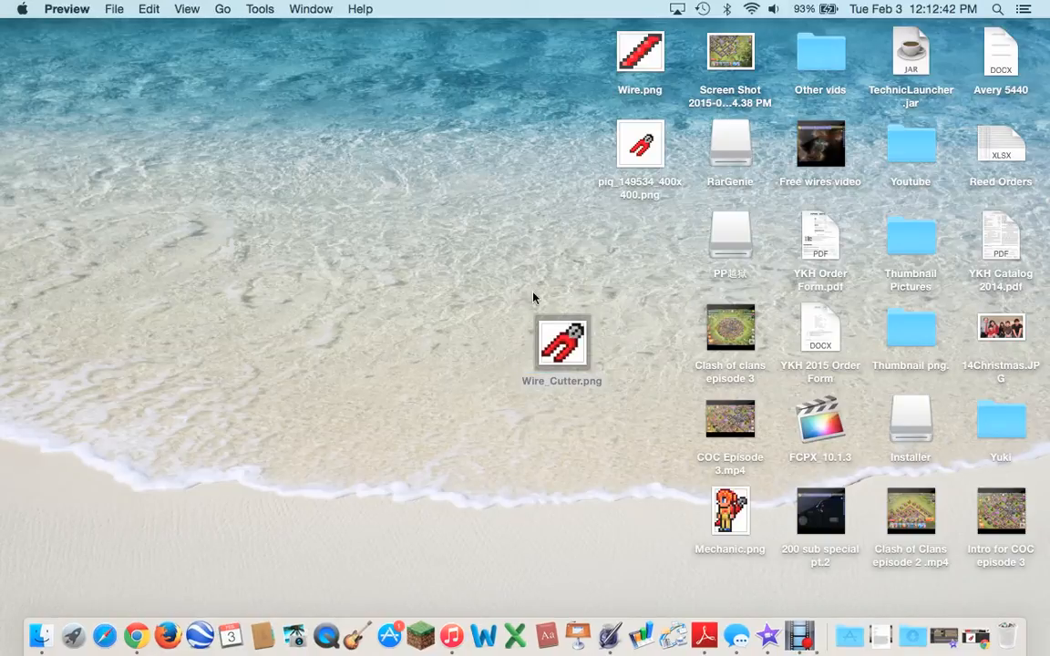
Open Wire_Cutter.png in Preview, then close its window and quit Preview.
{"action": "double_click", "coordinate": [561, 343]}
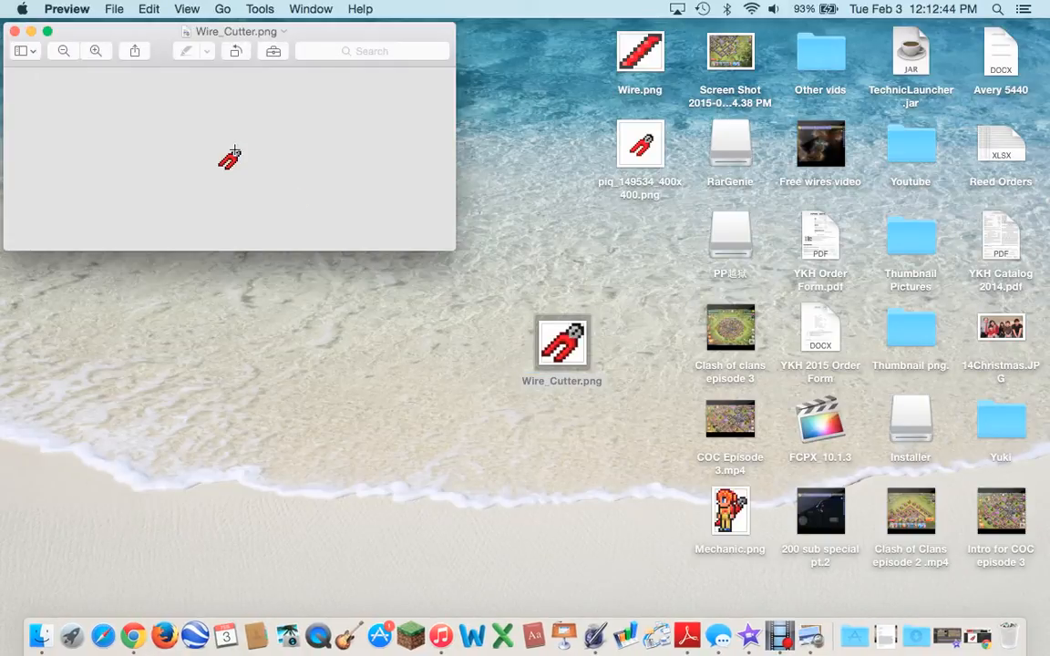
{"action": "left_click", "coordinate": [16, 31]}
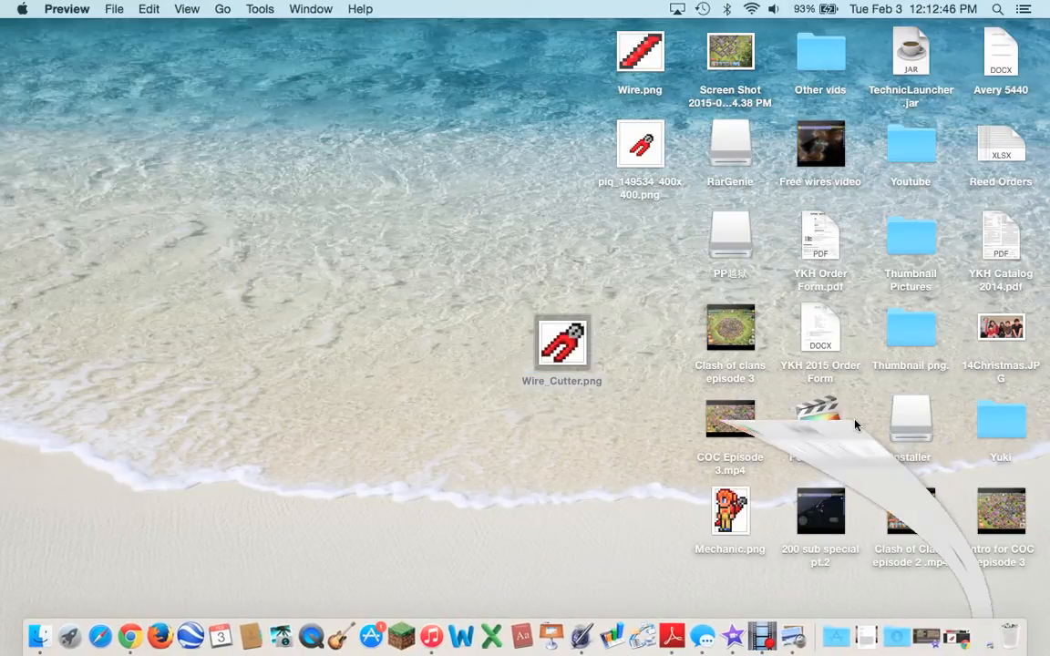
{"action": "left_click", "coordinate": [66, 8]}
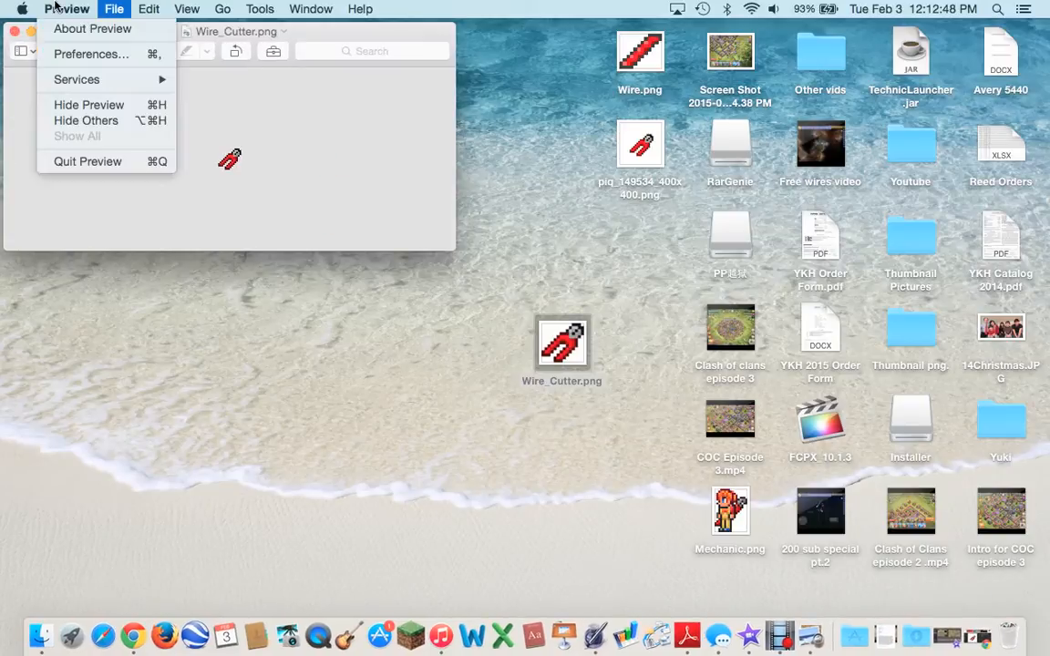
{"action": "mouse_move", "coordinate": [95, 161]}
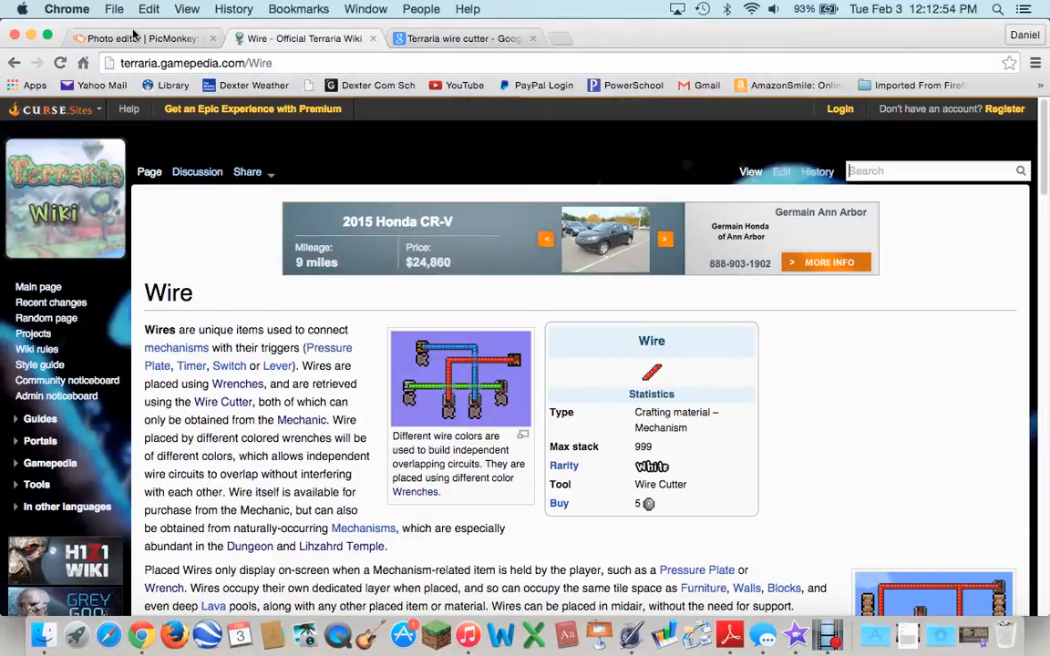
Back in PicMonkey, load Wire_Cutter.png as a Your Own overlay.
{"action": "left_click", "coordinate": [137, 39]}
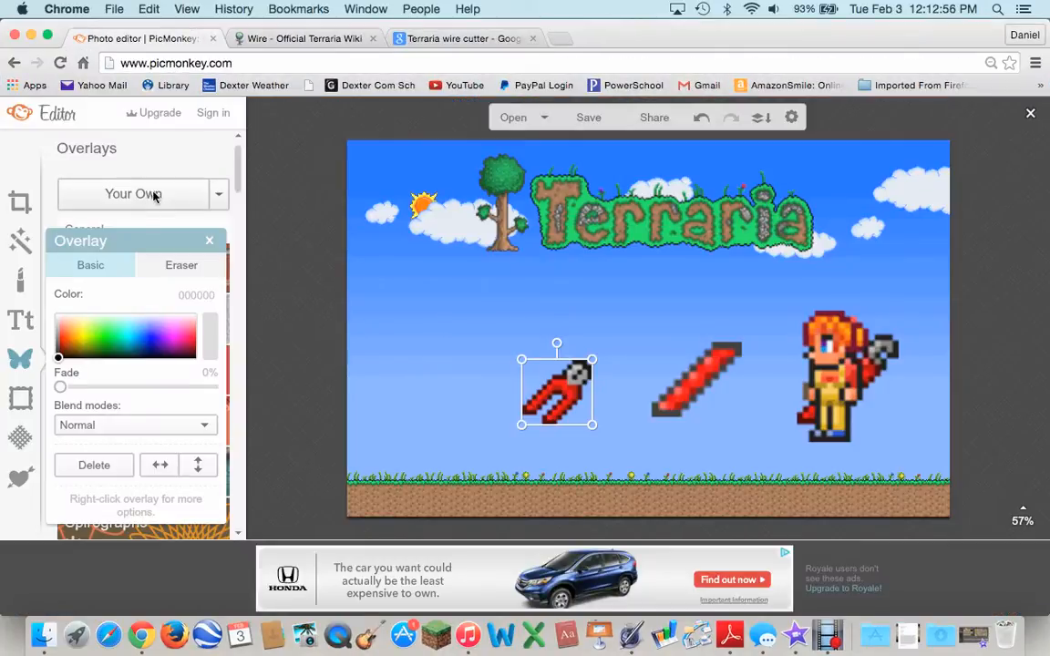
{"action": "left_click", "coordinate": [513, 116]}
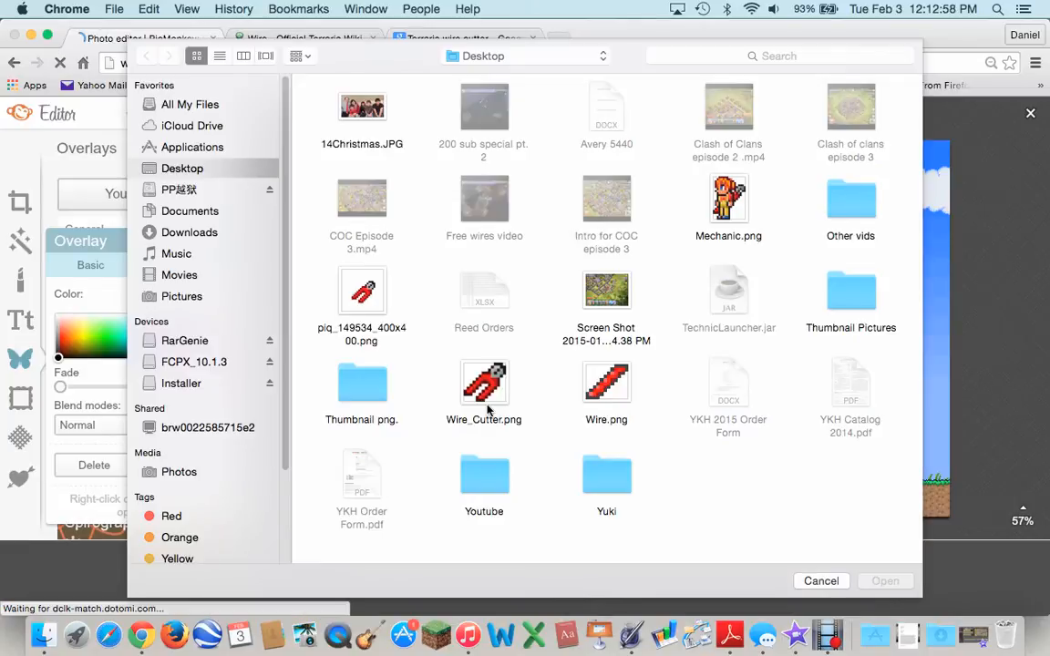
{"action": "left_click", "coordinate": [484, 383]}
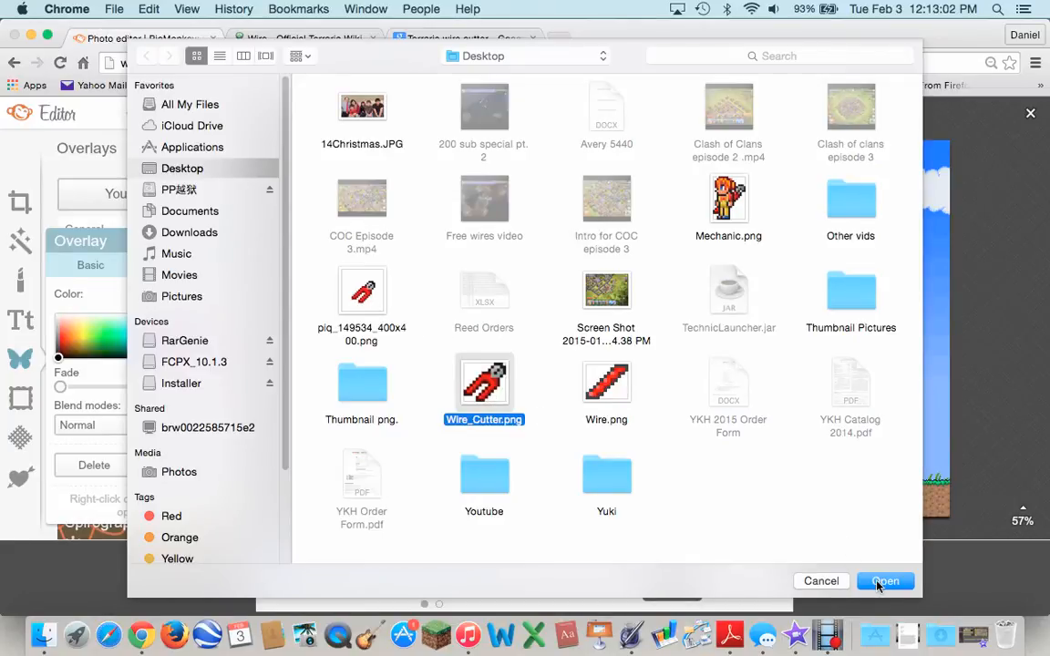
{"action": "left_click", "coordinate": [884, 580]}
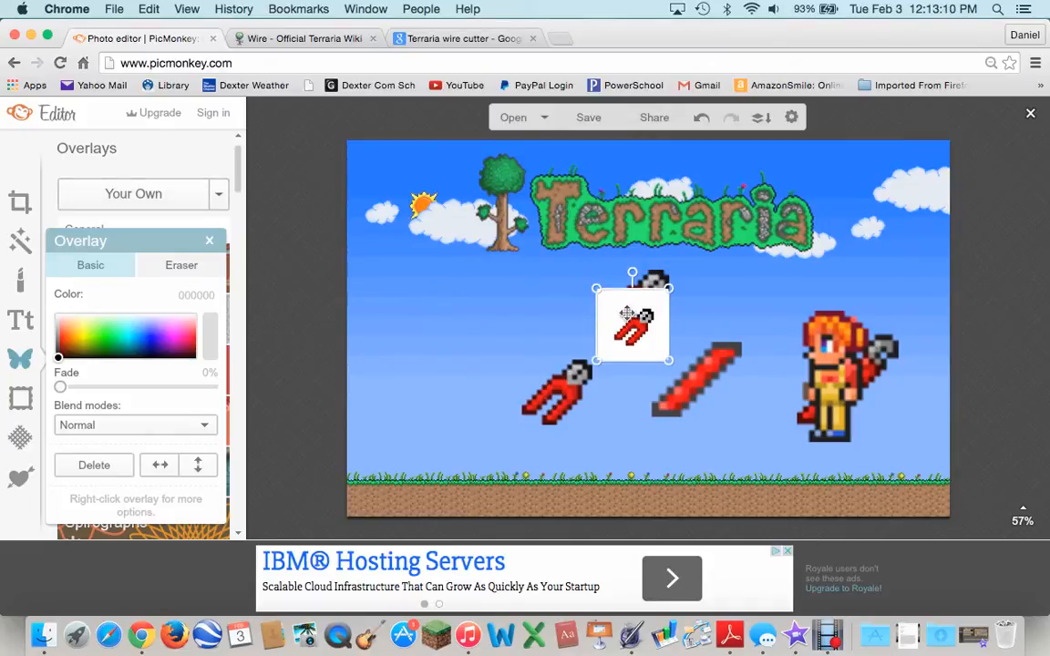
Settle the white-backed overlay above-left of the original, briefly checking the Wire wiki page.
{"action": "left_click", "coordinate": [643, 318]}
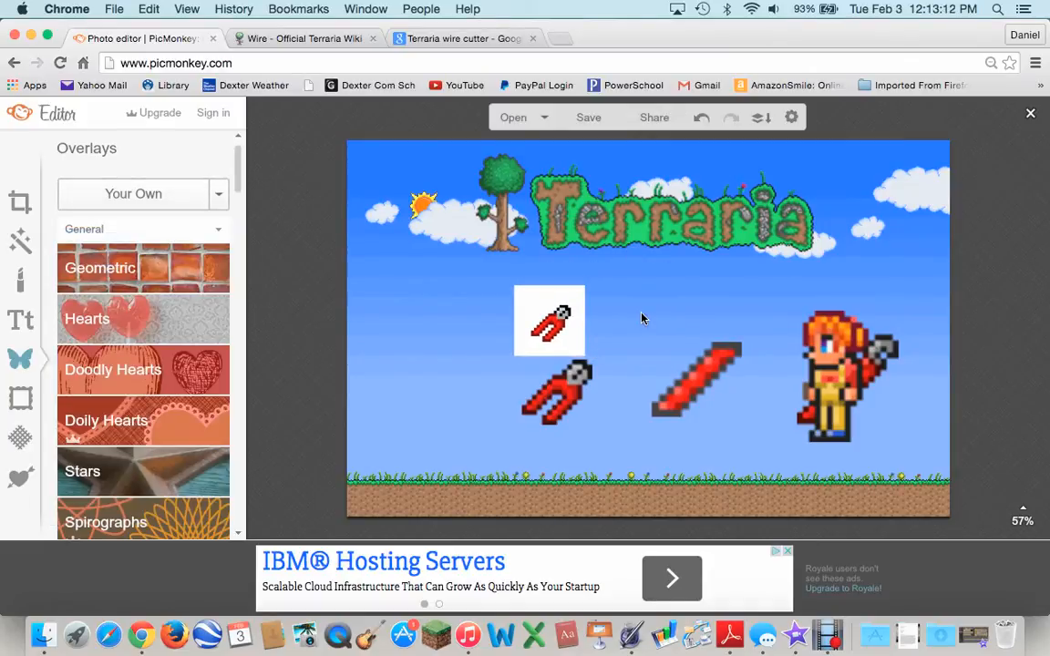
{"action": "left_click", "coordinate": [460, 38]}
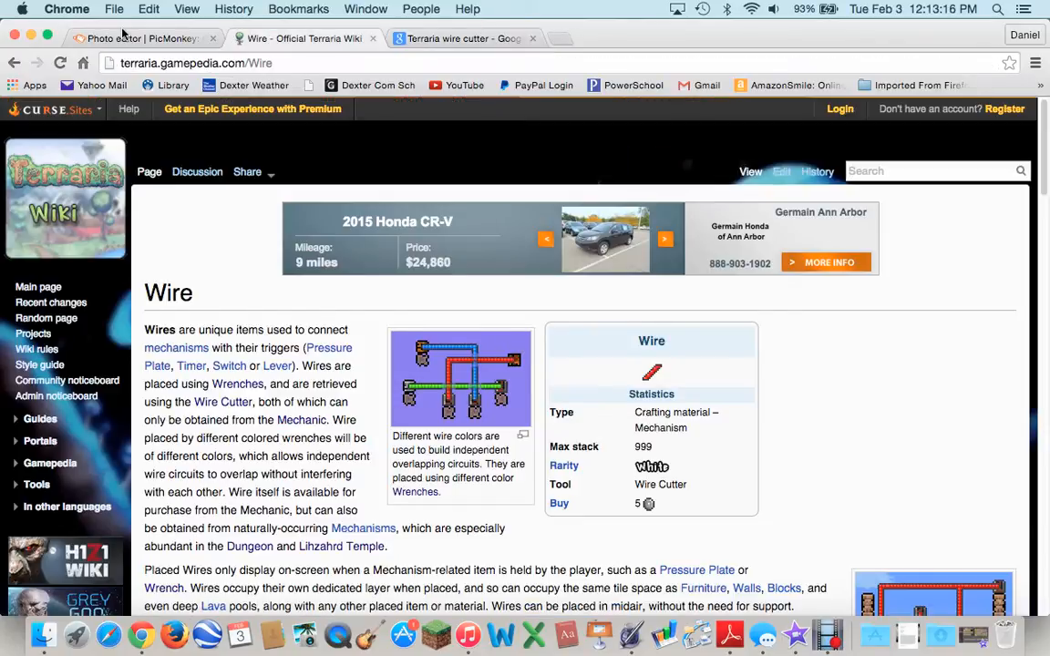
{"action": "left_click", "coordinate": [137, 38]}
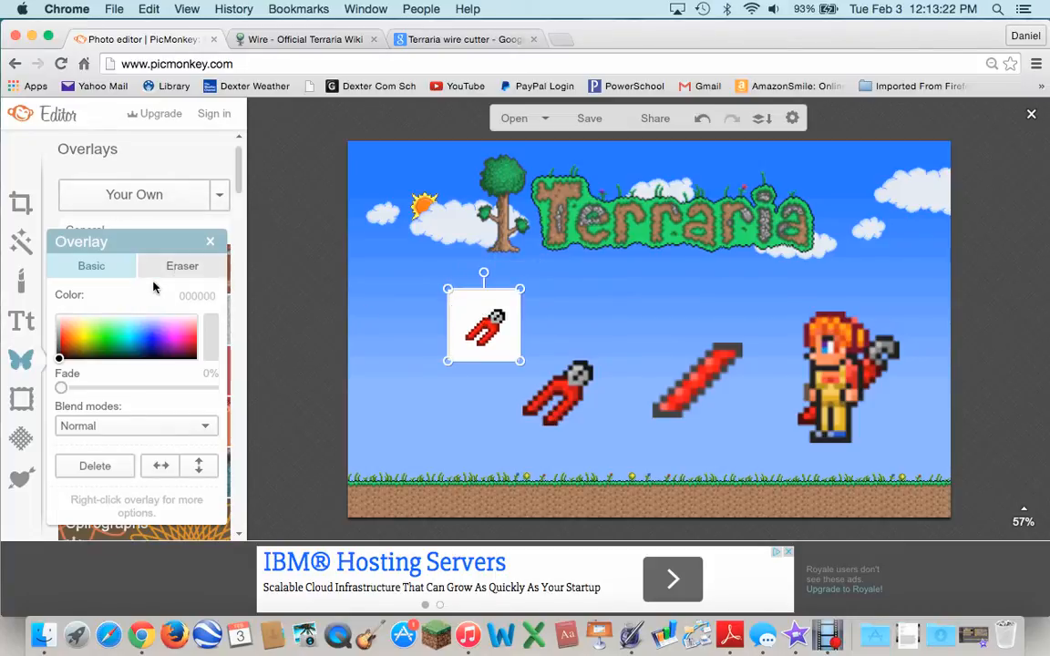
{"action": "left_click", "coordinate": [181, 266]}
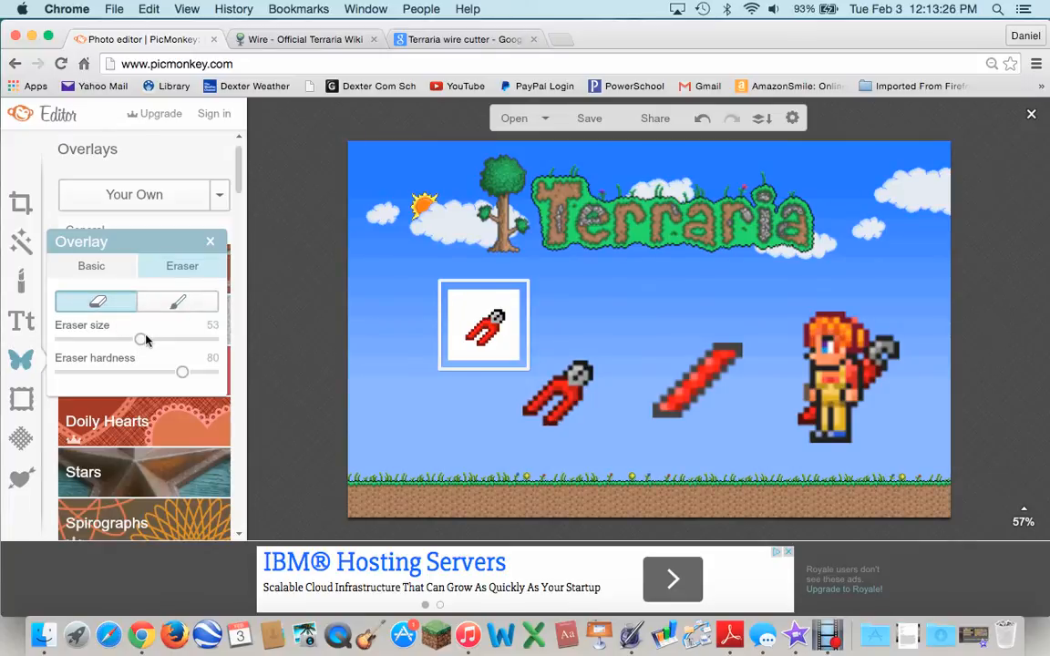
Enlarge the eraser, erase the white background, then delete the white-backed overlay.
{"action": "left_click_drag", "start_coordinate": [142, 339], "coordinate": [157, 339]}
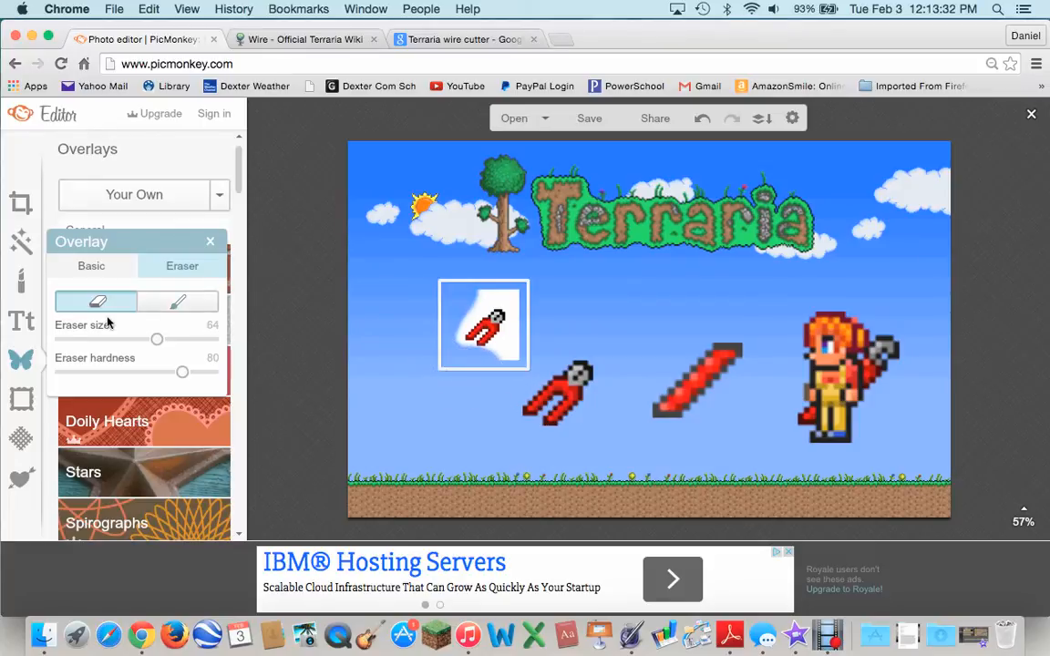
{"action": "left_click_drag", "start_coordinate": [157, 339], "coordinate": [85, 339]}
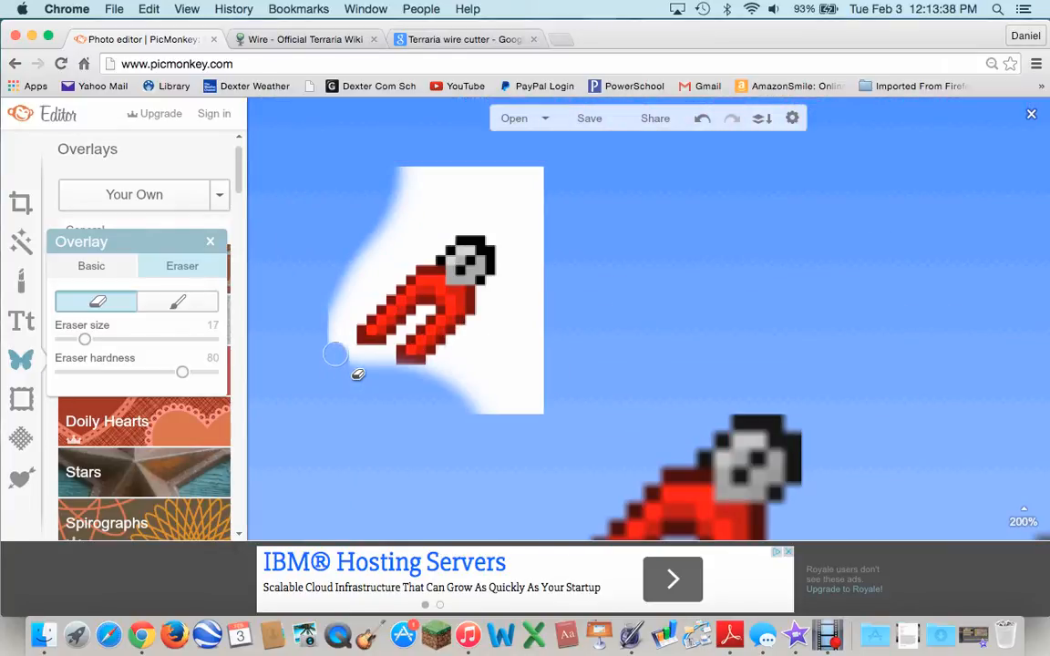
{"action": "left_click_drag", "start_coordinate": [335, 354], "coordinate": [426, 180]}
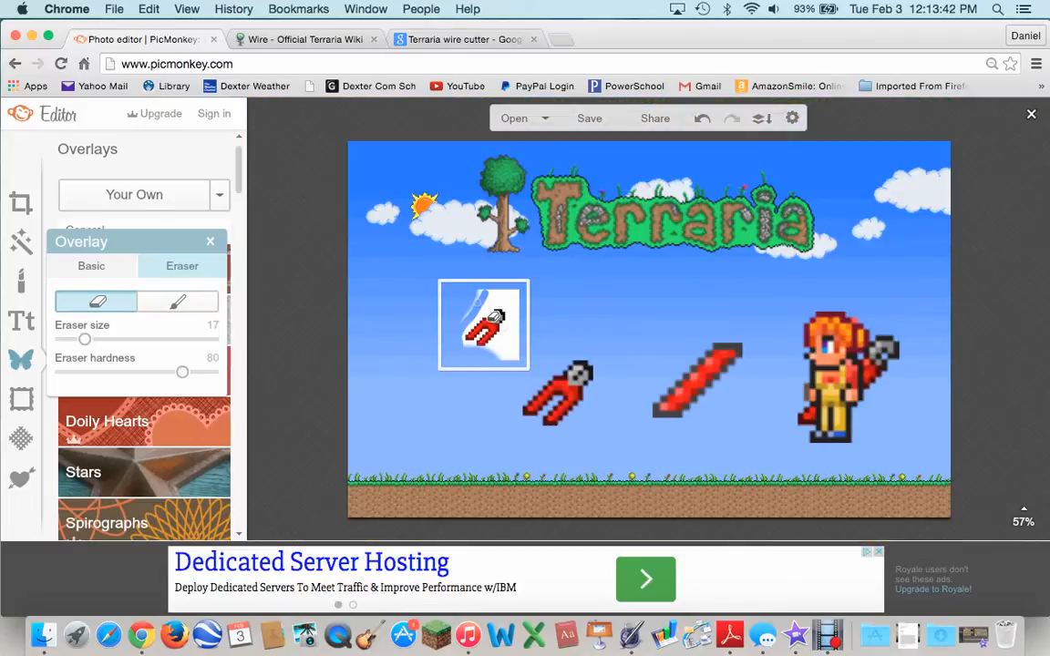
{"action": "right_click", "coordinate": [483, 325]}
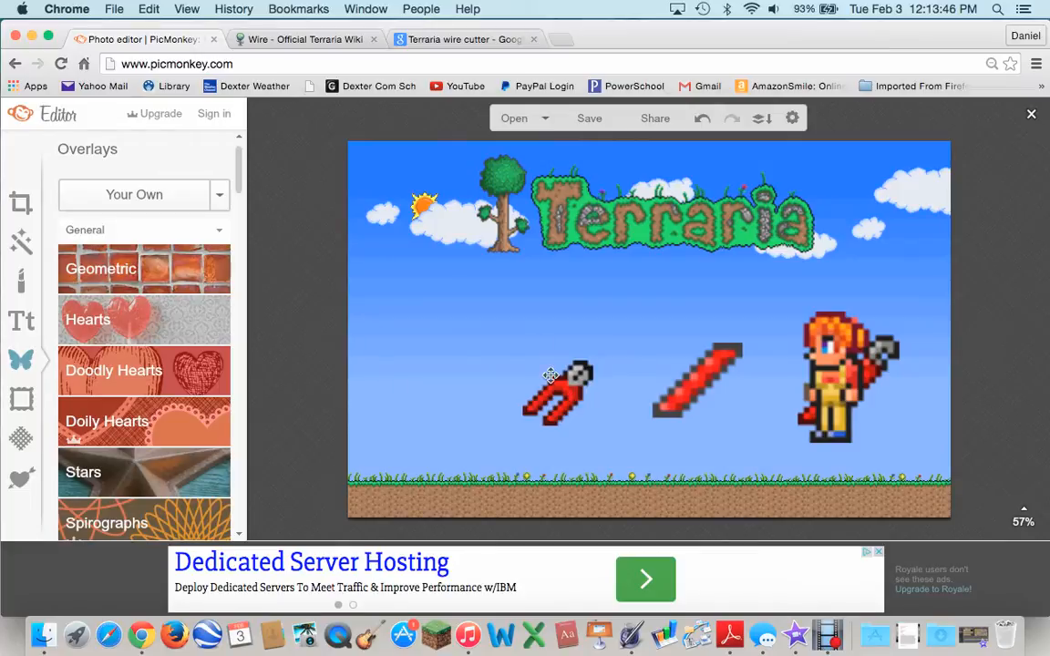
{"action": "left_click", "coordinate": [550, 375]}
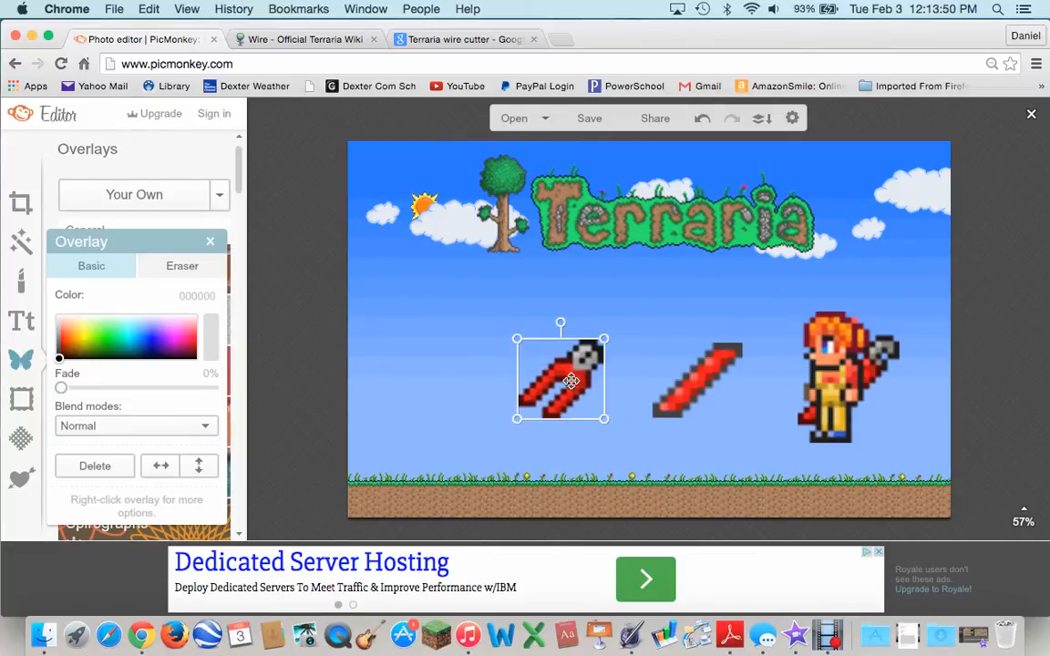
Search the Terraria Wiki for 'wrench', scroll its article, then return to PicMonkey.
{"action": "left_click", "coordinate": [300, 38]}
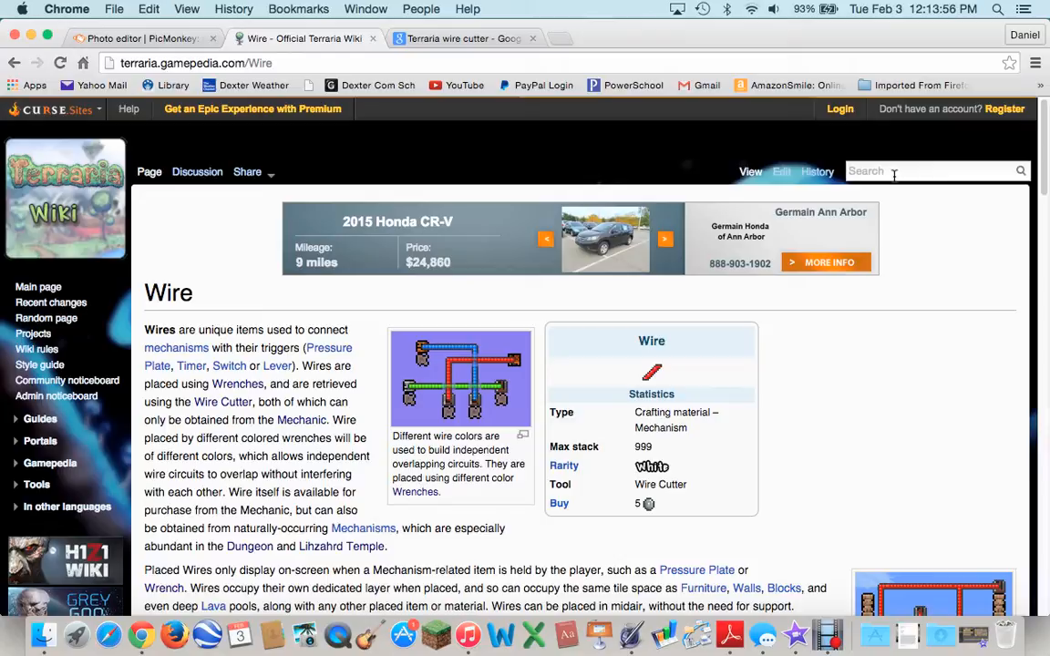
{"action": "type", "text": "wrenc"}
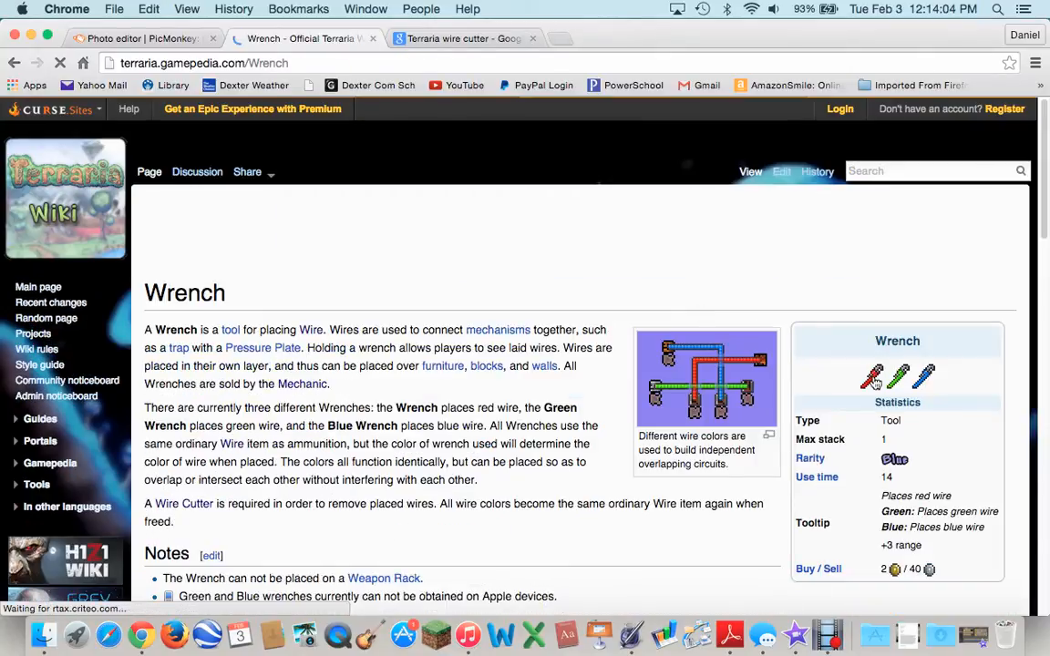
{"action": "scroll", "scroll_direction": "down", "scroll_amount": 3}
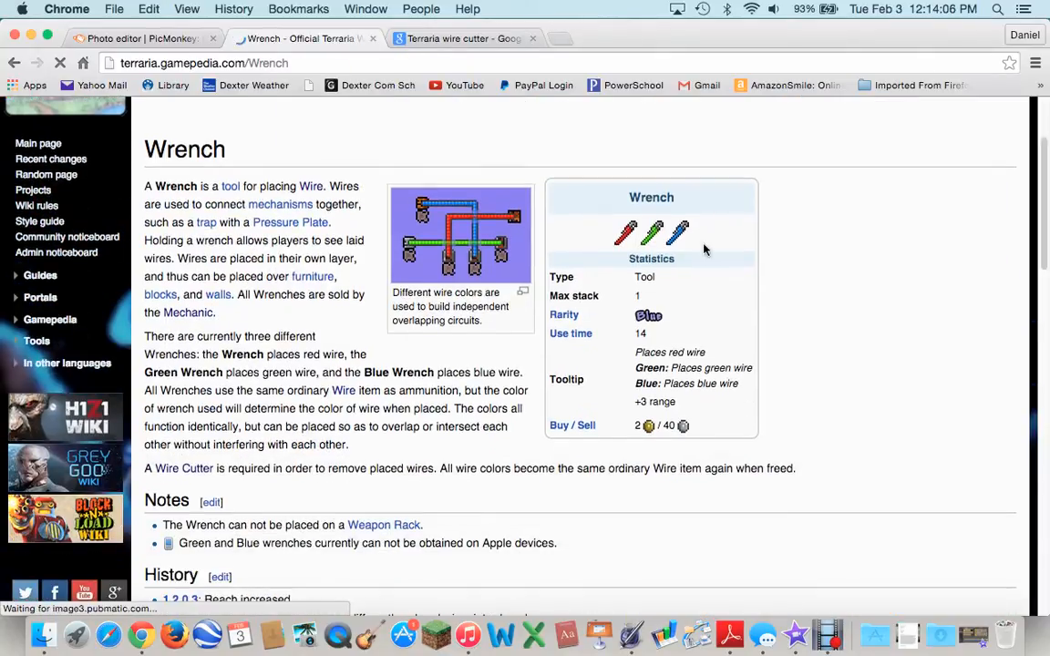
{"action": "mouse_move", "coordinate": [921, 563]}
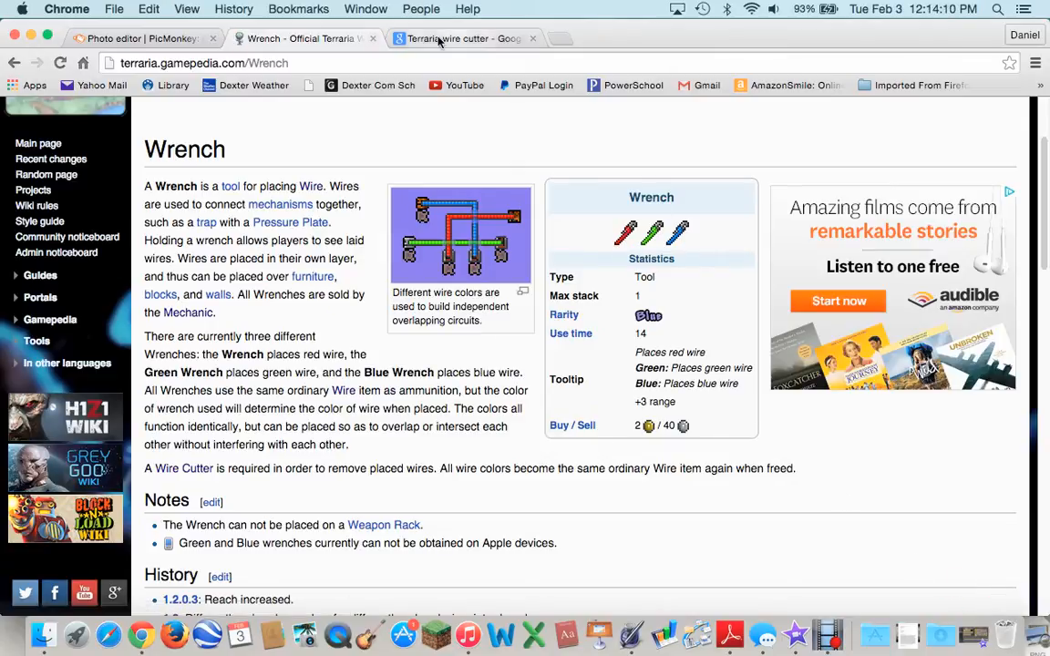
{"action": "left_click", "coordinate": [141, 38]}
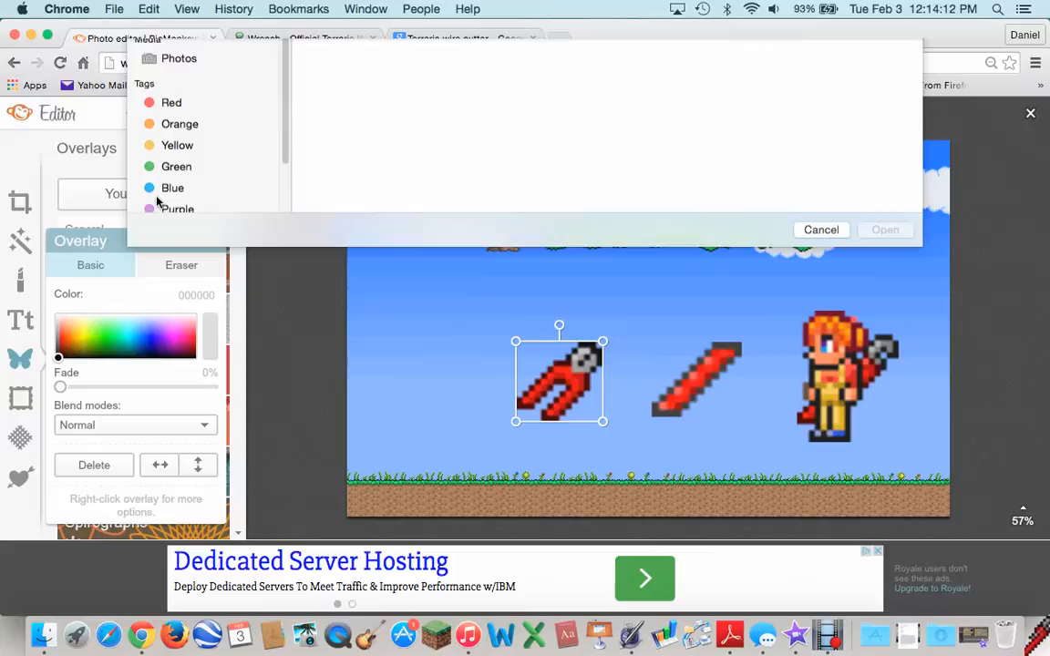
Add Wrench.png from the Desktop as a new overlay.
{"action": "left_click", "coordinate": [181, 168]}
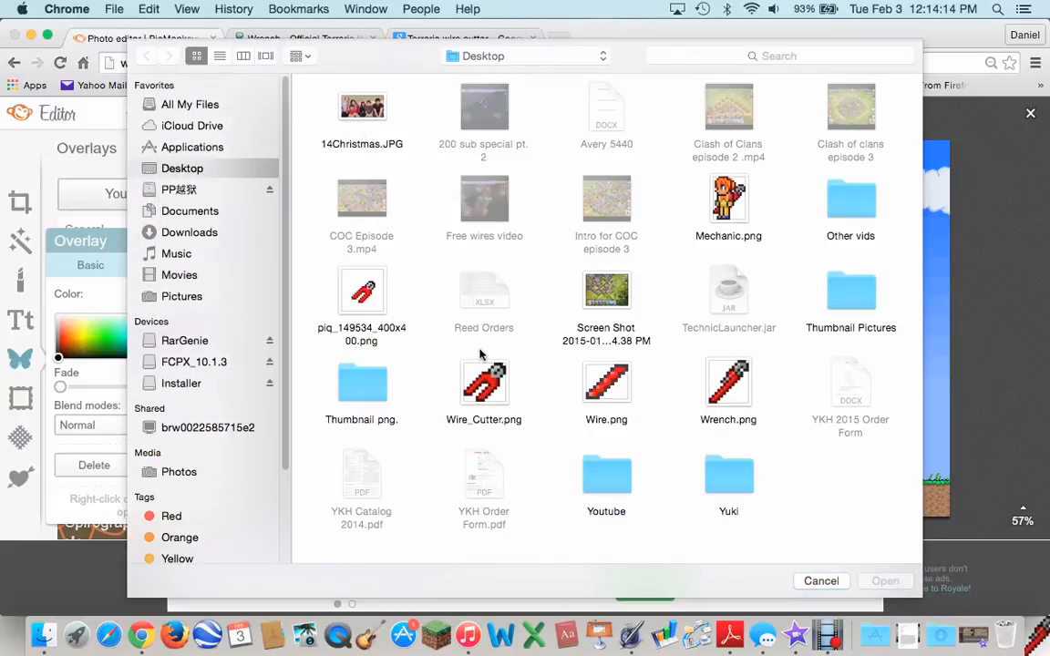
{"action": "mouse_move", "coordinate": [593, 367]}
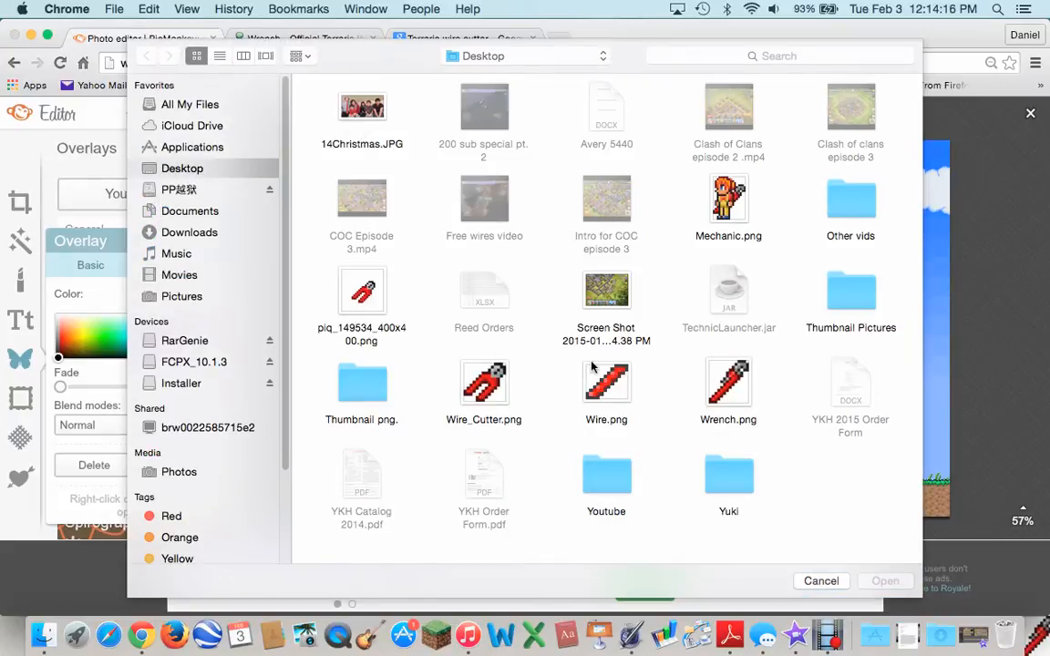
{"action": "left_click", "coordinate": [728, 192]}
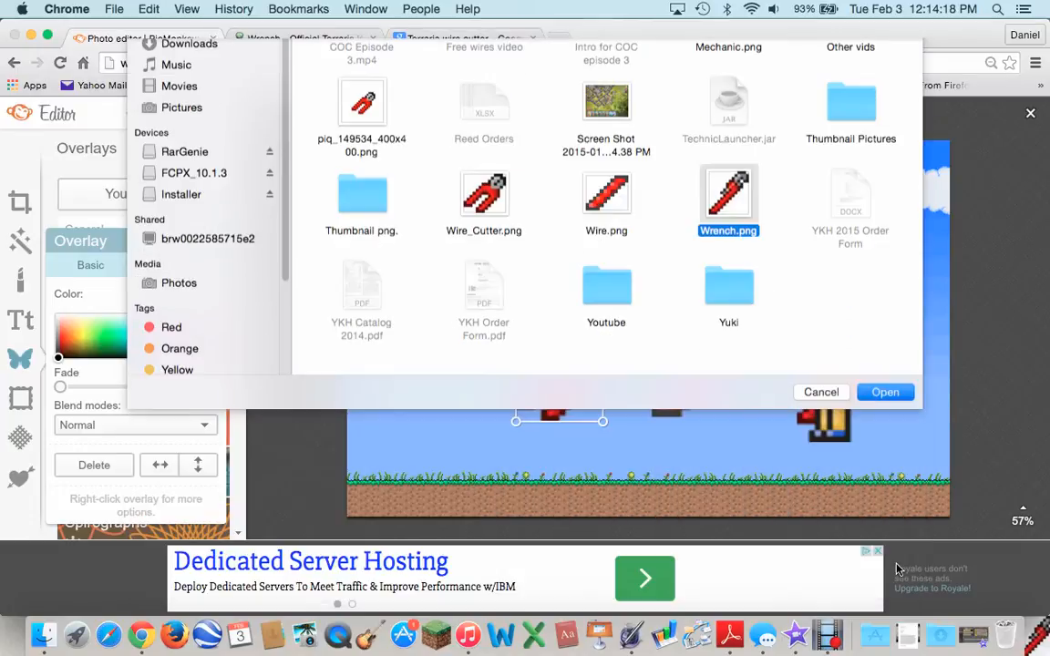
{"action": "left_click", "coordinate": [884, 393]}
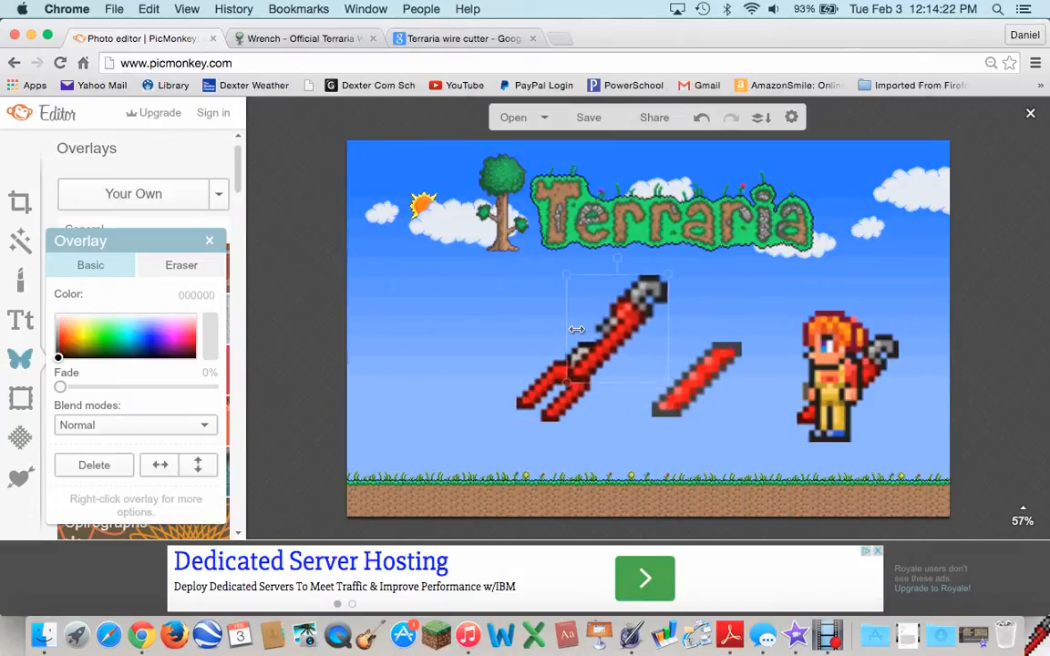
Shrink the wrench, enlarge the wire cutter, and align wrench, cutter, Wire and Mechanic along the grass.
{"action": "left_click_drag", "start_coordinate": [615, 328], "coordinate": [551, 351]}
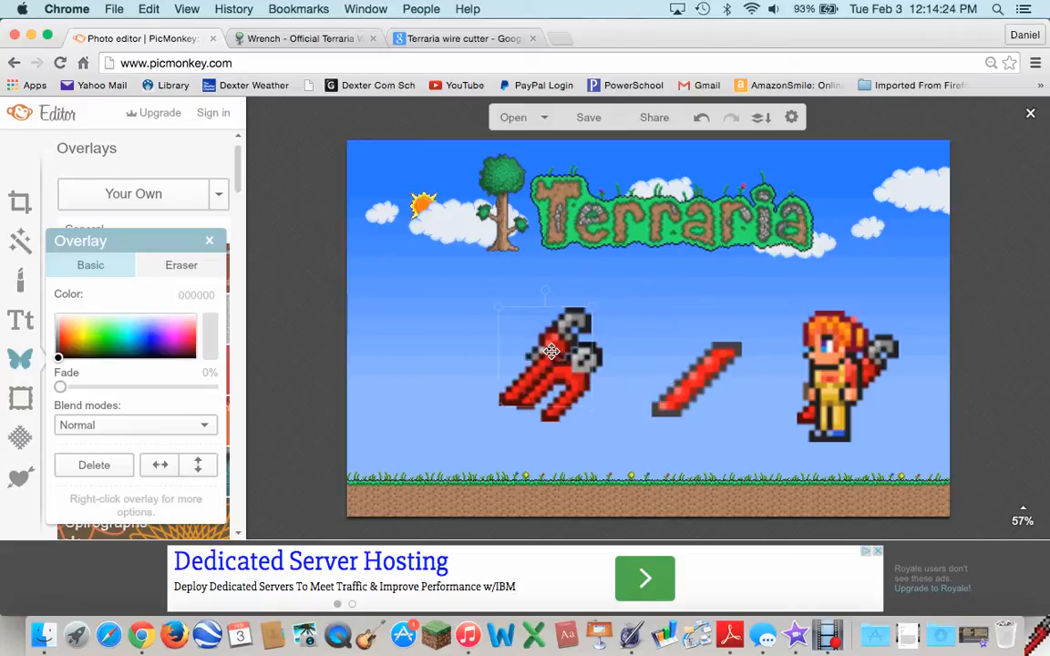
{"action": "left_click_drag", "start_coordinate": [551, 351], "coordinate": [424, 374]}
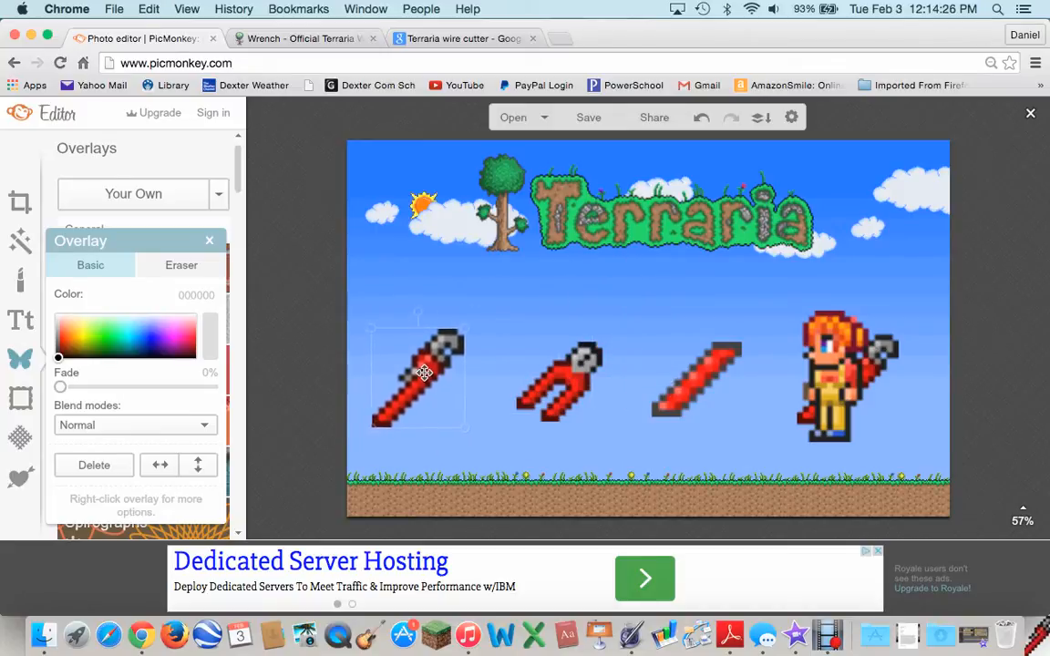
{"action": "left_click_drag", "start_coordinate": [424, 374], "coordinate": [547, 408]}
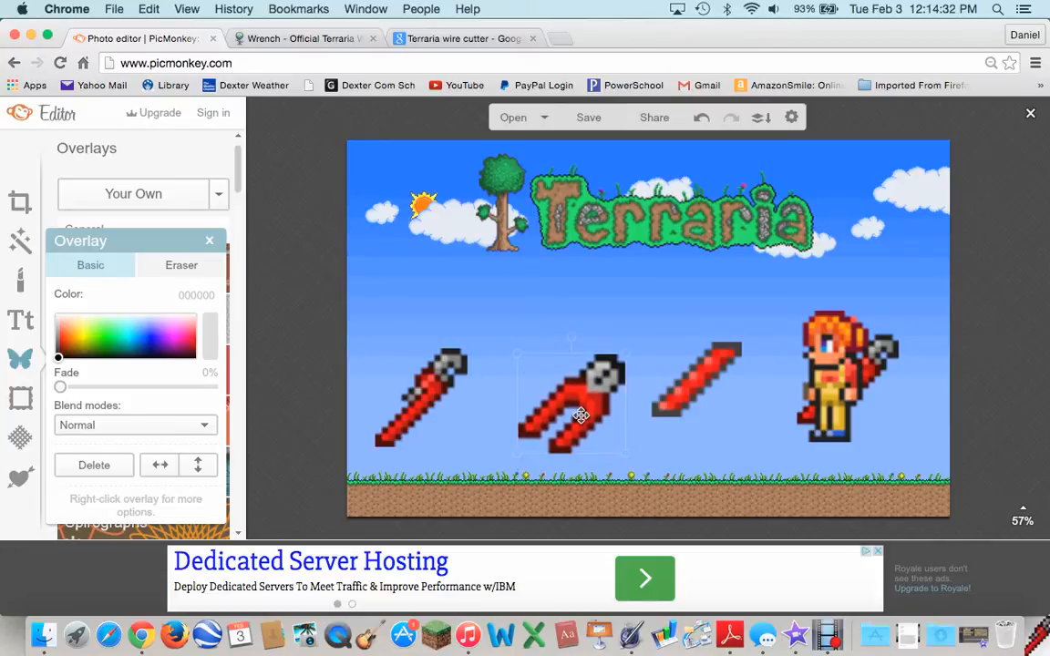
{"action": "left_click_drag", "start_coordinate": [582, 415], "coordinate": [725, 410]}
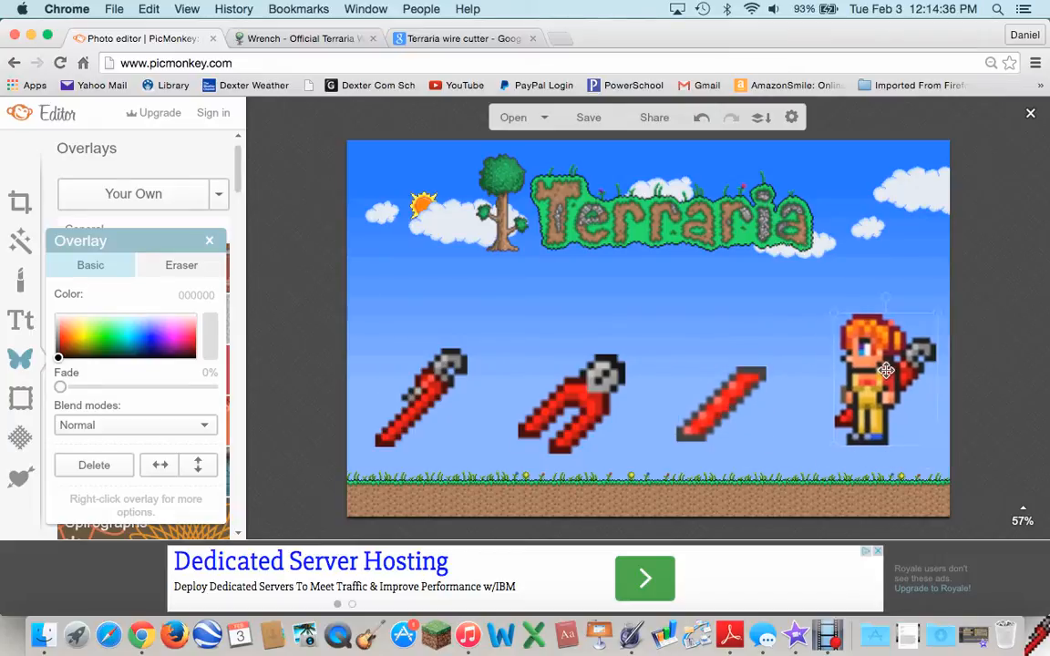
{"action": "left_click", "coordinate": [884, 370]}
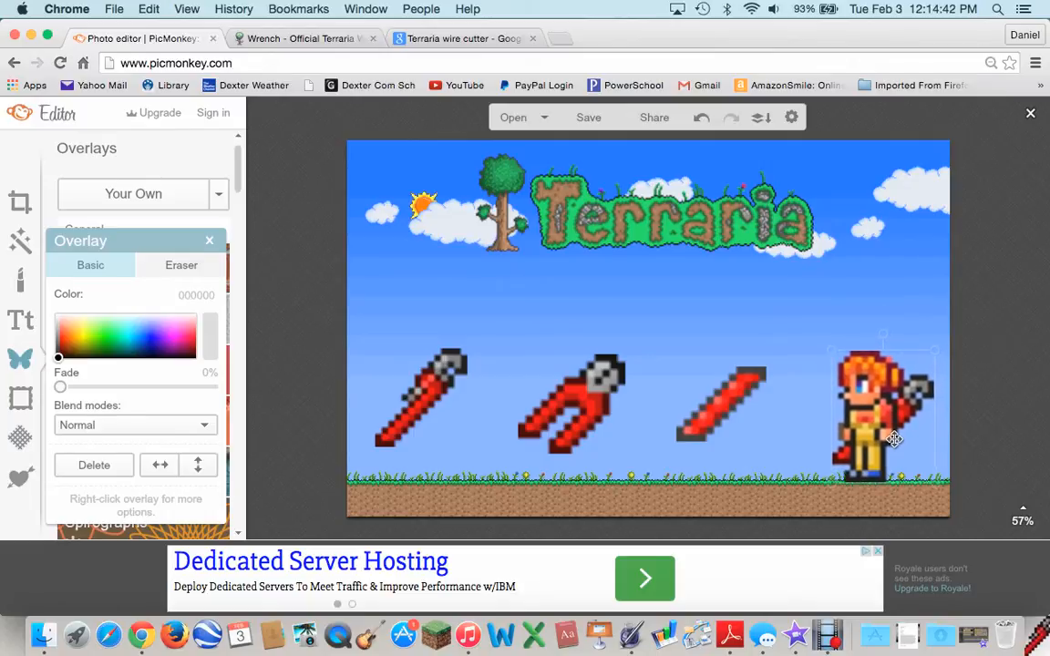
{"action": "left_click", "coordinate": [209, 240]}
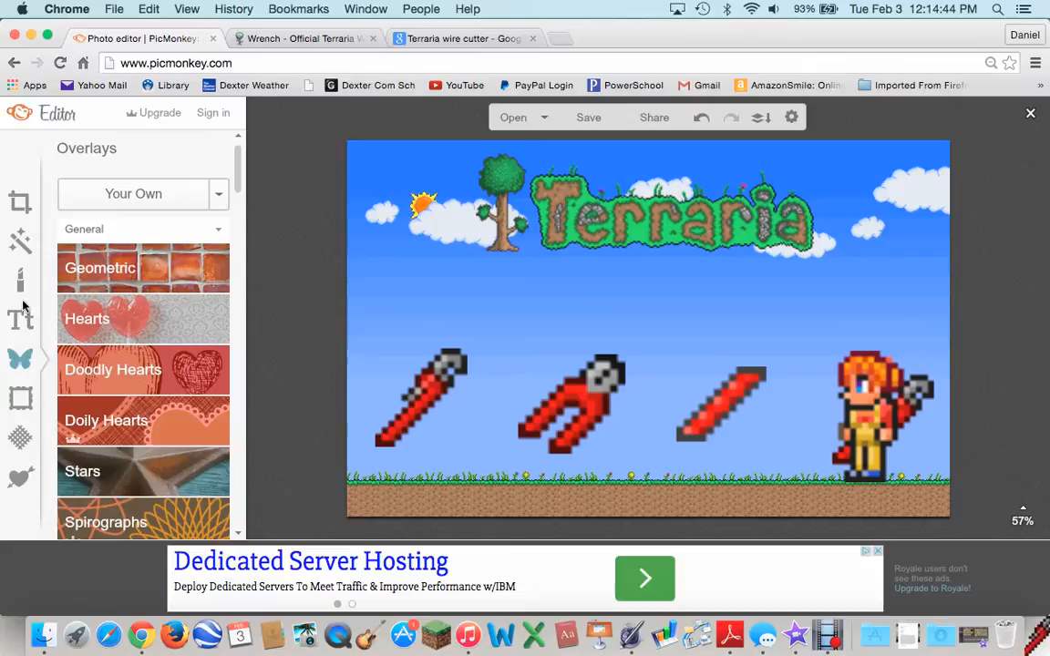
{"action": "left_click", "coordinate": [20, 319]}
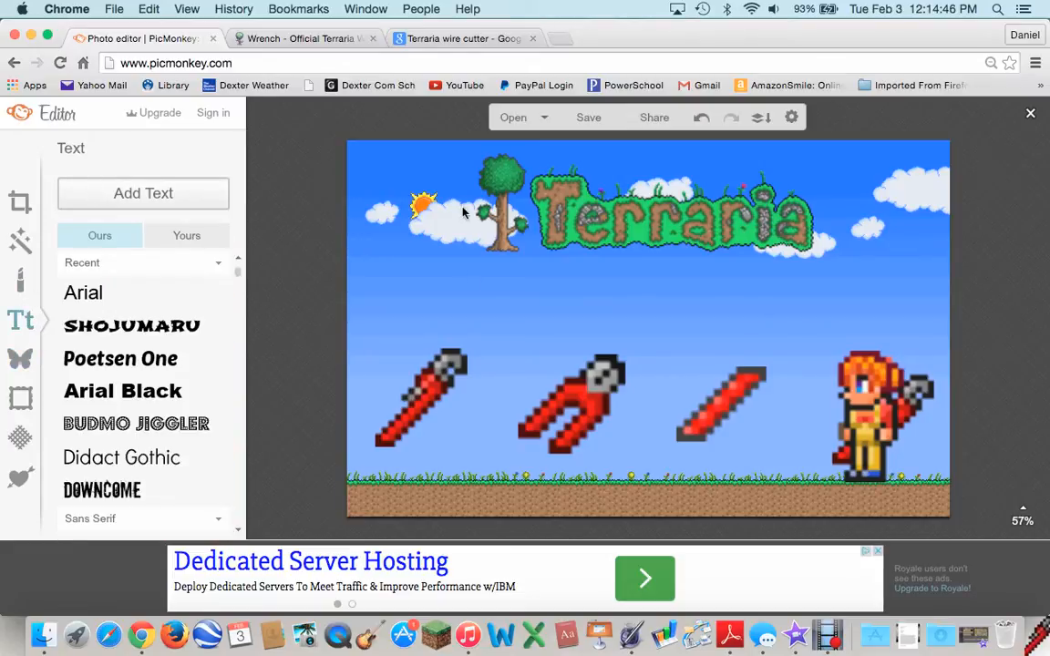
Add a text box, move it just under the Terraria logo and stretch it wider.
{"action": "left_click", "coordinate": [143, 192]}
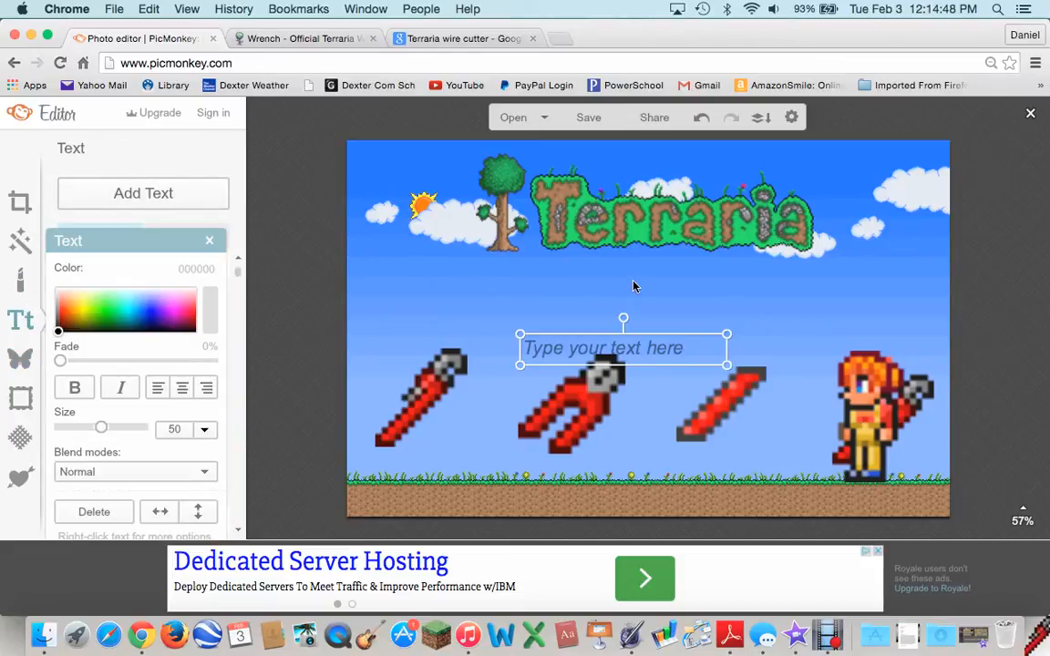
{"action": "left_click_drag", "start_coordinate": [624, 348], "coordinate": [605, 315]}
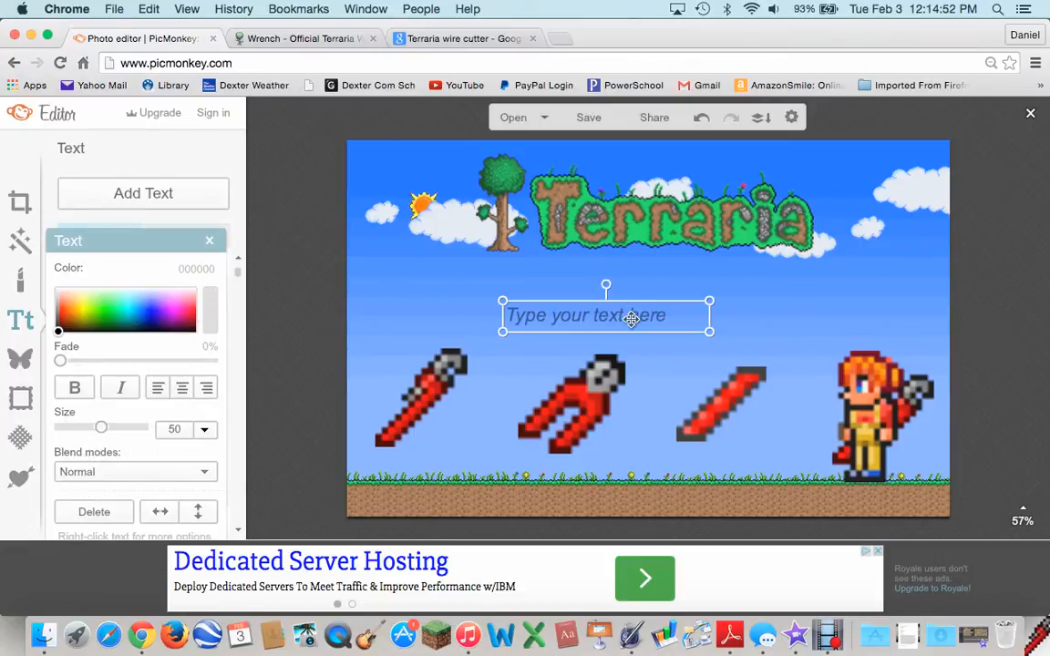
{"action": "left_click_drag", "start_coordinate": [631, 318], "coordinate": [582, 279]}
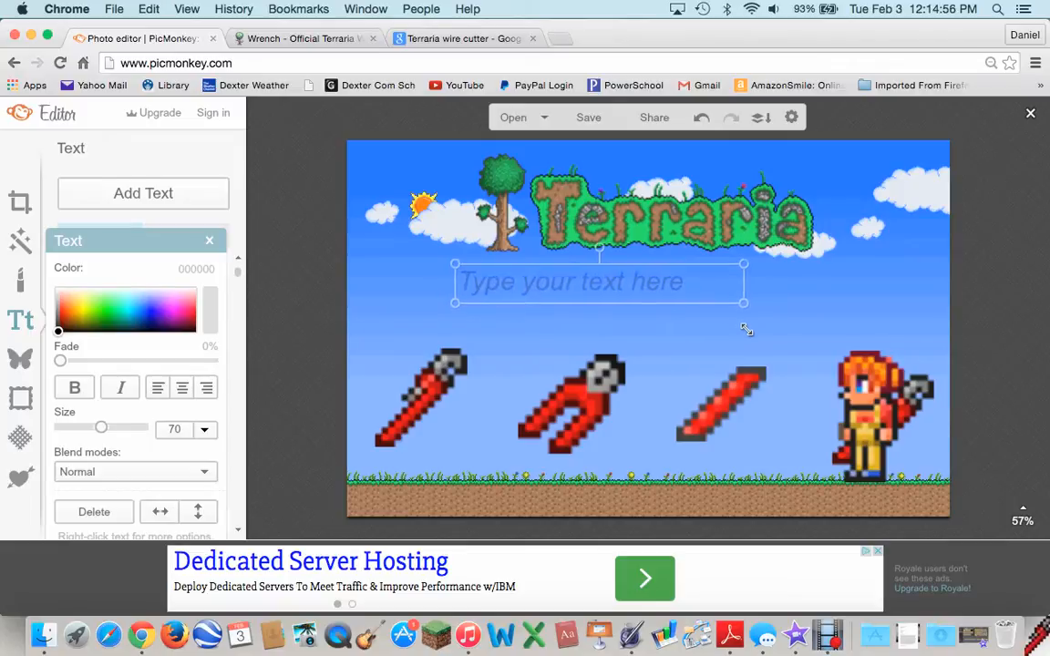
{"action": "left_click_drag", "start_coordinate": [743, 283], "coordinate": [811, 287]}
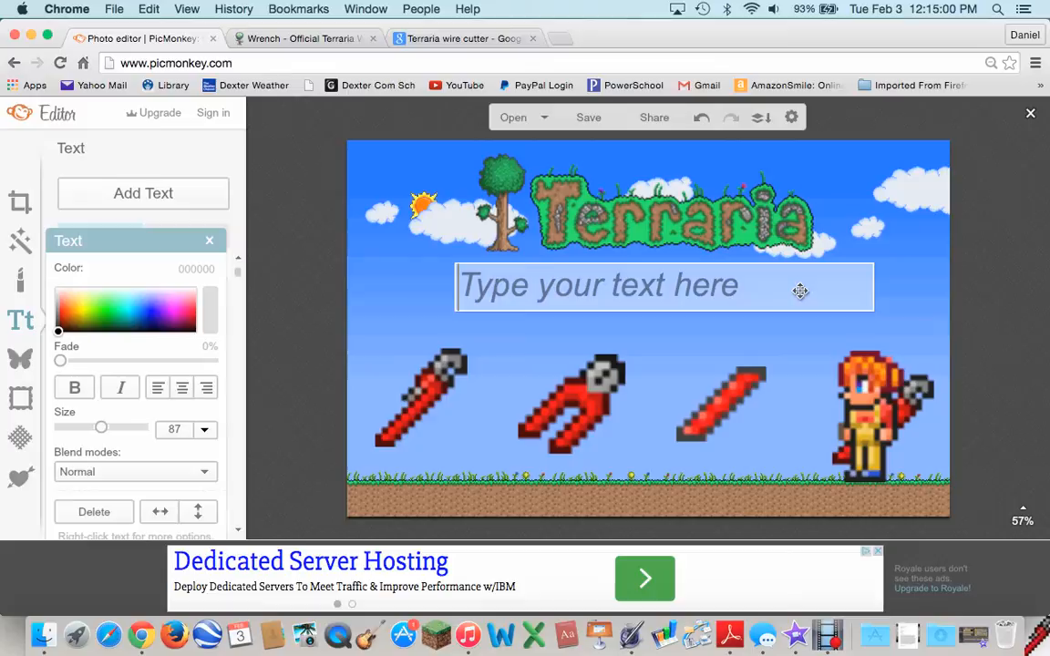
{"action": "mouse_move", "coordinate": [664, 298]}
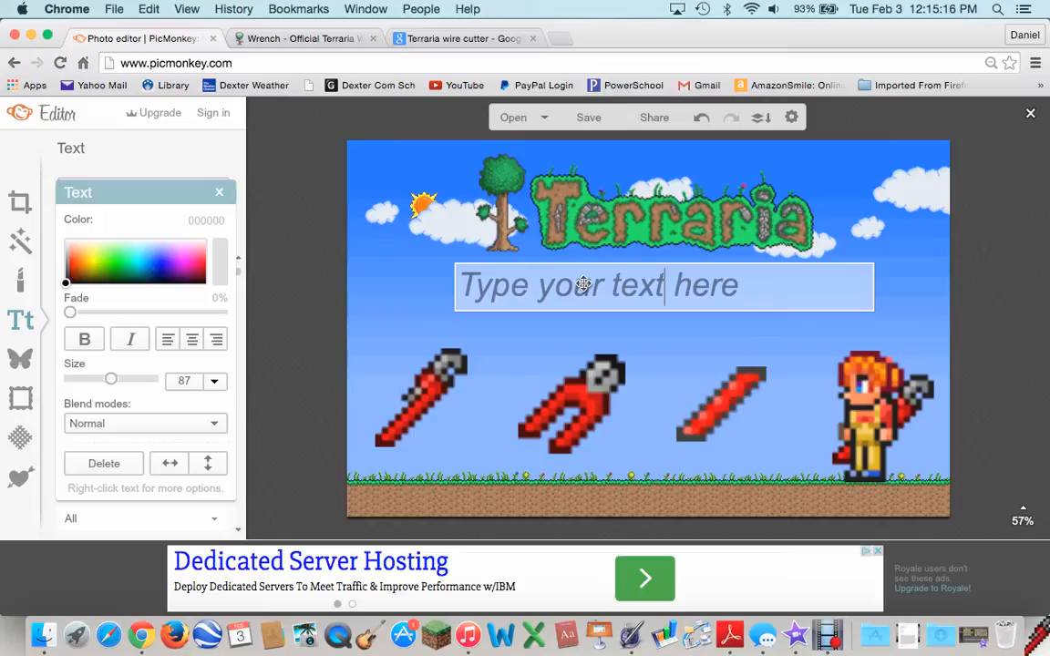
{"action": "type", "text": "AS"}
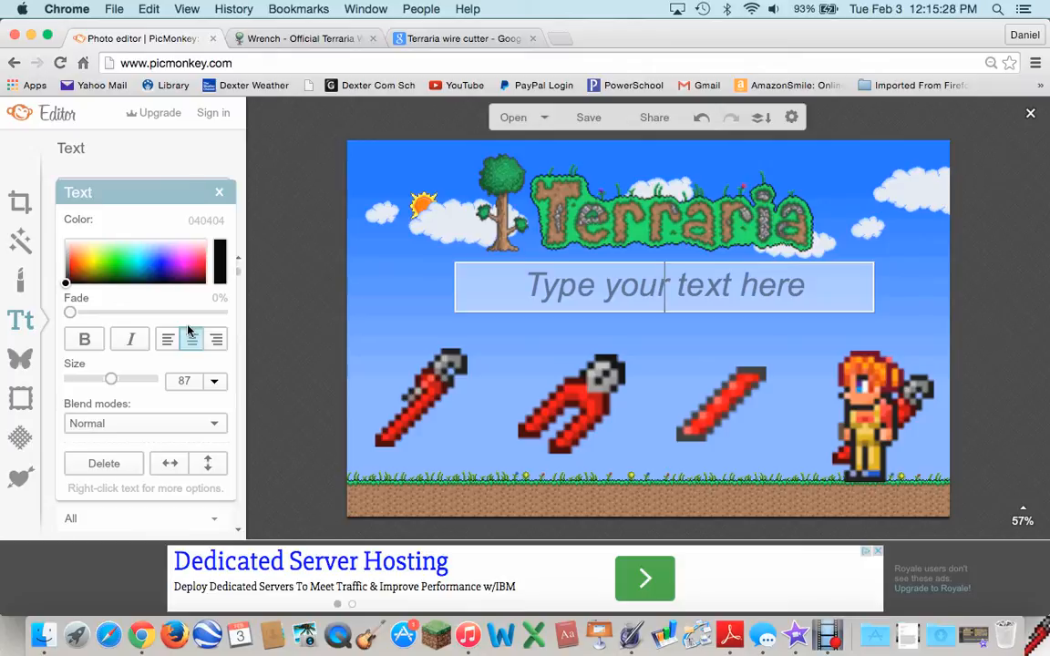
Type the caption 'HOW TO GET WIRES FOR FREE', removing the trailing exclamation mark.
{"action": "type", "text": "HOW TO"}
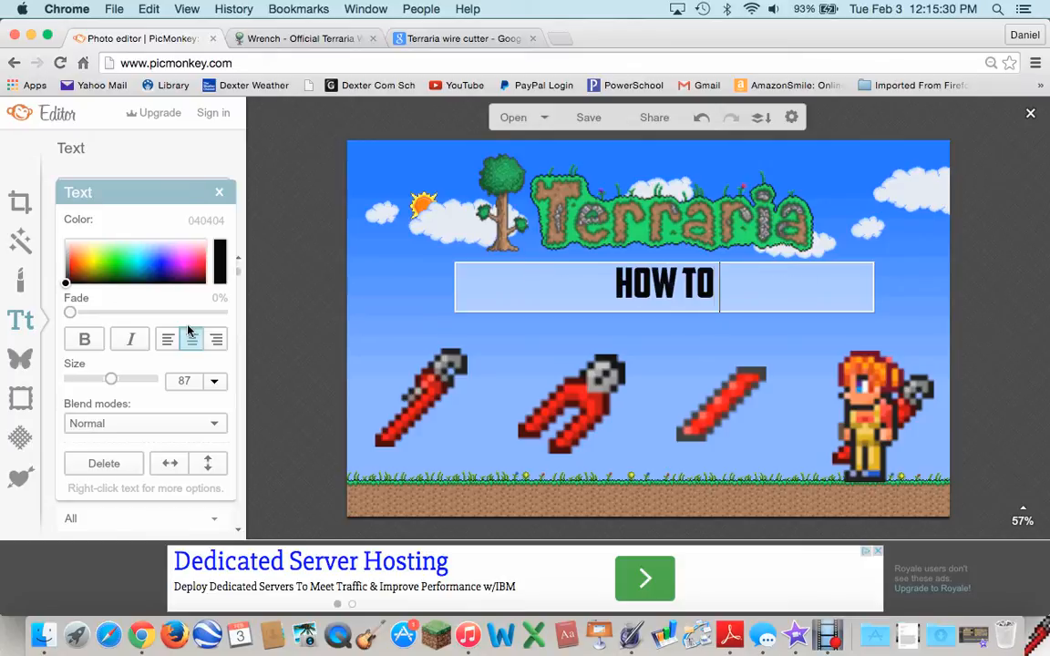
{"action": "type", "text": "GET WIRE"}
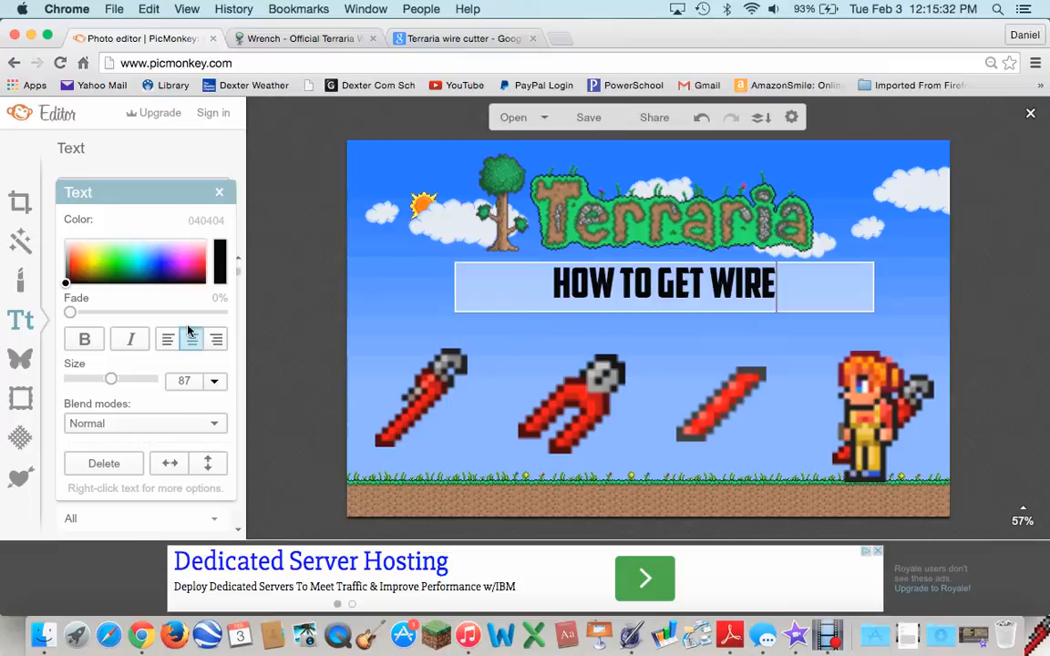
{"action": "type", "text": "S FOR"}
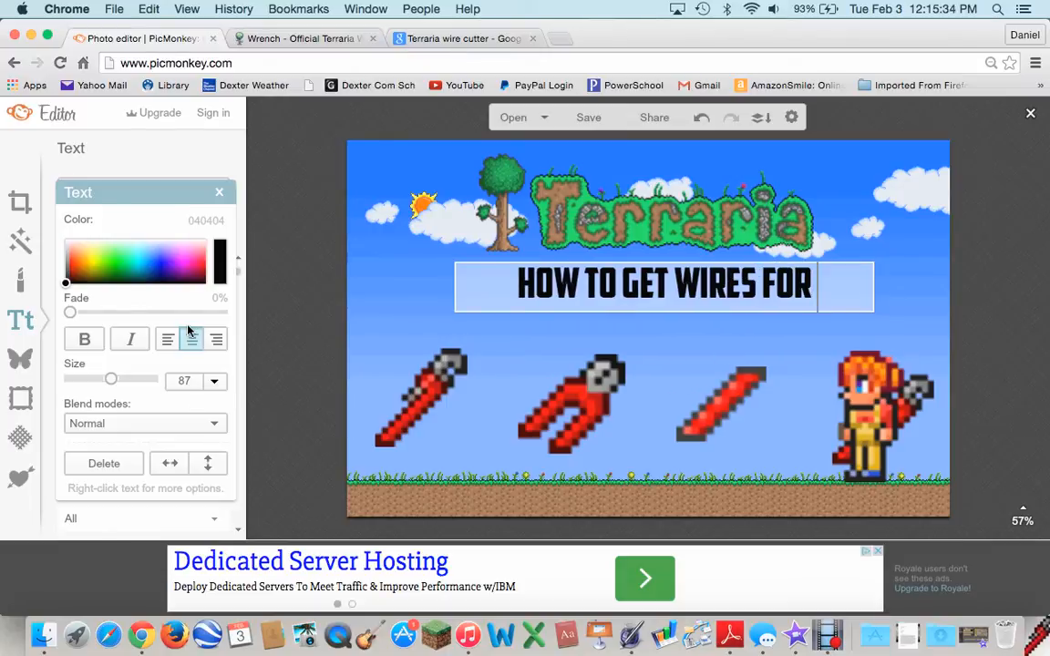
{"action": "type", "text": "FREE!"}
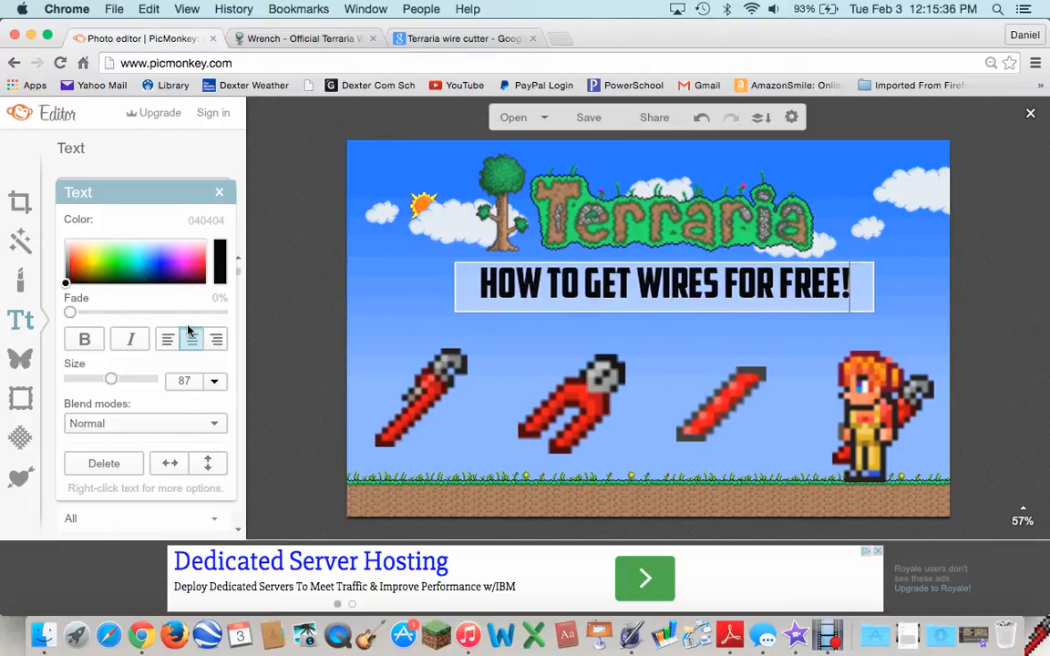
{"action": "key", "text": "Backspace"}
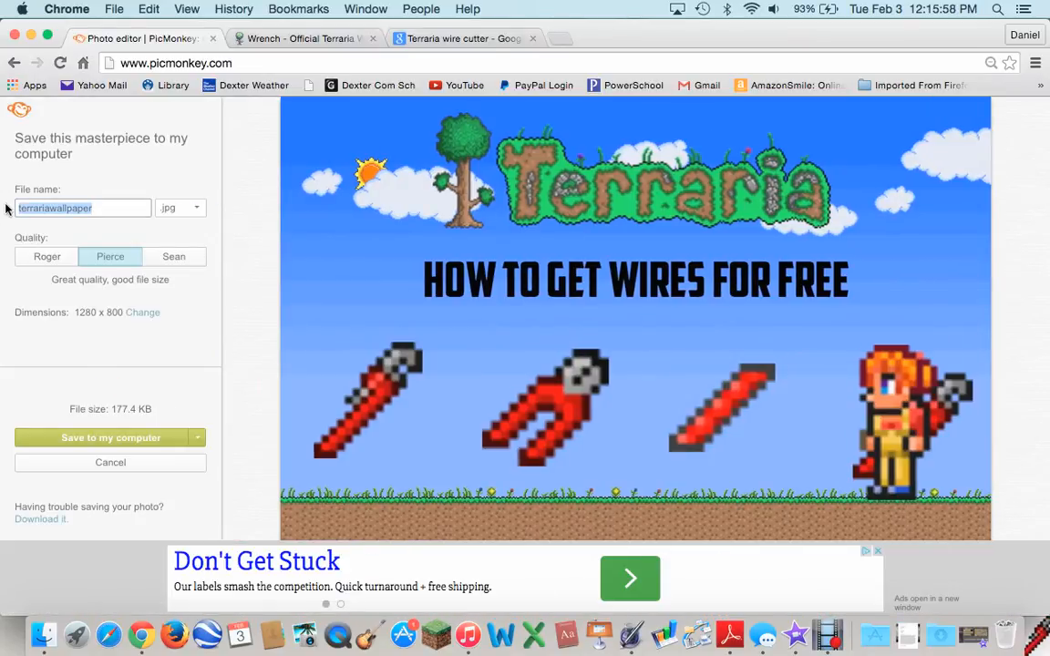
Name the export 'Easy way to get wires thumbnail', set best quality, and save to computer.
{"action": "type", "text": "How to get w"}
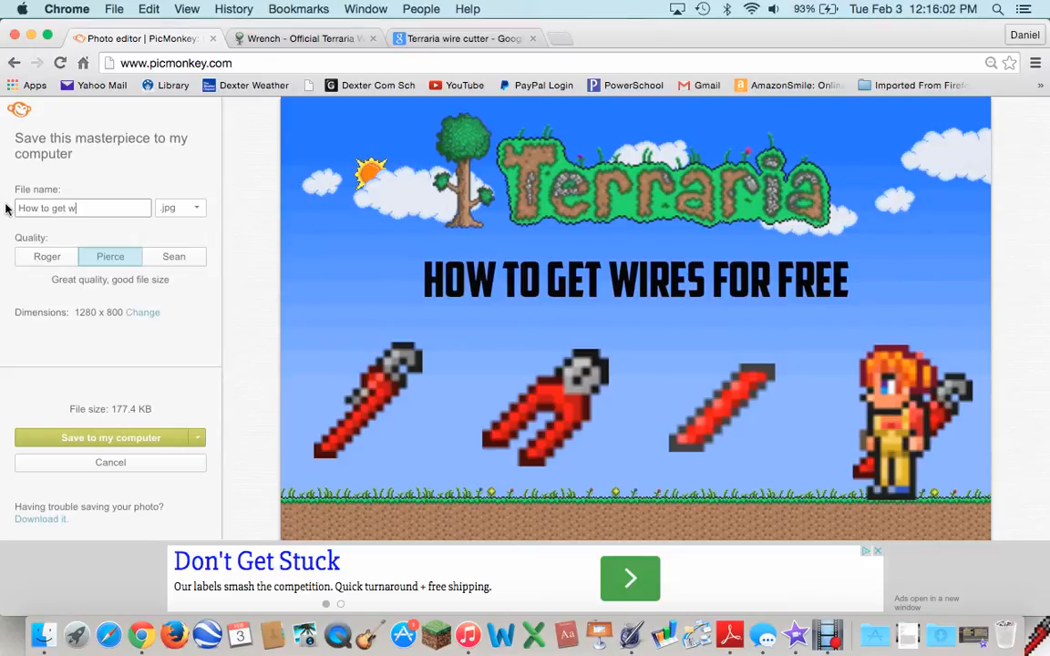
{"action": "type", "text": "ires"}
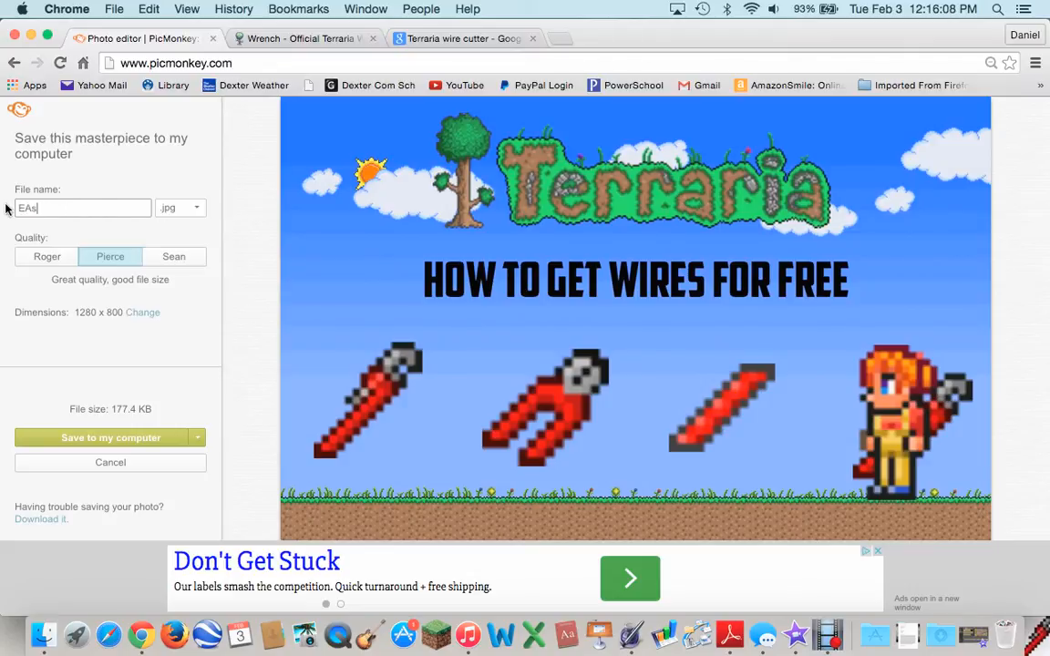
{"action": "type", "text": "Easy wa"}
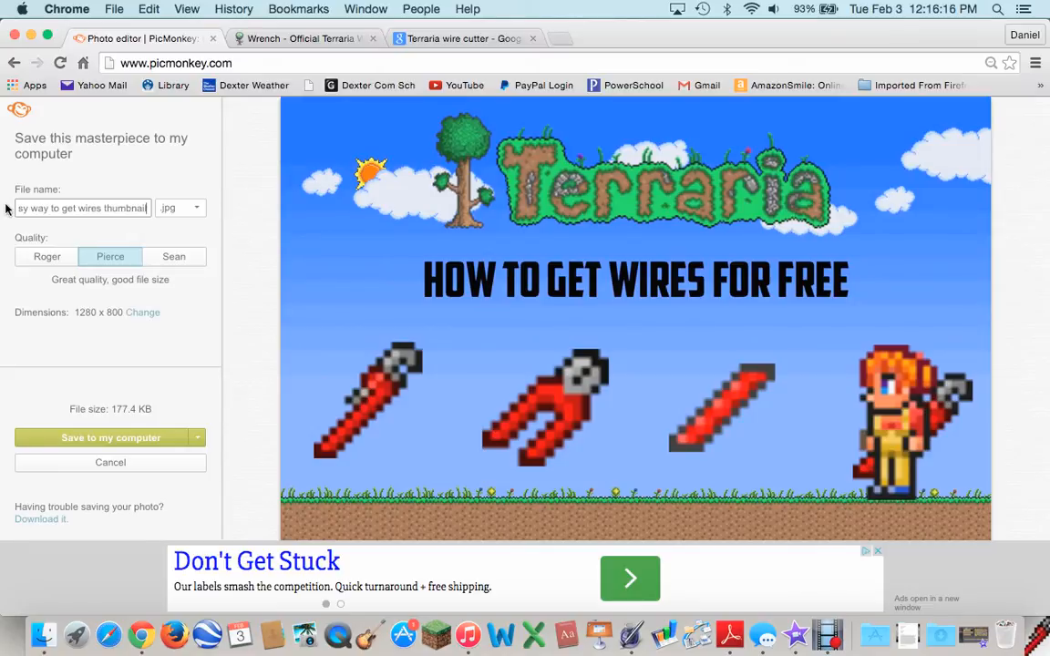
{"action": "left_click", "coordinate": [173, 256]}
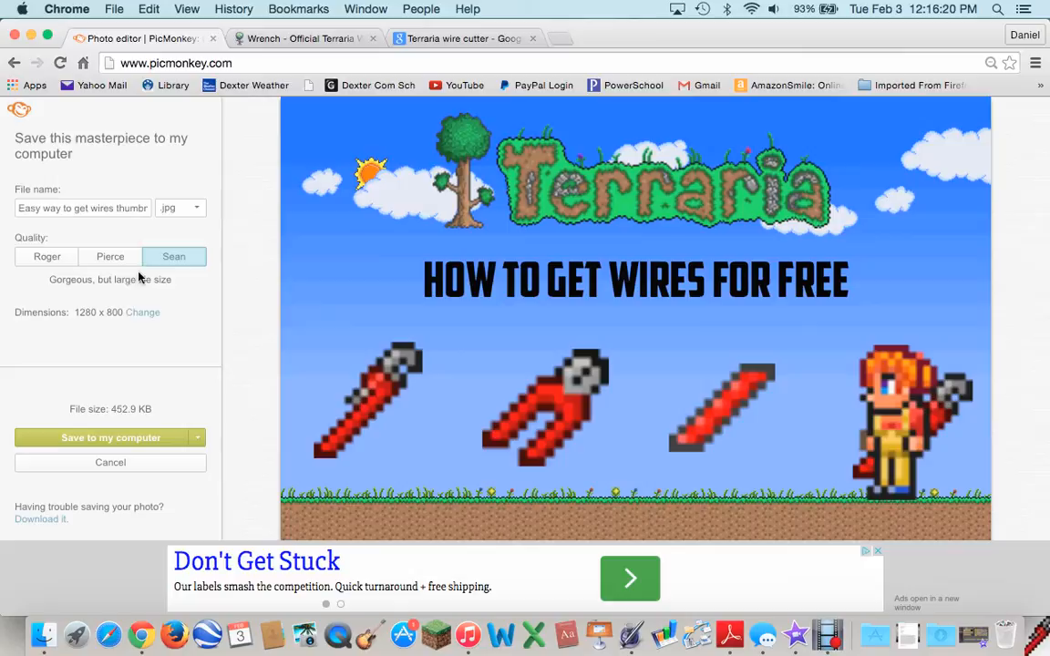
{"action": "mouse_move", "coordinate": [198, 251]}
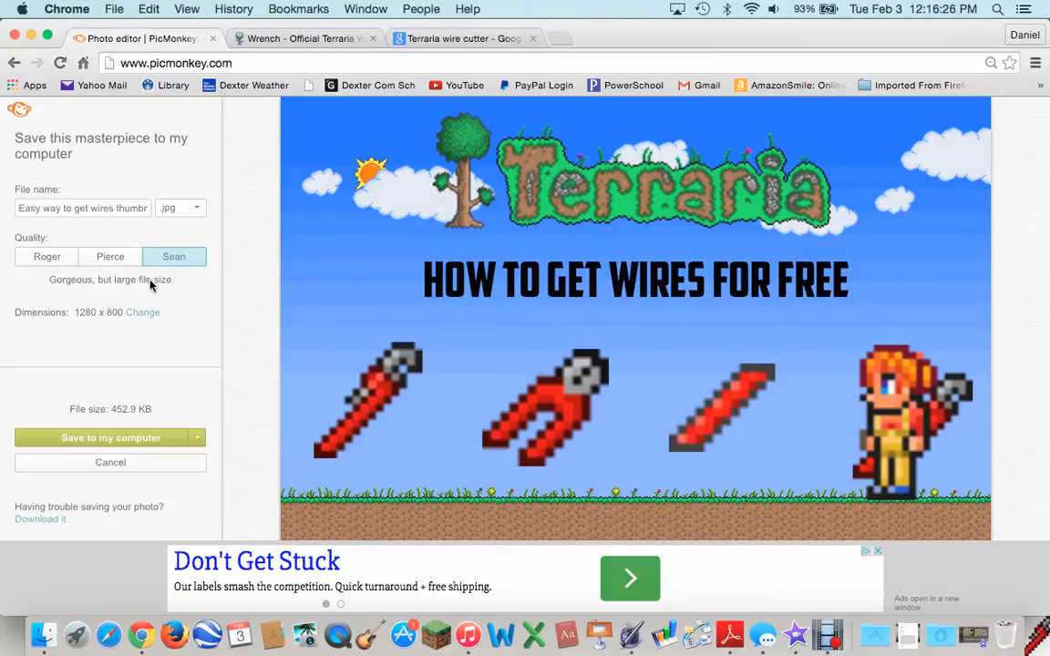
{"action": "mouse_move", "coordinate": [136, 422]}
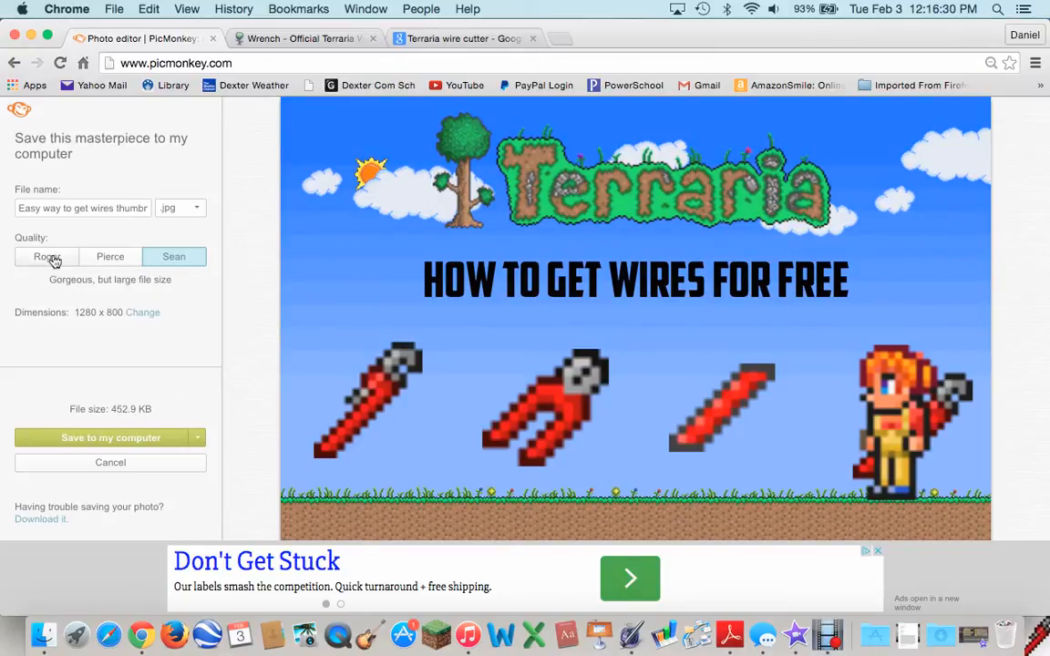
{"action": "left_click", "coordinate": [46, 256]}
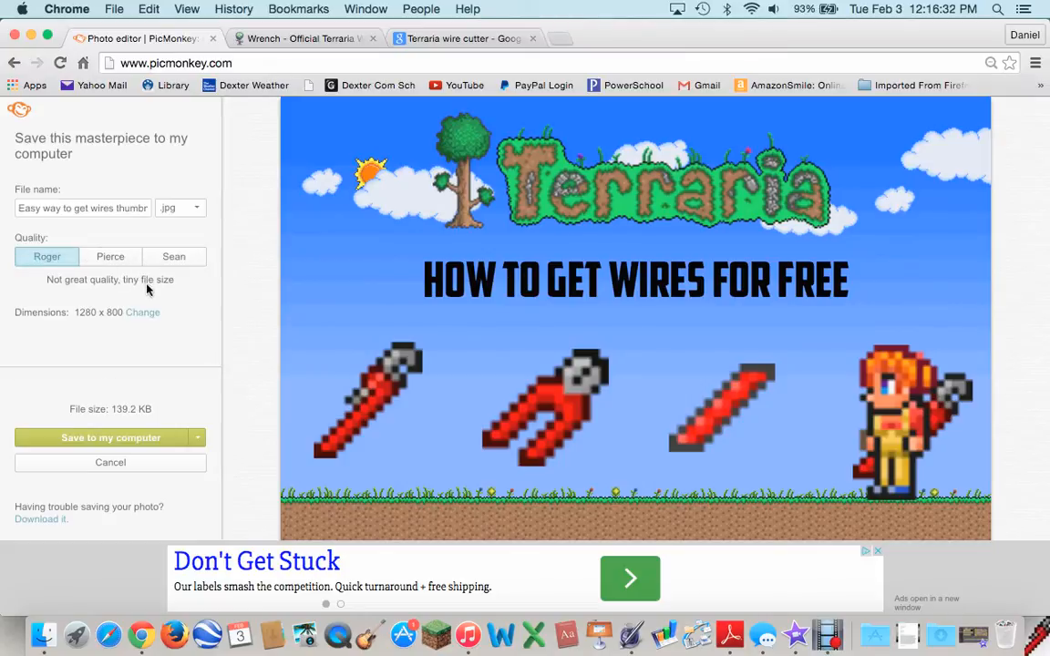
{"action": "left_click", "coordinate": [173, 256]}
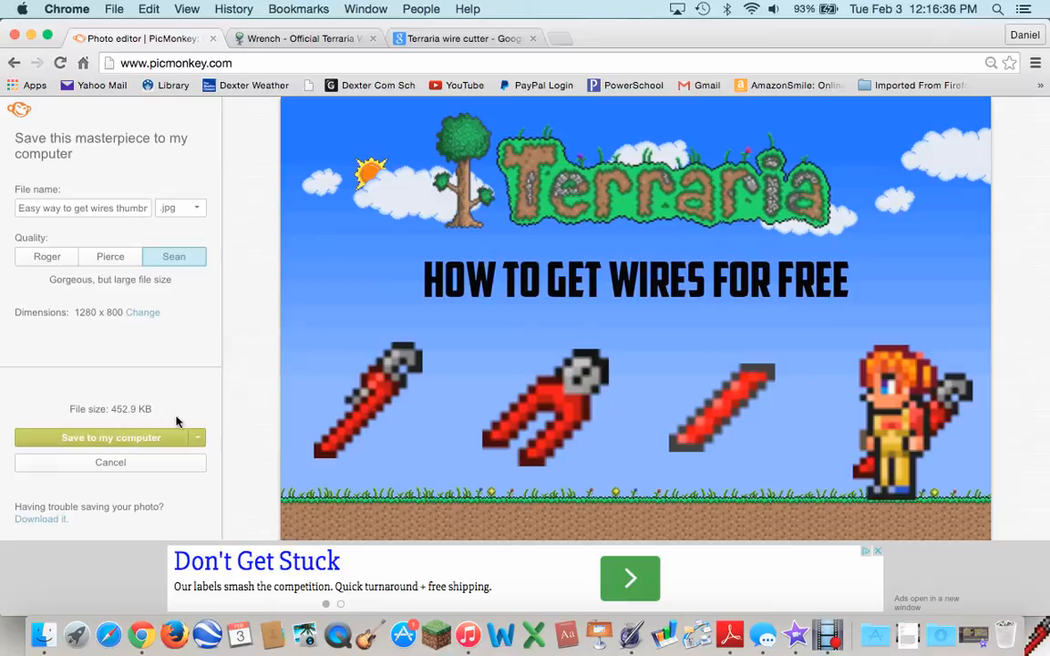
{"action": "left_click", "coordinate": [103, 438]}
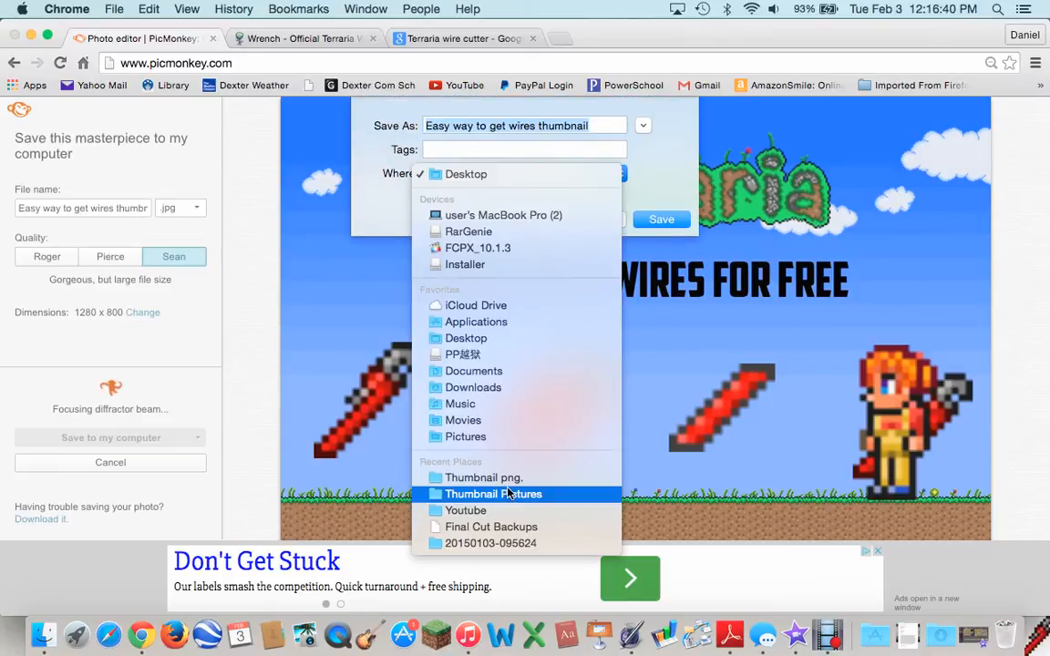
Save the JPG into the Thumbnail Pictures folder, then switch over to the YouTube tab.
{"action": "left_click", "coordinate": [494, 493]}
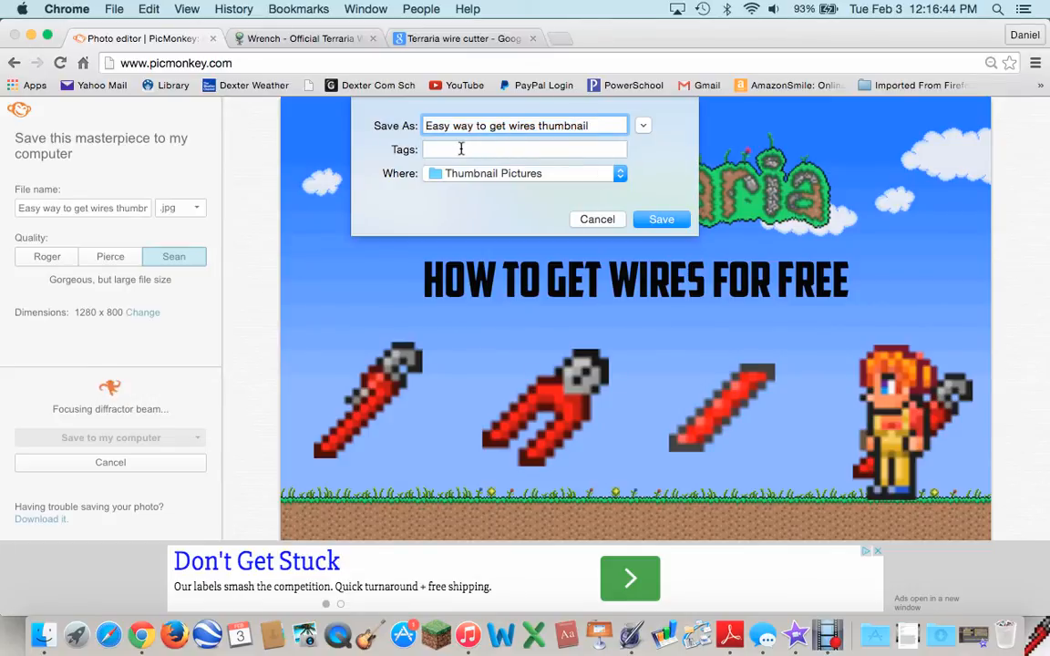
{"action": "left_click", "coordinate": [661, 219]}
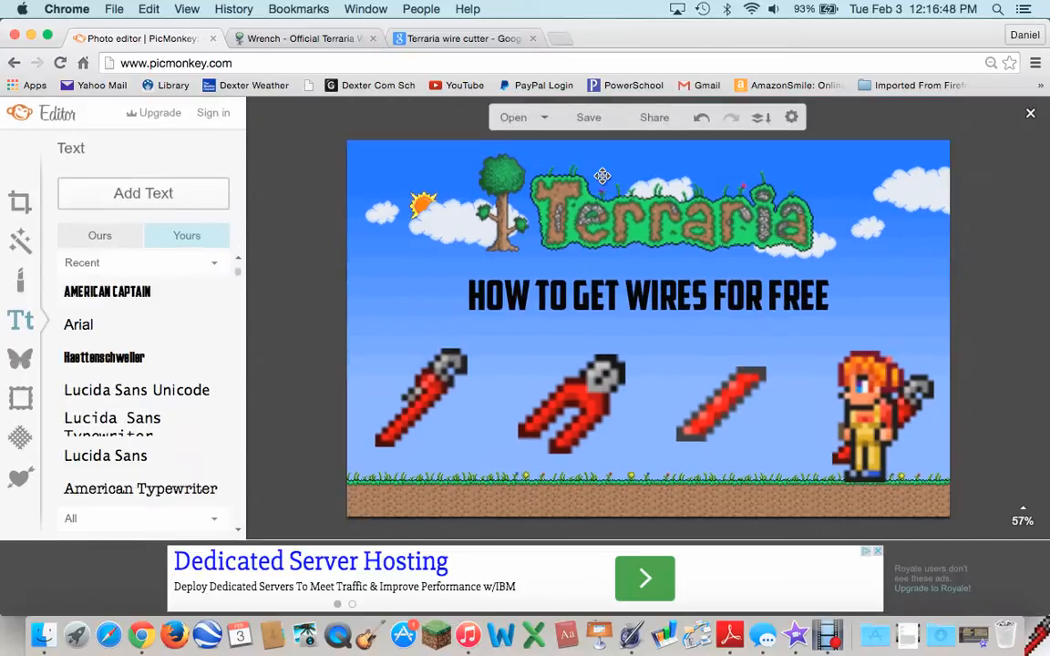
{"action": "left_click", "coordinate": [588, 117]}
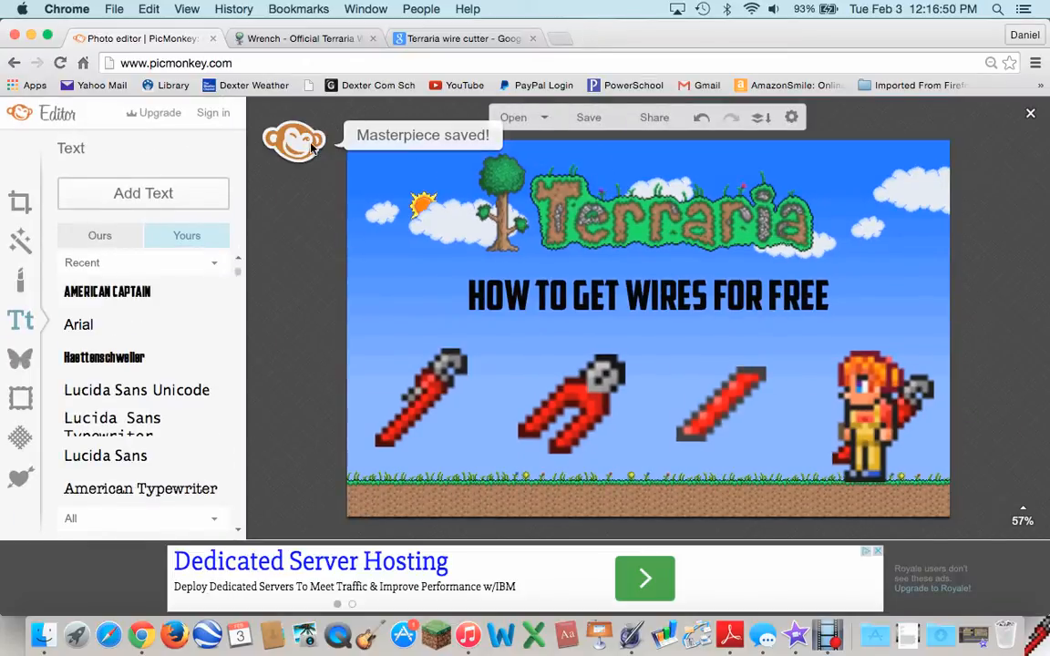
{"action": "left_click", "coordinate": [602, 38]}
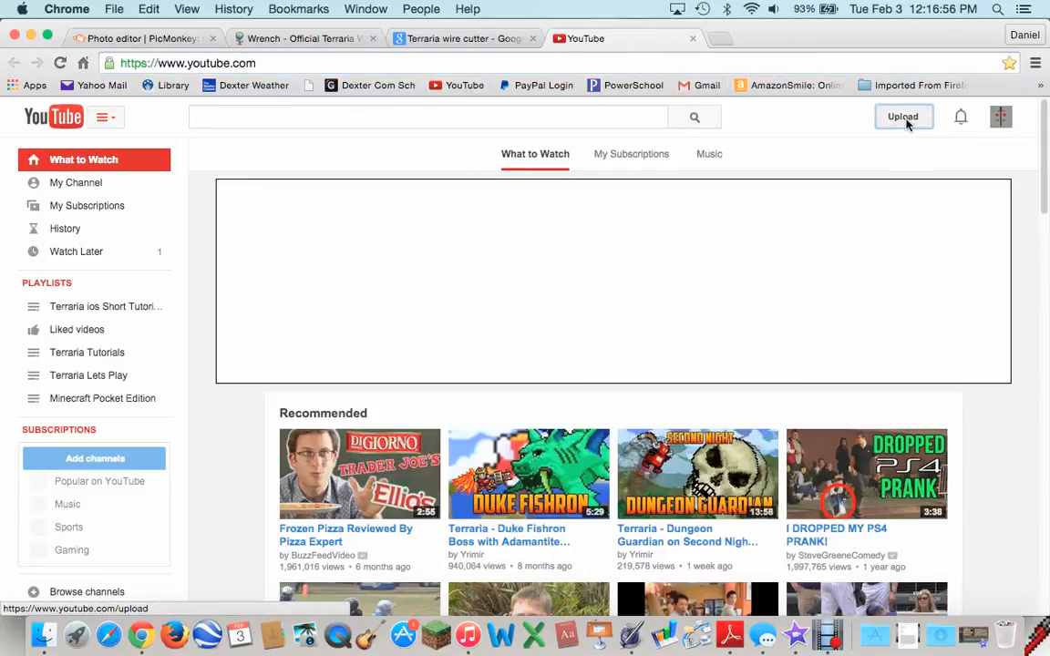
Upload 'Free wires video' from the Desktop and open the custom thumbnail chooser.
{"action": "left_click", "coordinate": [903, 116]}
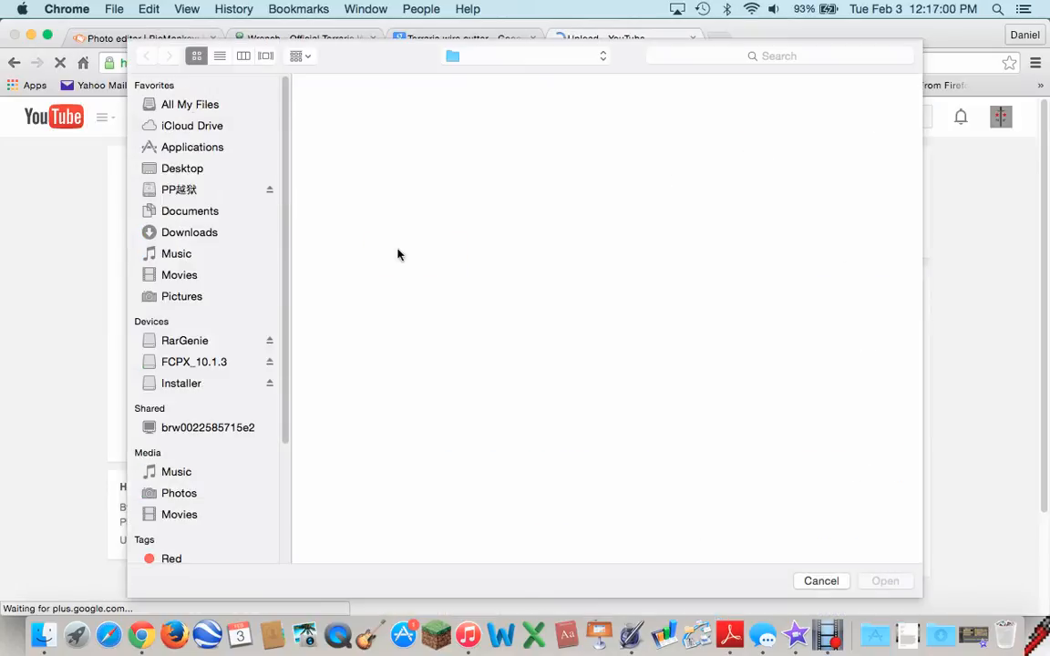
{"action": "left_click", "coordinate": [179, 188]}
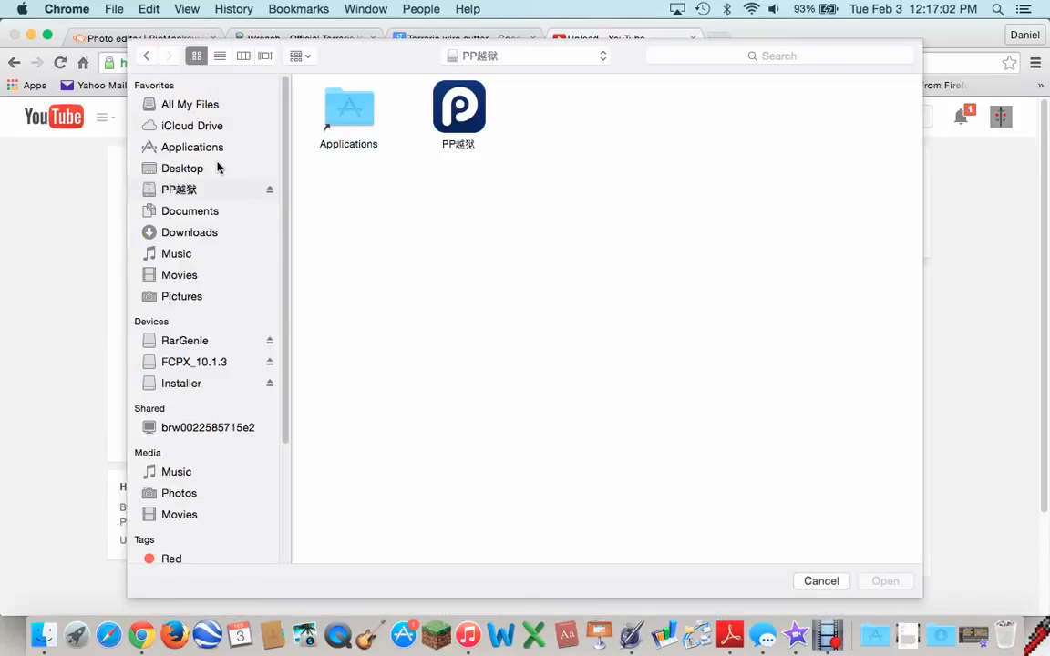
{"action": "left_click", "coordinate": [183, 168]}
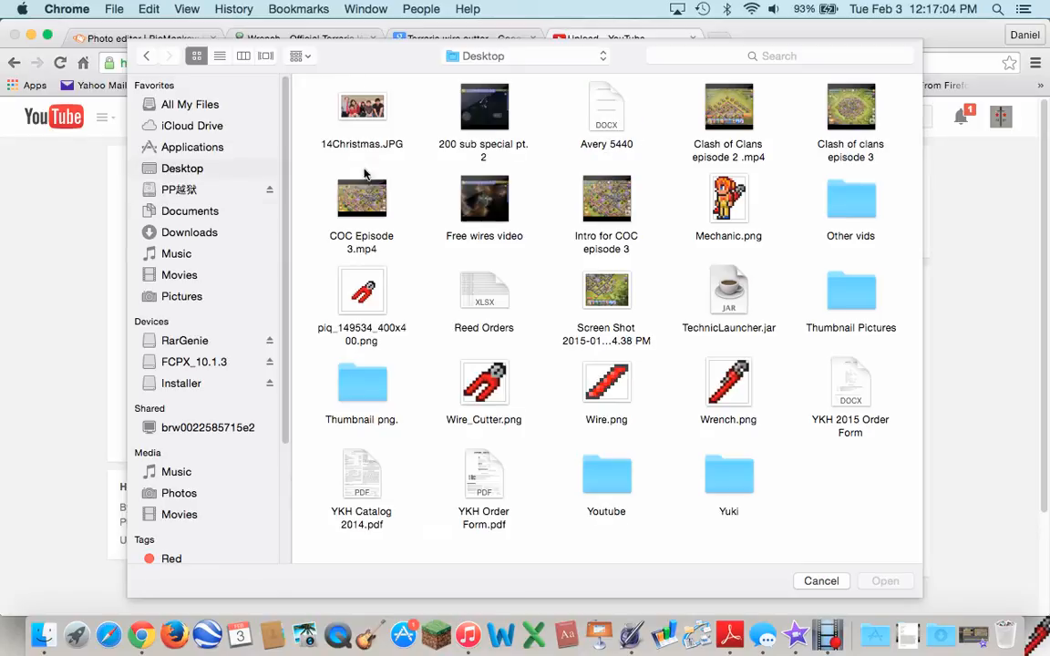
{"action": "mouse_move", "coordinate": [707, 173]}
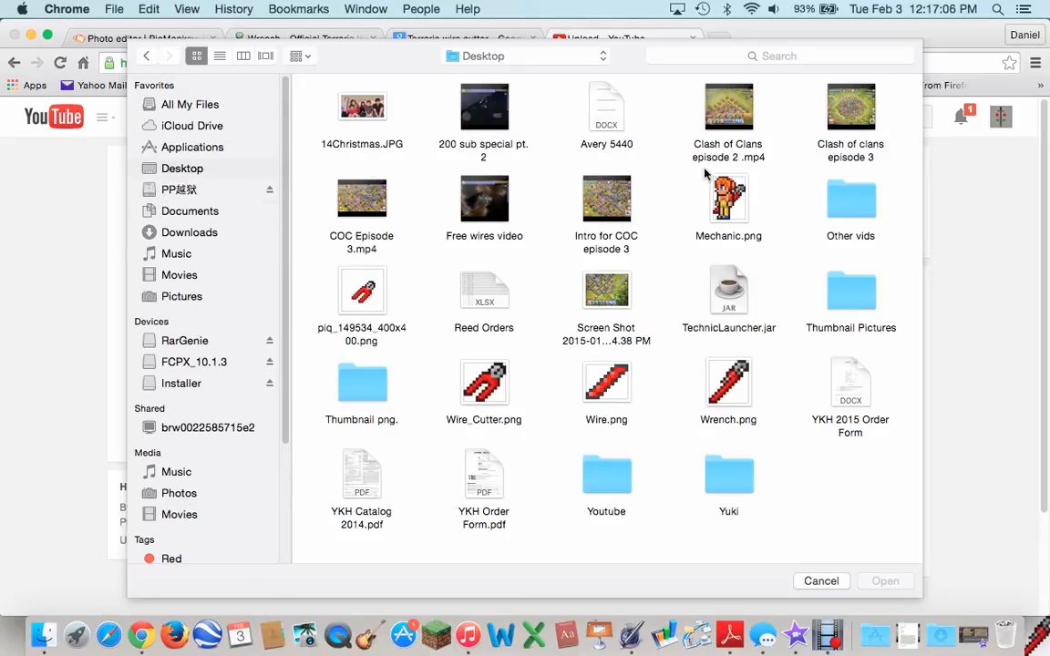
{"action": "left_click", "coordinate": [484, 198]}
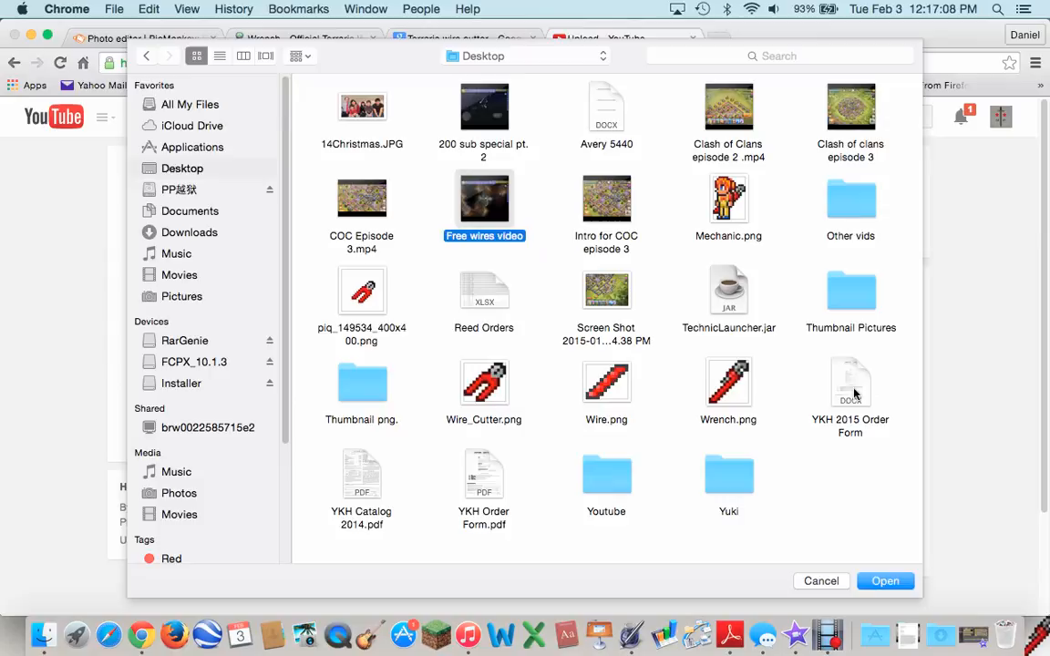
{"action": "left_click", "coordinate": [884, 580]}
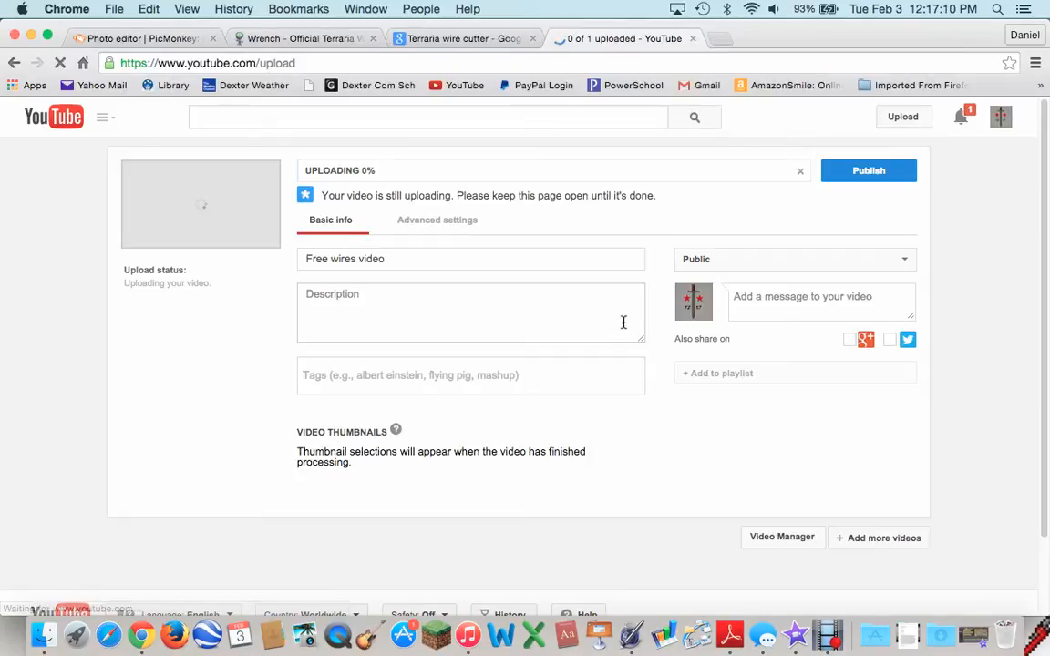
{"action": "left_click", "coordinate": [682, 456]}
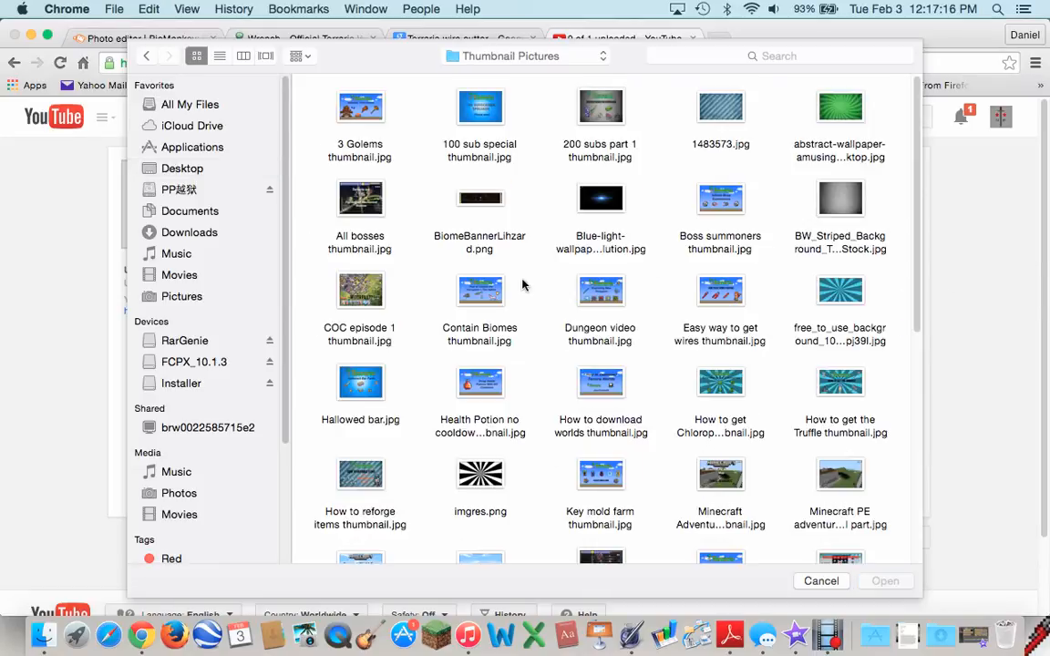
Pick 'Easy way to get wires thumbnail.jpg' from Thumbnail Pictures as the thumbnail.
{"action": "scroll", "scroll_direction": "down", "scroll_amount": 3}
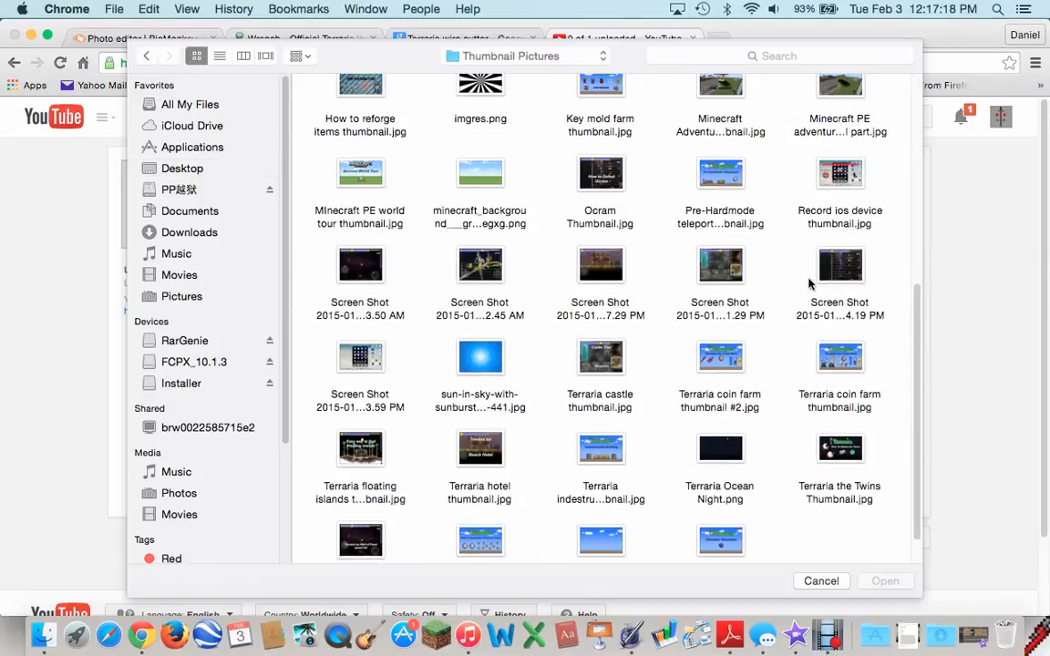
{"action": "scroll", "scroll_direction": "up", "scroll_amount": 3}
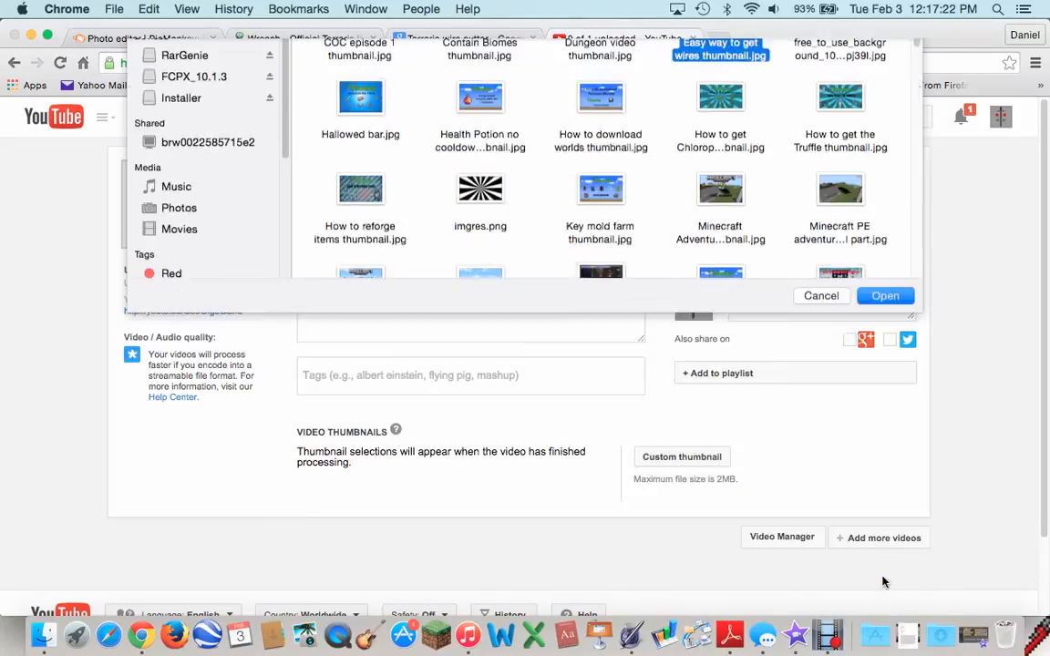
{"action": "left_click", "coordinate": [885, 296]}
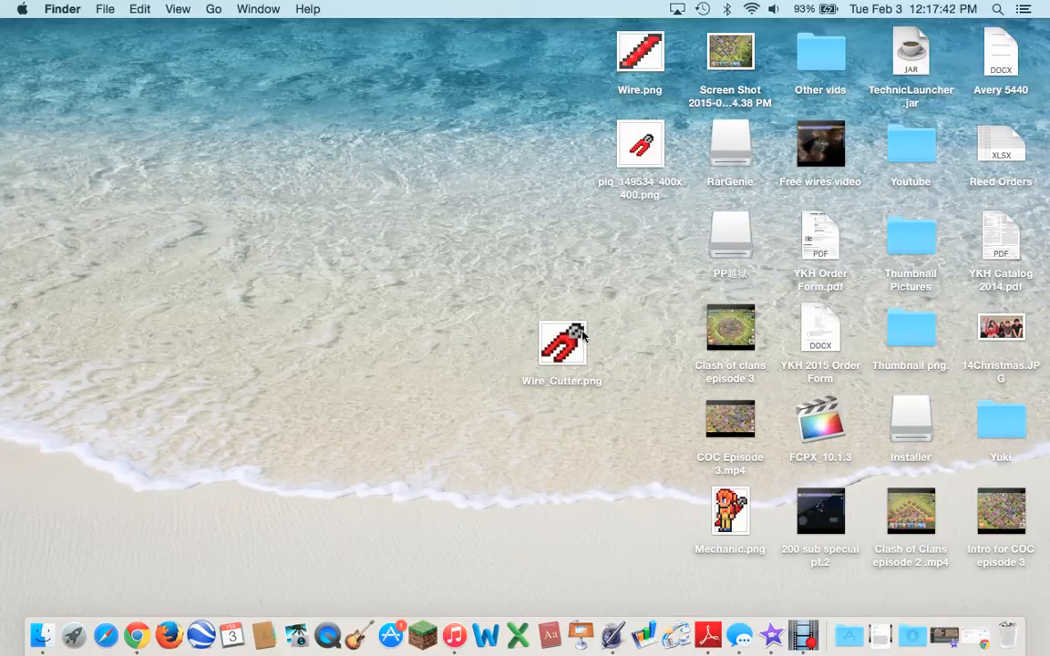
Bring Chrome back from the Dock to view the YouTube upload page.
{"action": "left_click", "coordinate": [562, 344]}
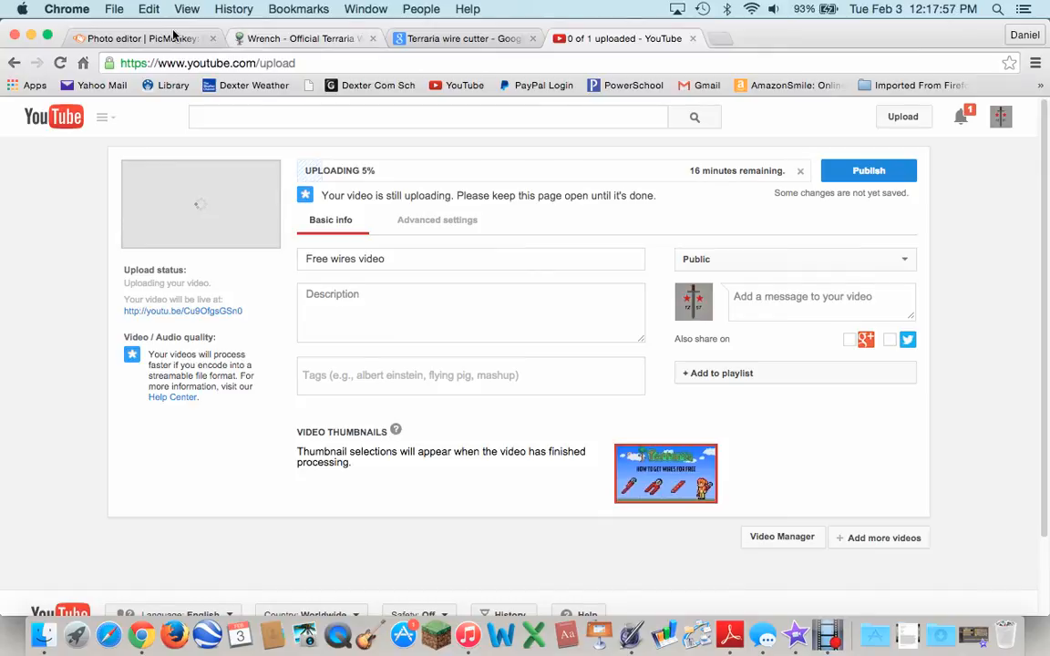
Switch to the PicMonkey tab, then minimize the Chrome window.
{"action": "left_click", "coordinate": [137, 38]}
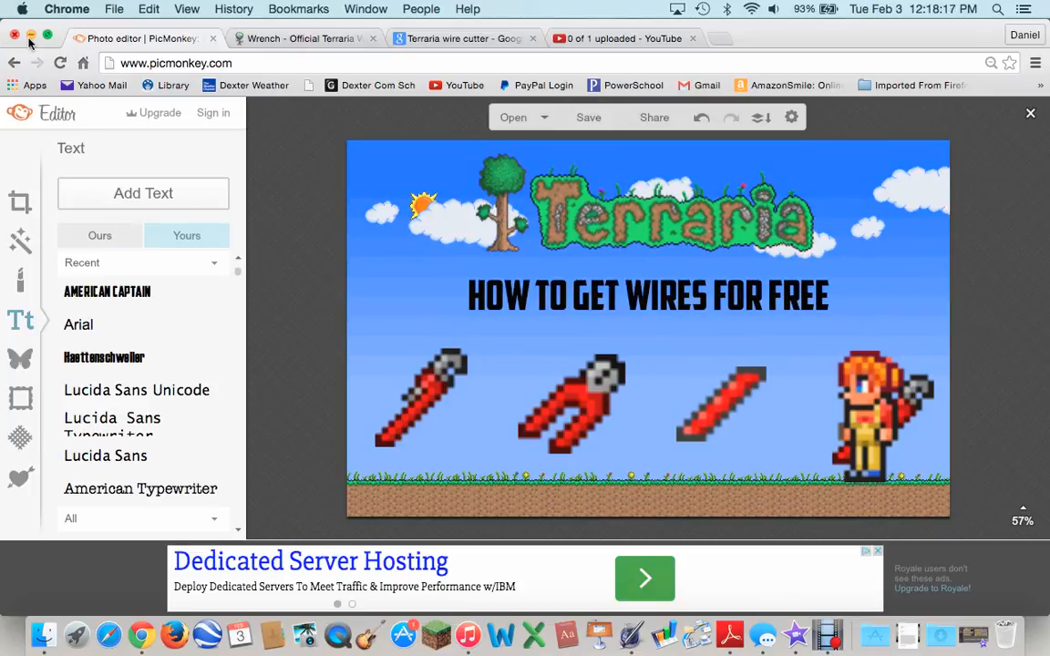
{"action": "left_click", "coordinate": [15, 34]}
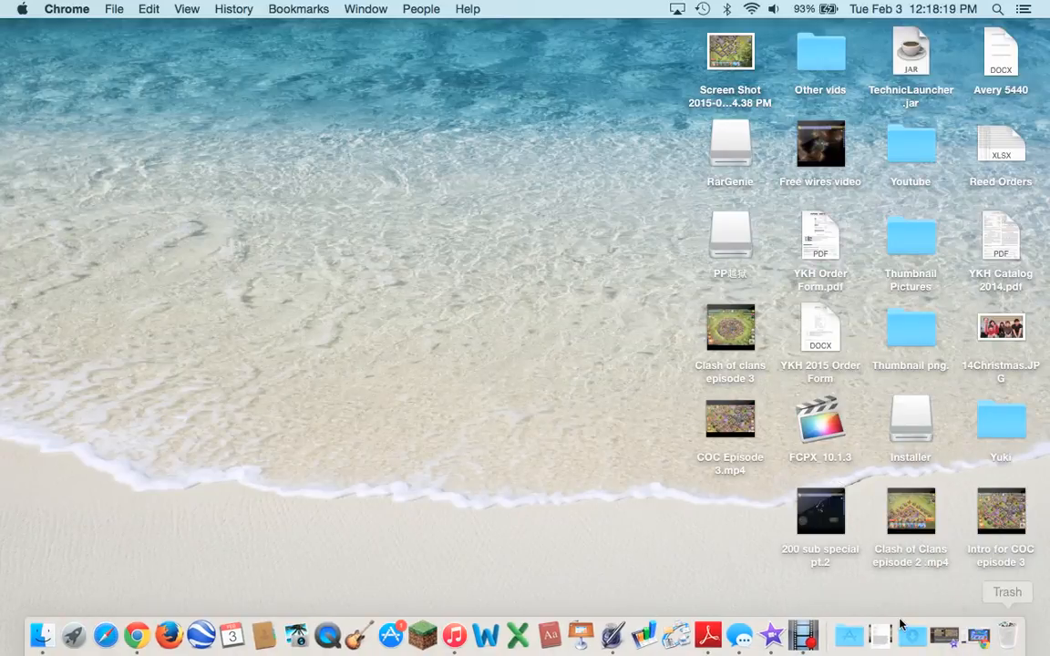
{"action": "mouse_move", "coordinate": [803, 635]}
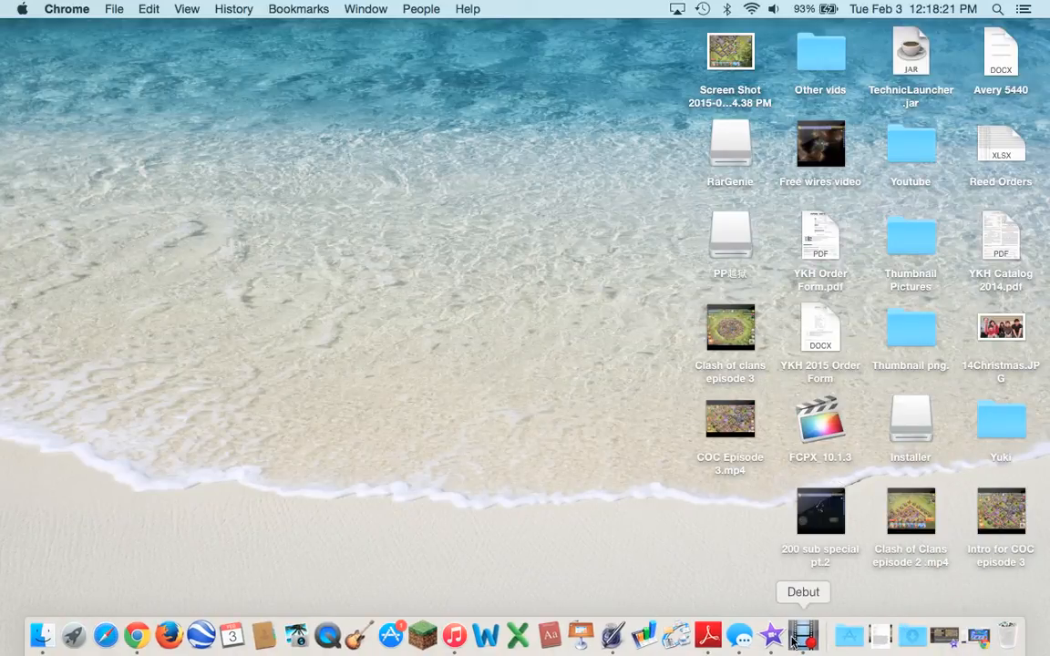